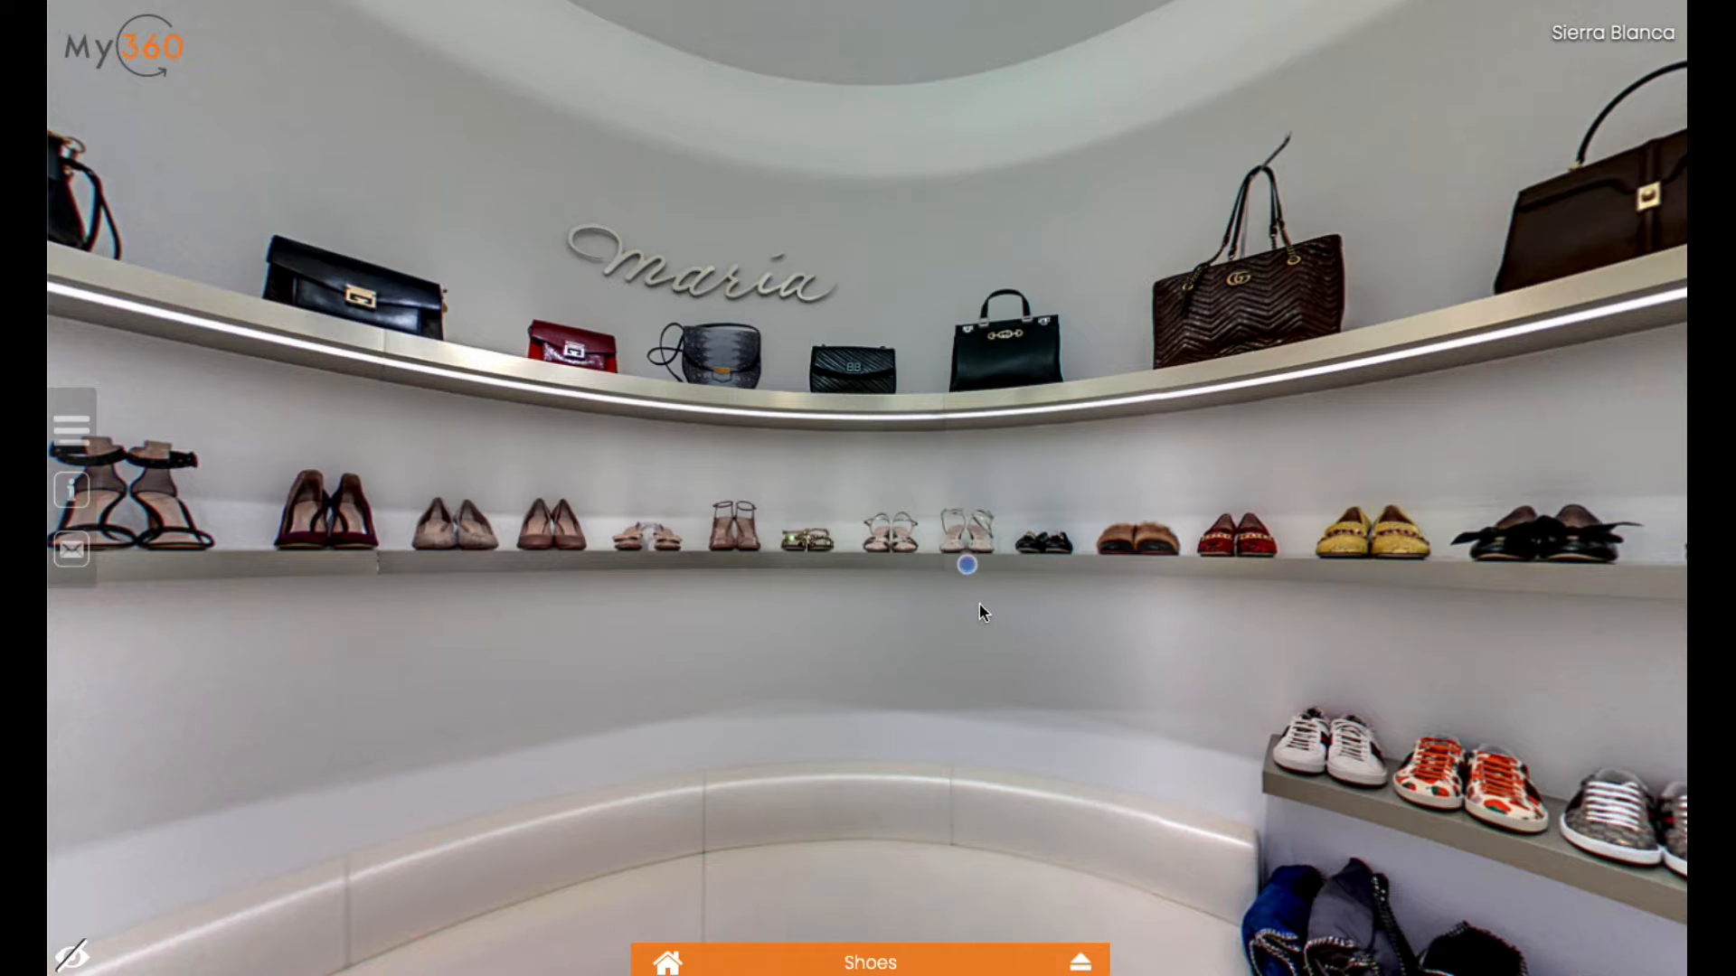
mouse_move(1021, 613)
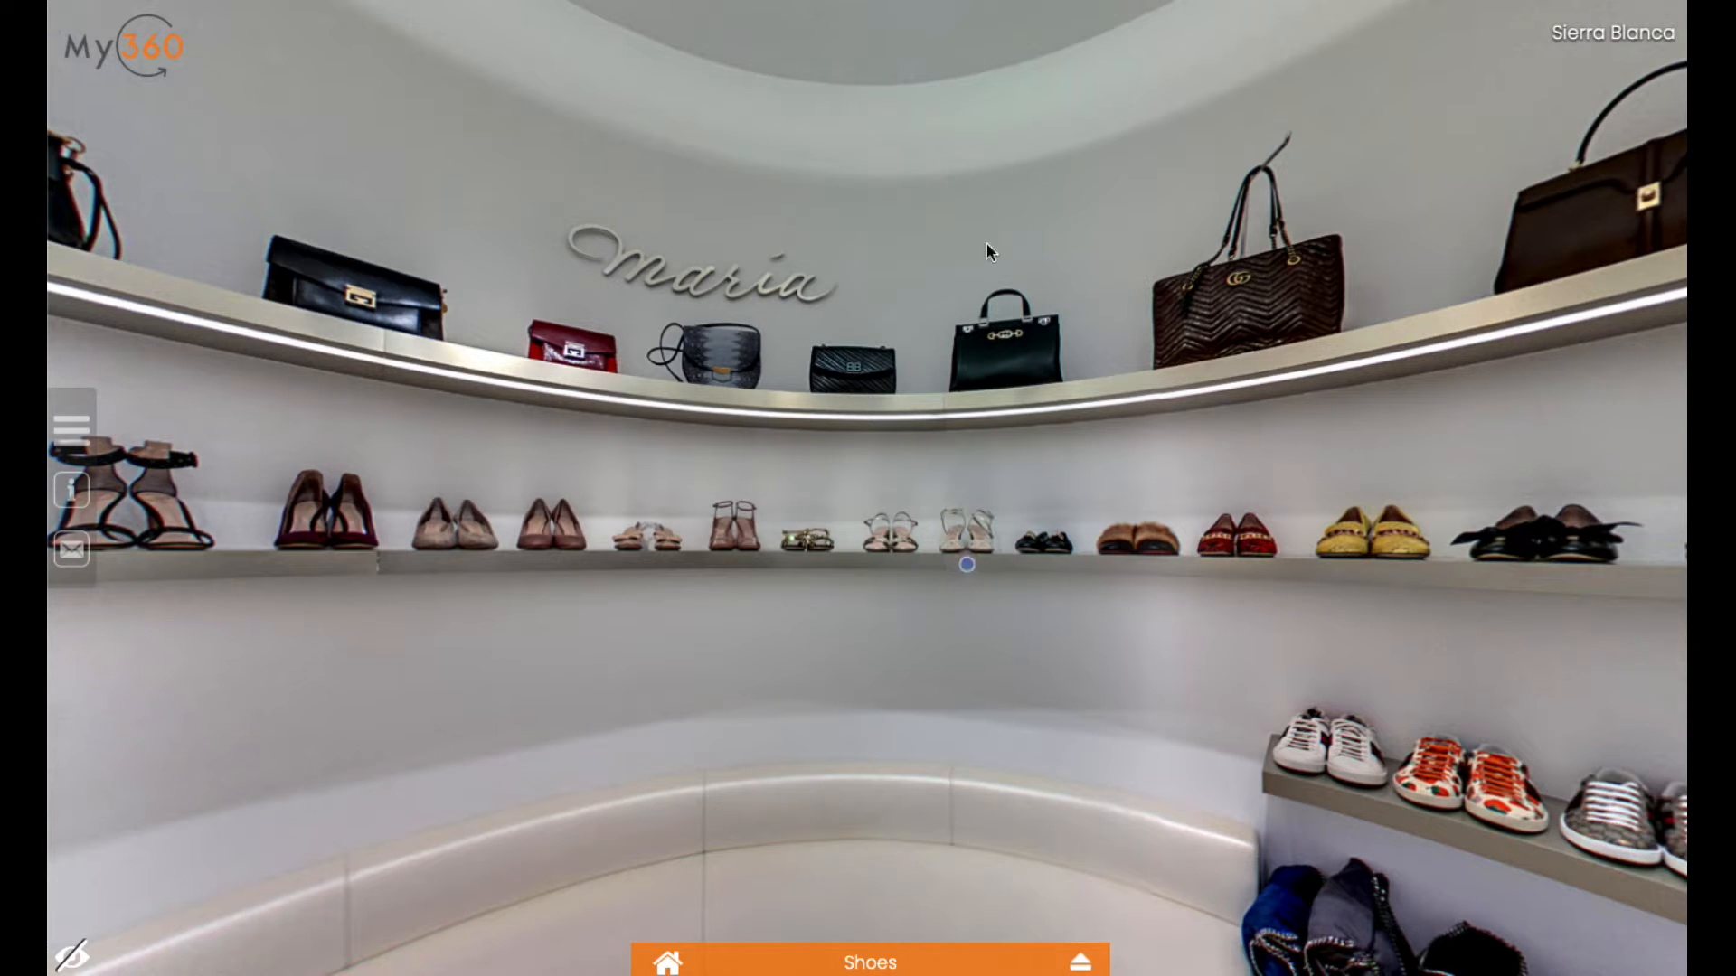
mouse_move(1141, 709)
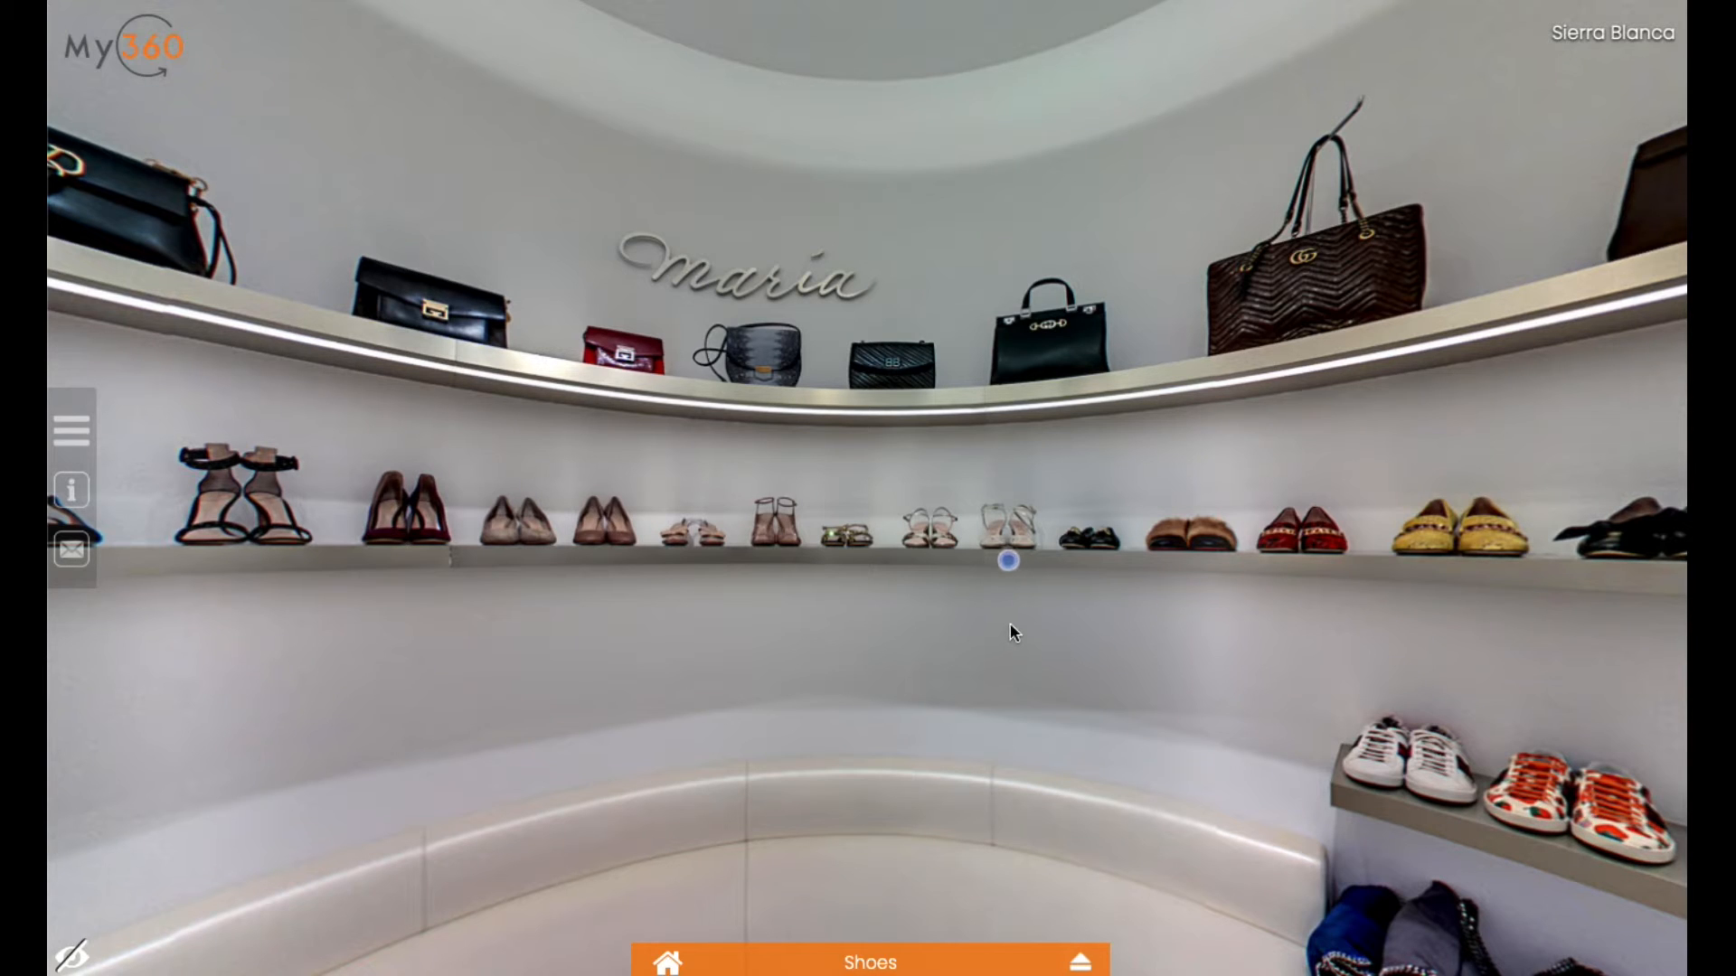
mouse_move(1007, 566)
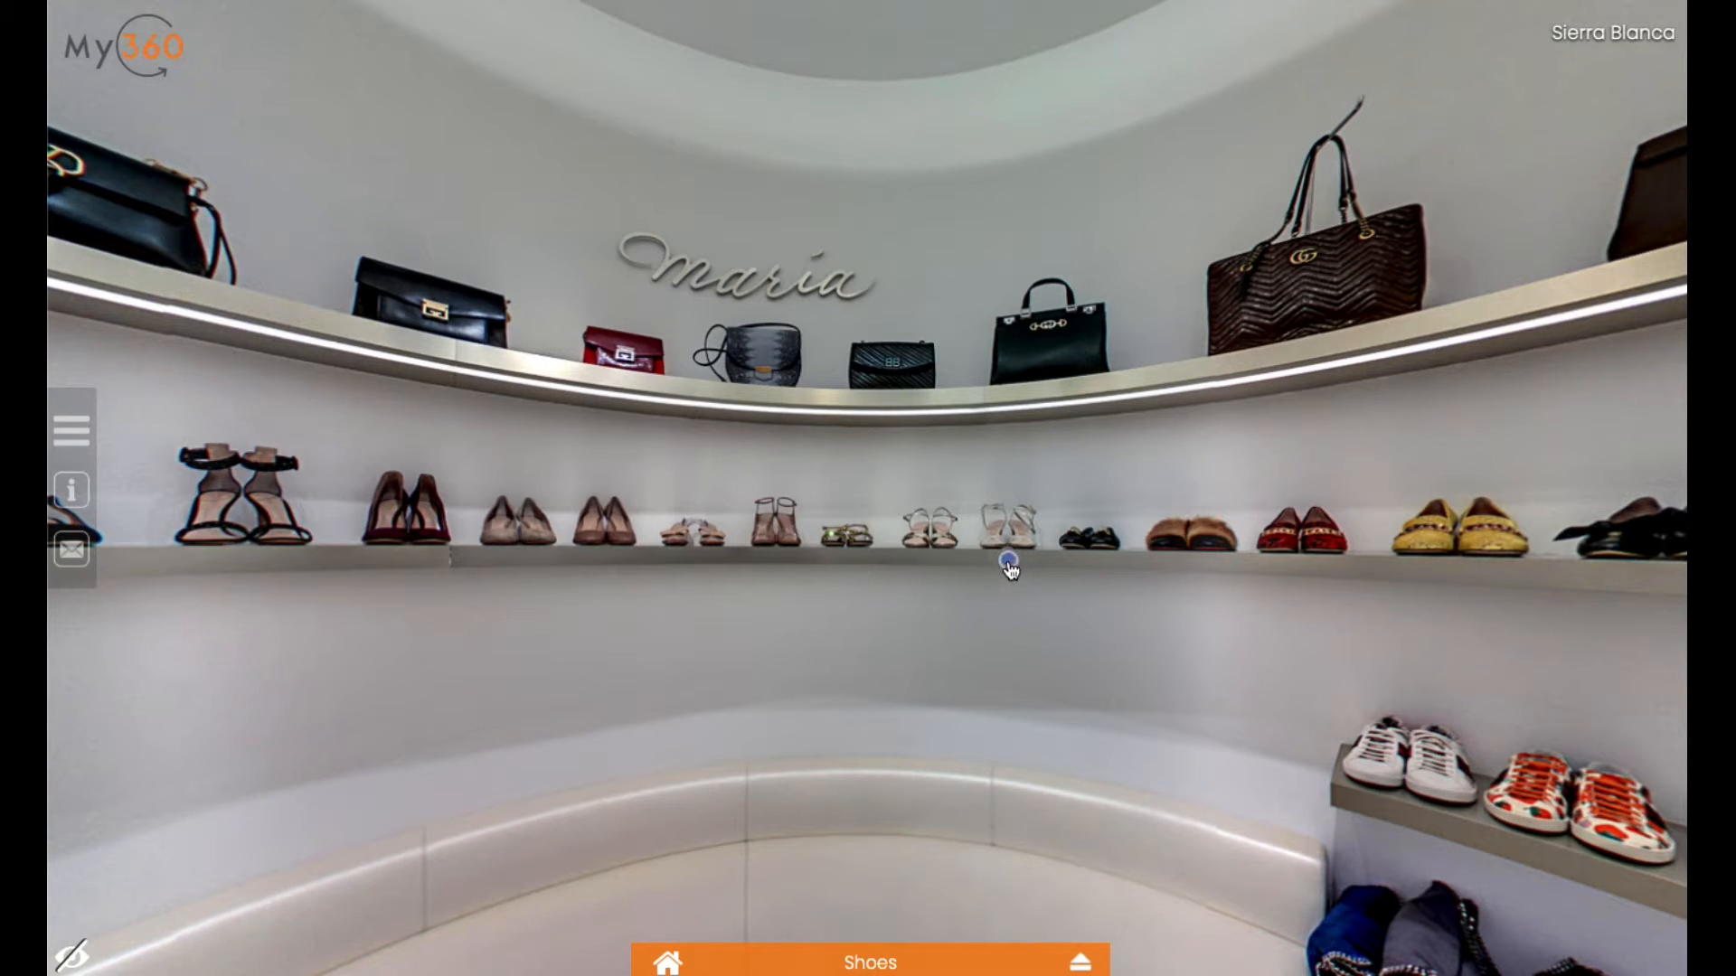
Reveal the hotspot popup with the Valentino Garavani sandal image, add-to-cart link and highlights, scrolling through it
click(1005, 541)
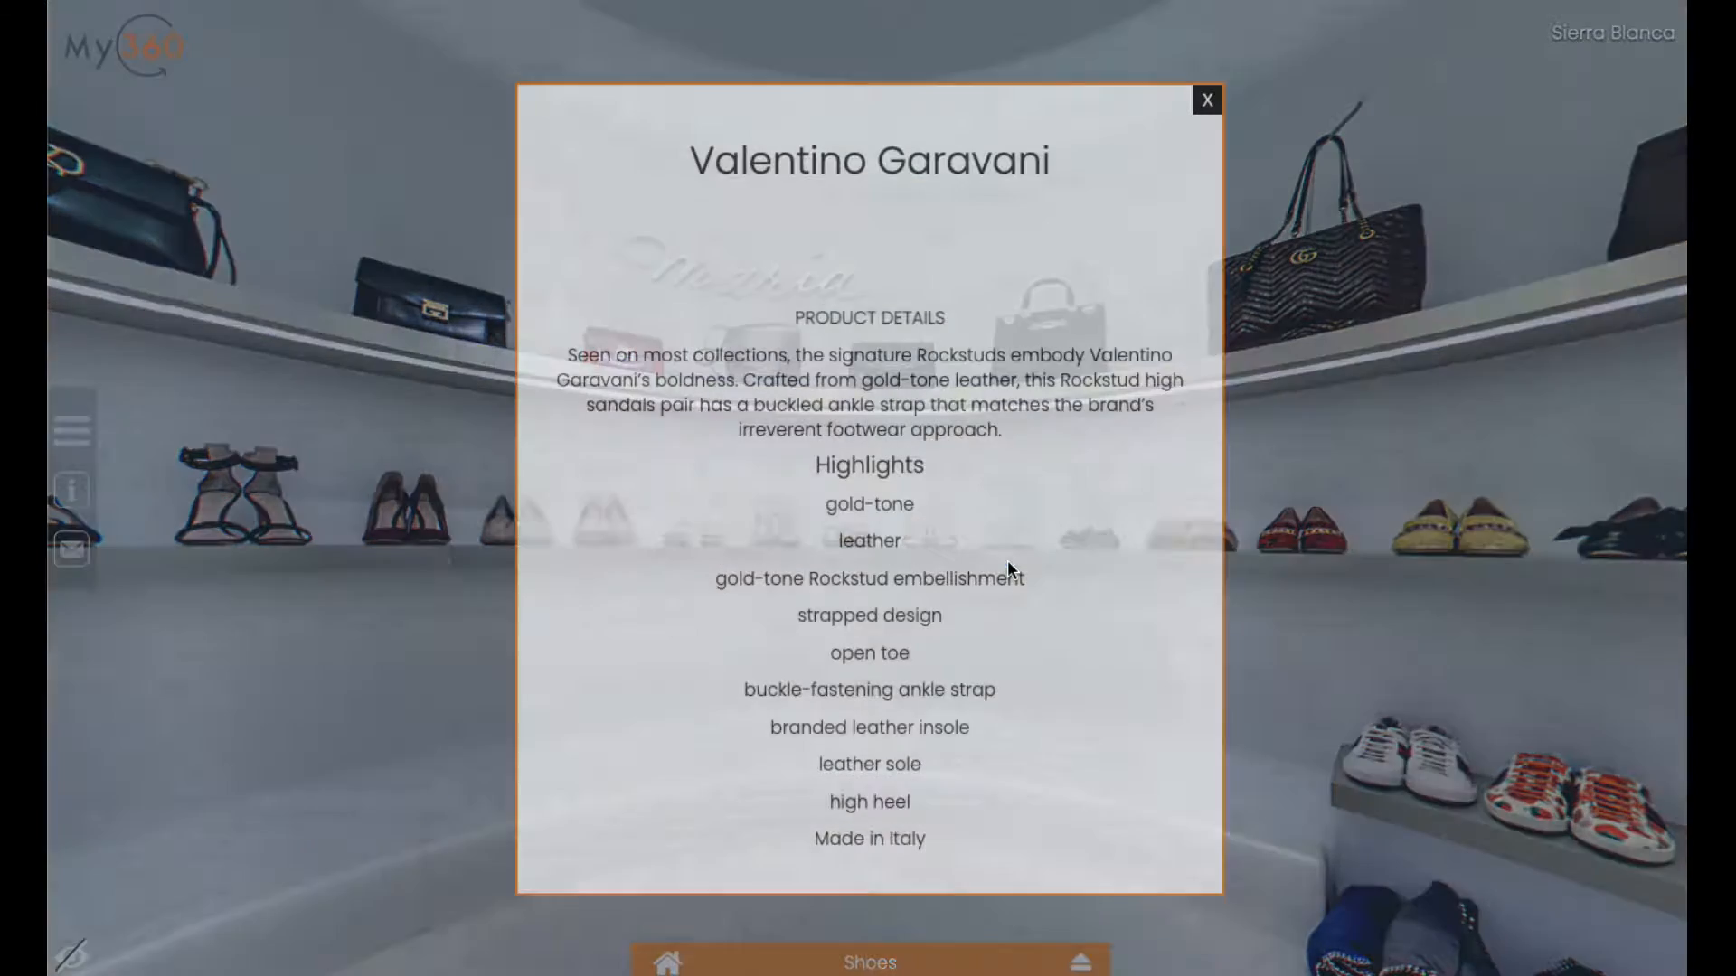
scroll(up, 3)
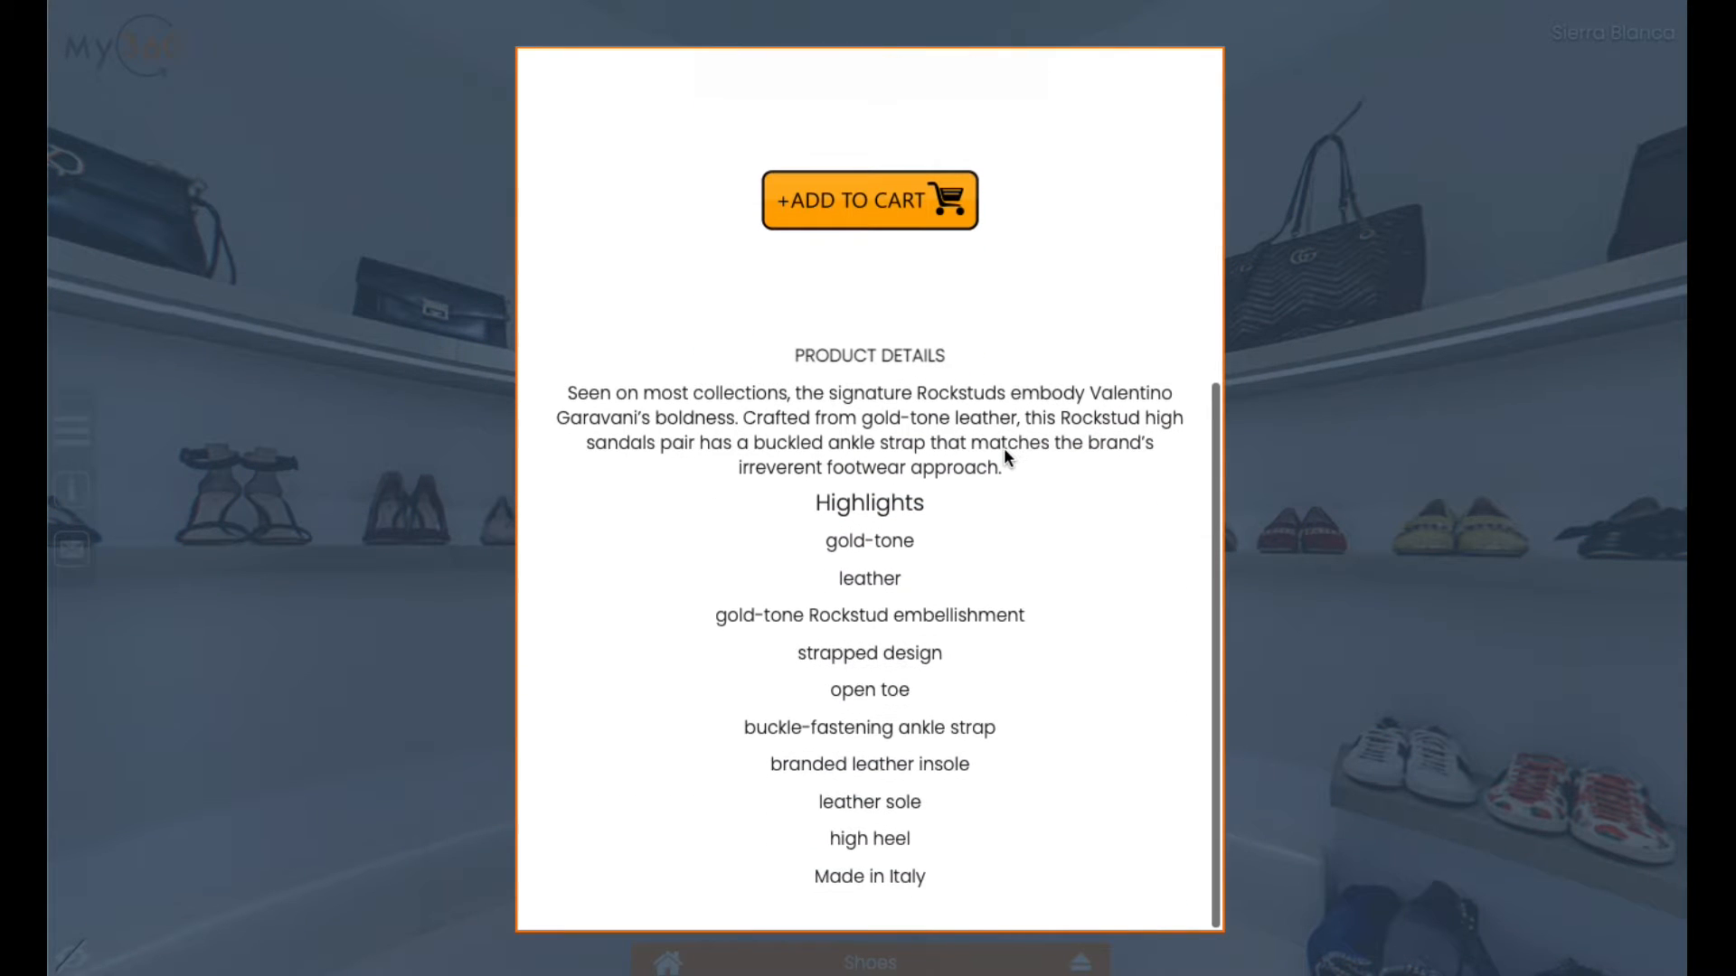
scroll(up, 3)
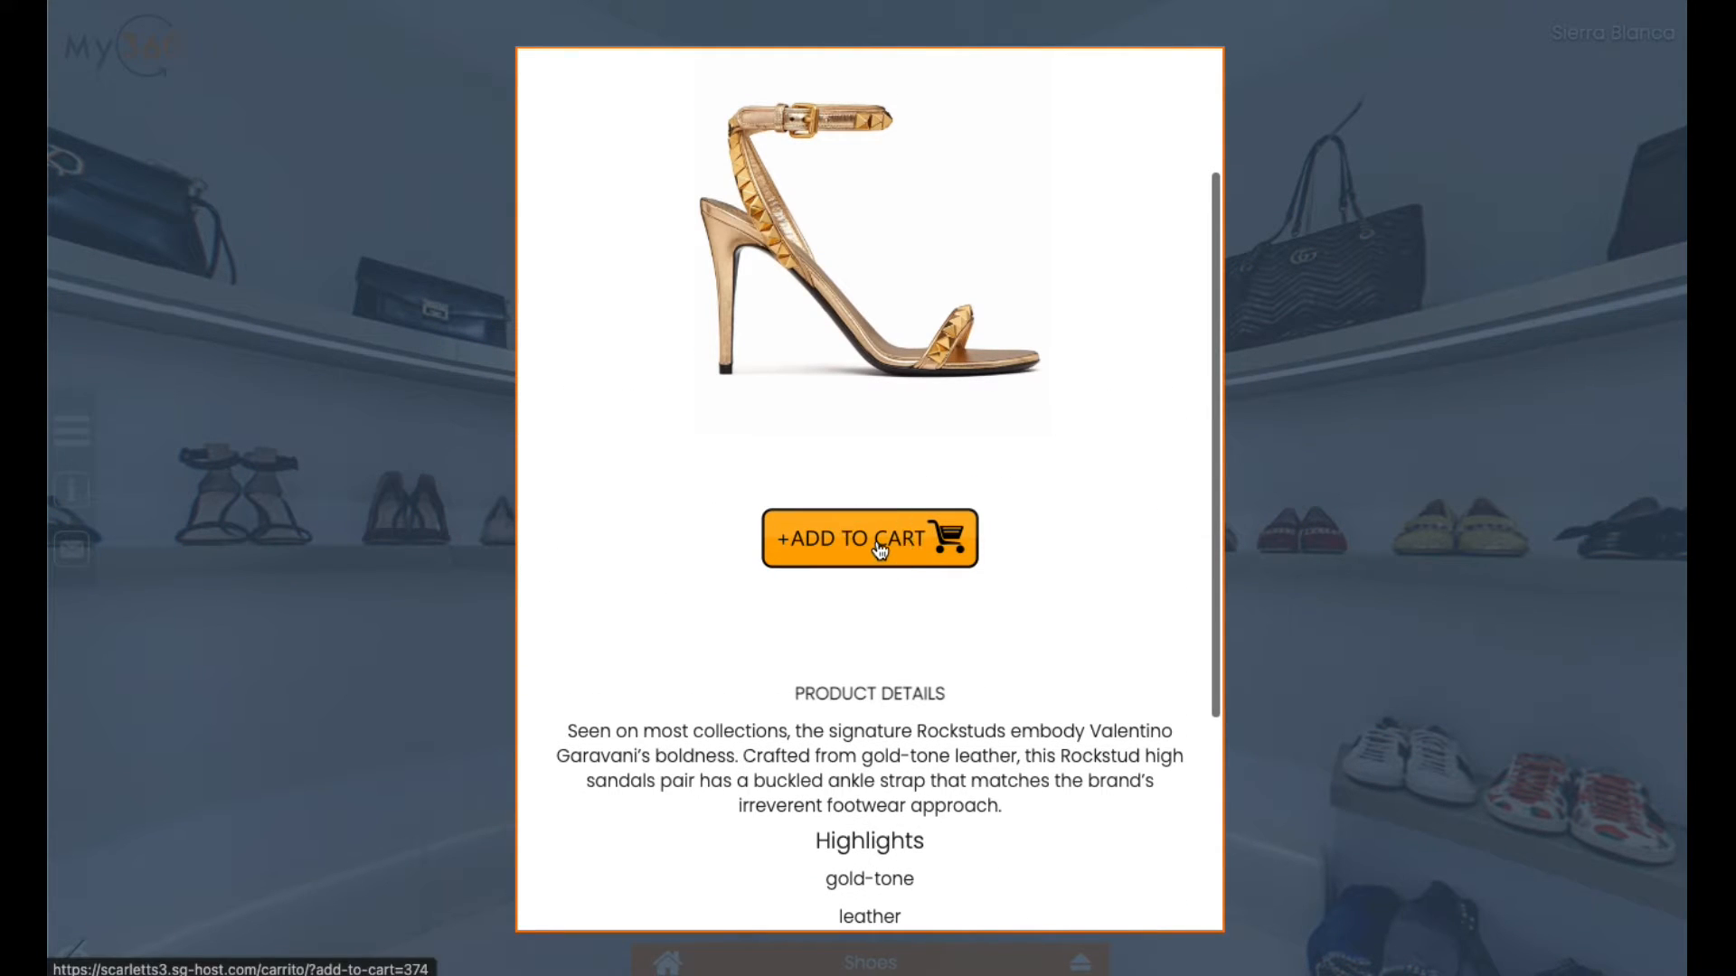
click(852, 539)
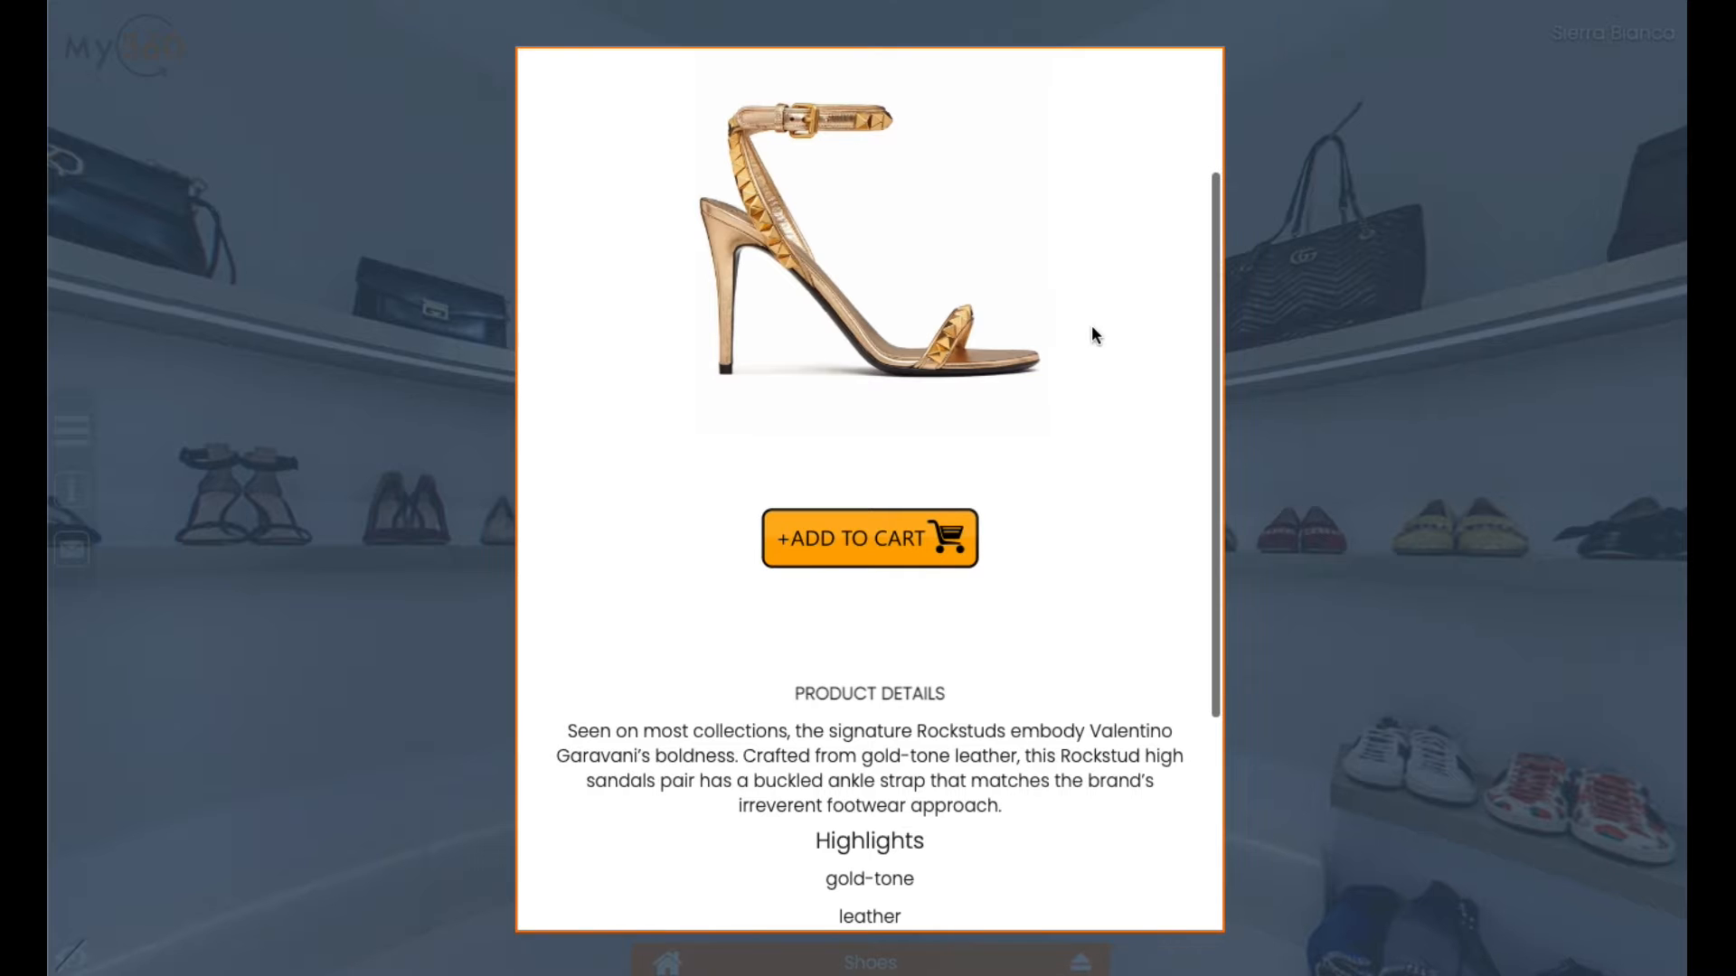
scroll(up, 3)
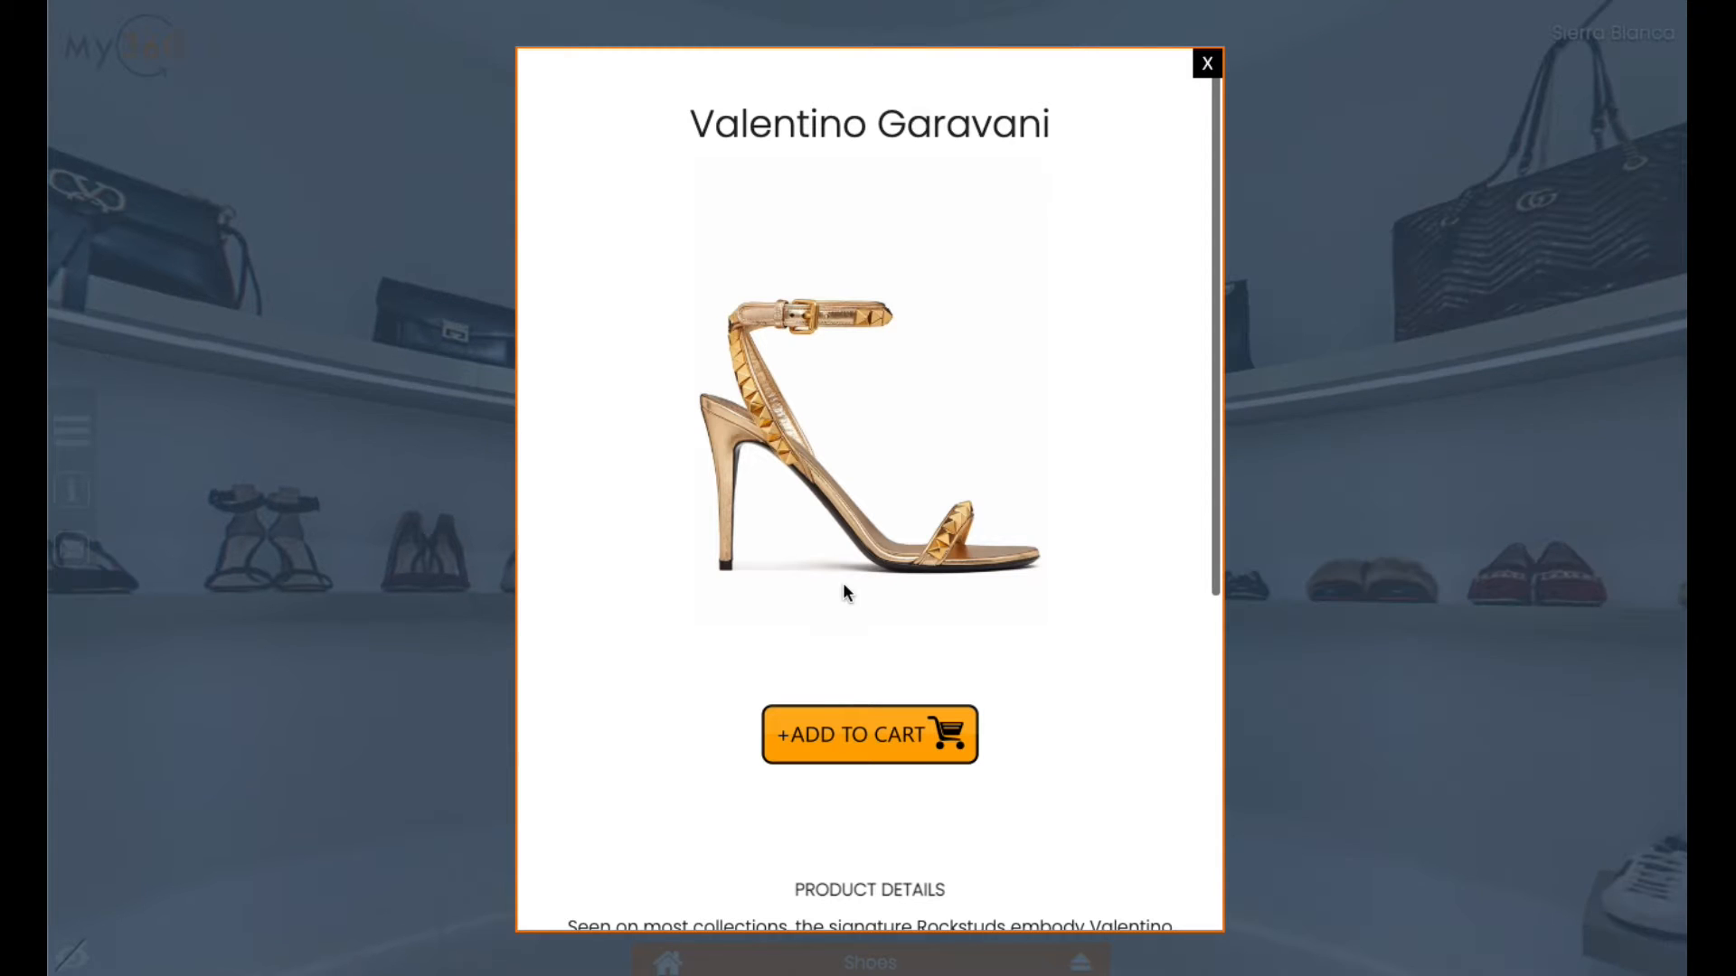
scroll(down, 3)
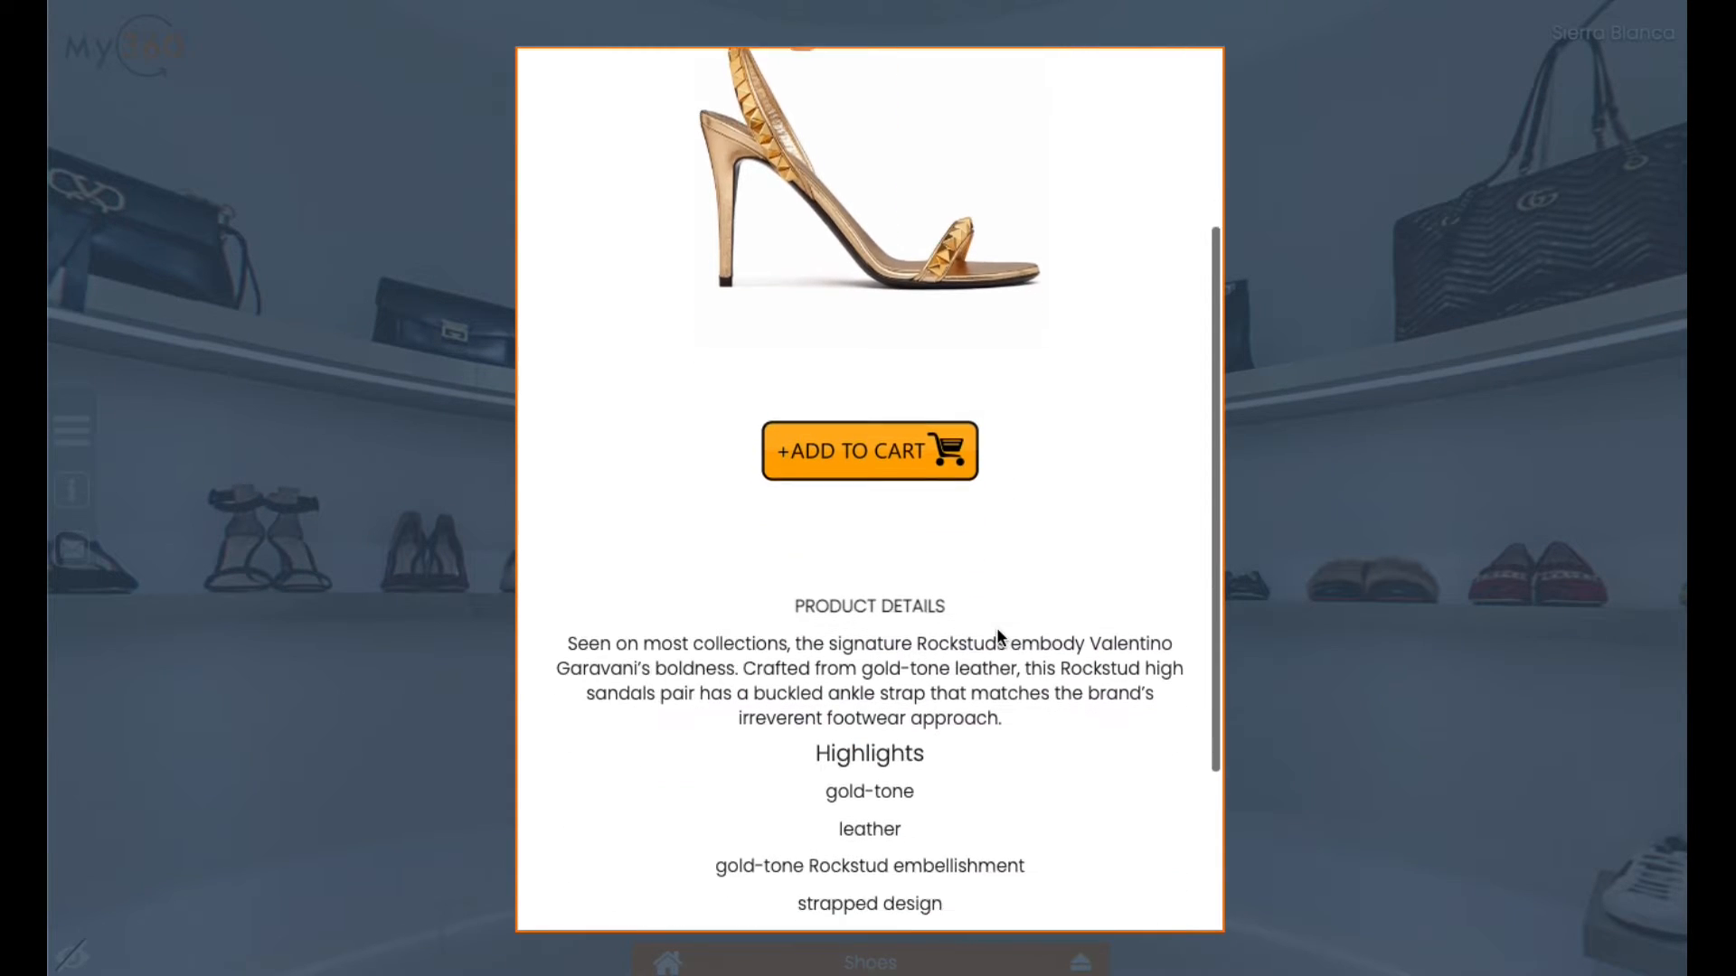
scroll(up, 3)
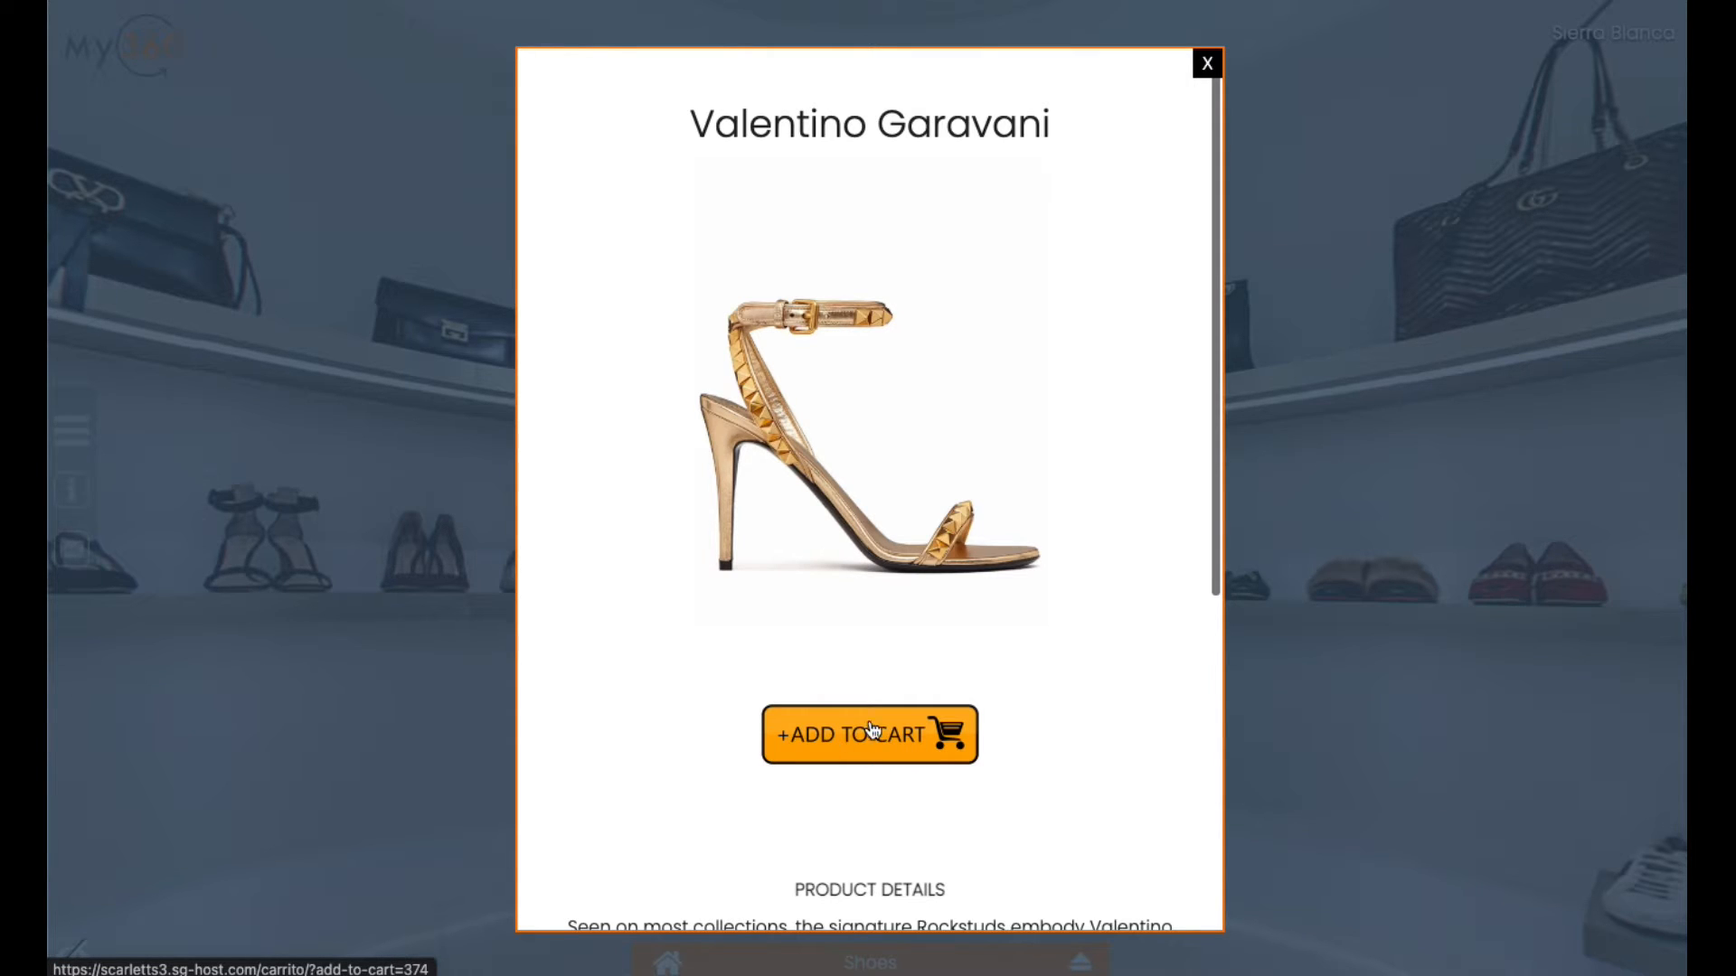
scroll(down, 3)
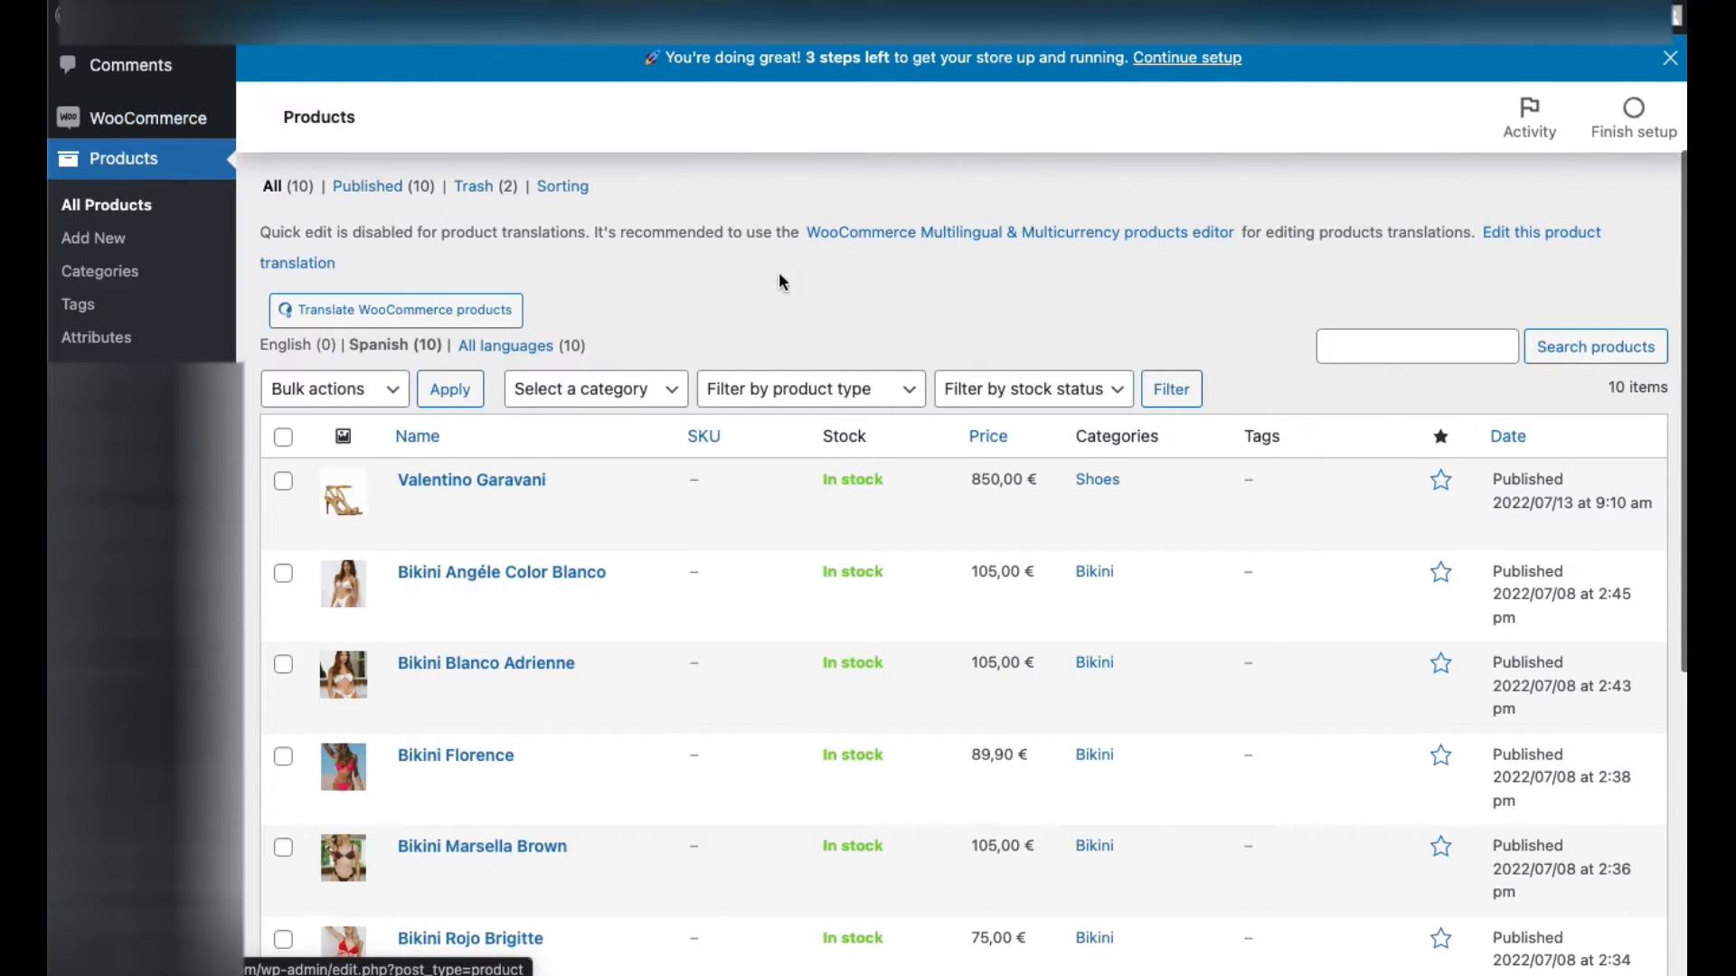
mouse_move(576, 388)
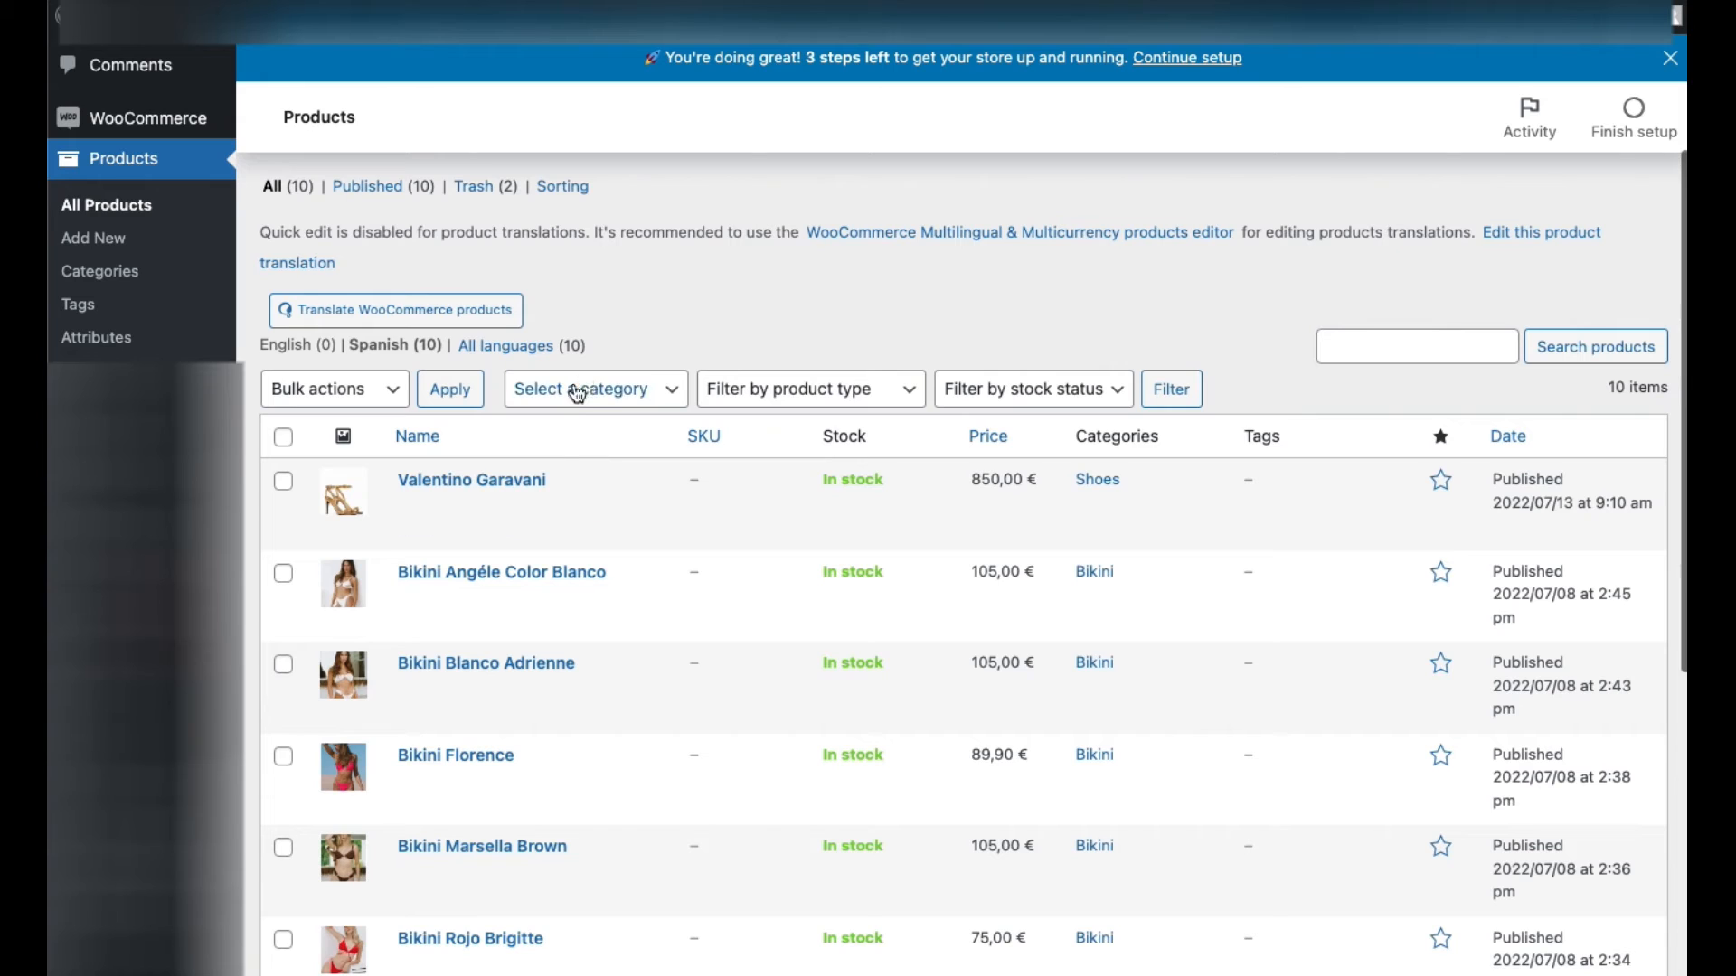
mouse_move(470, 479)
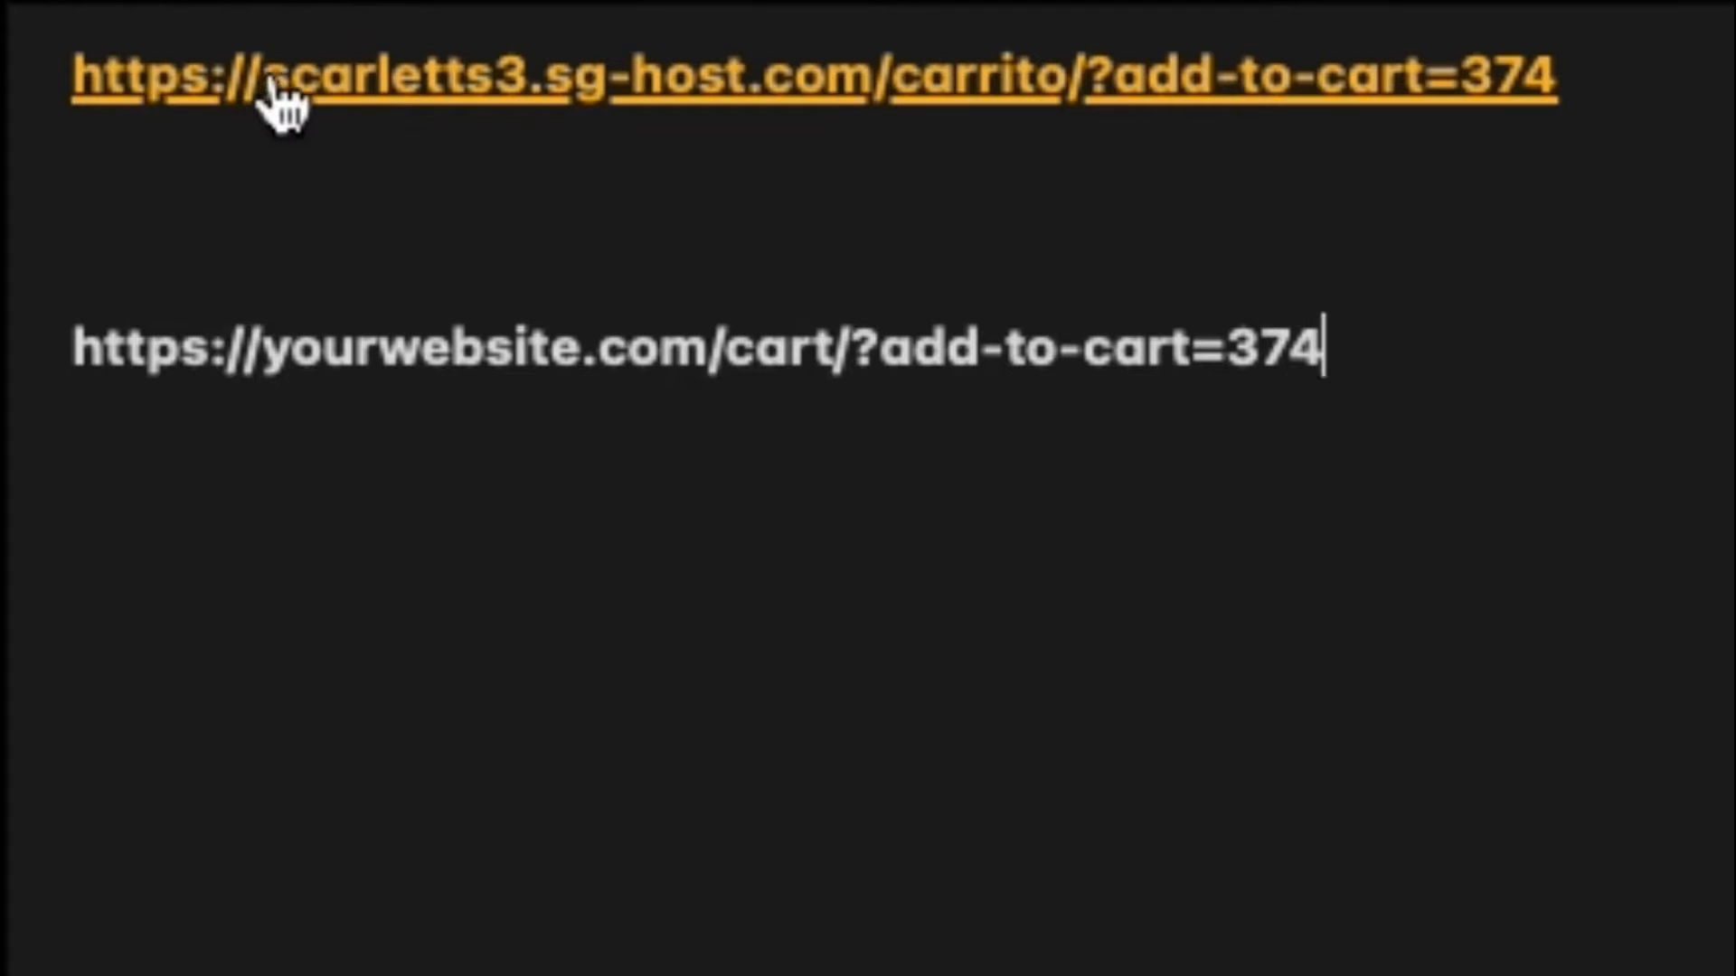
mouse_move(570, 105)
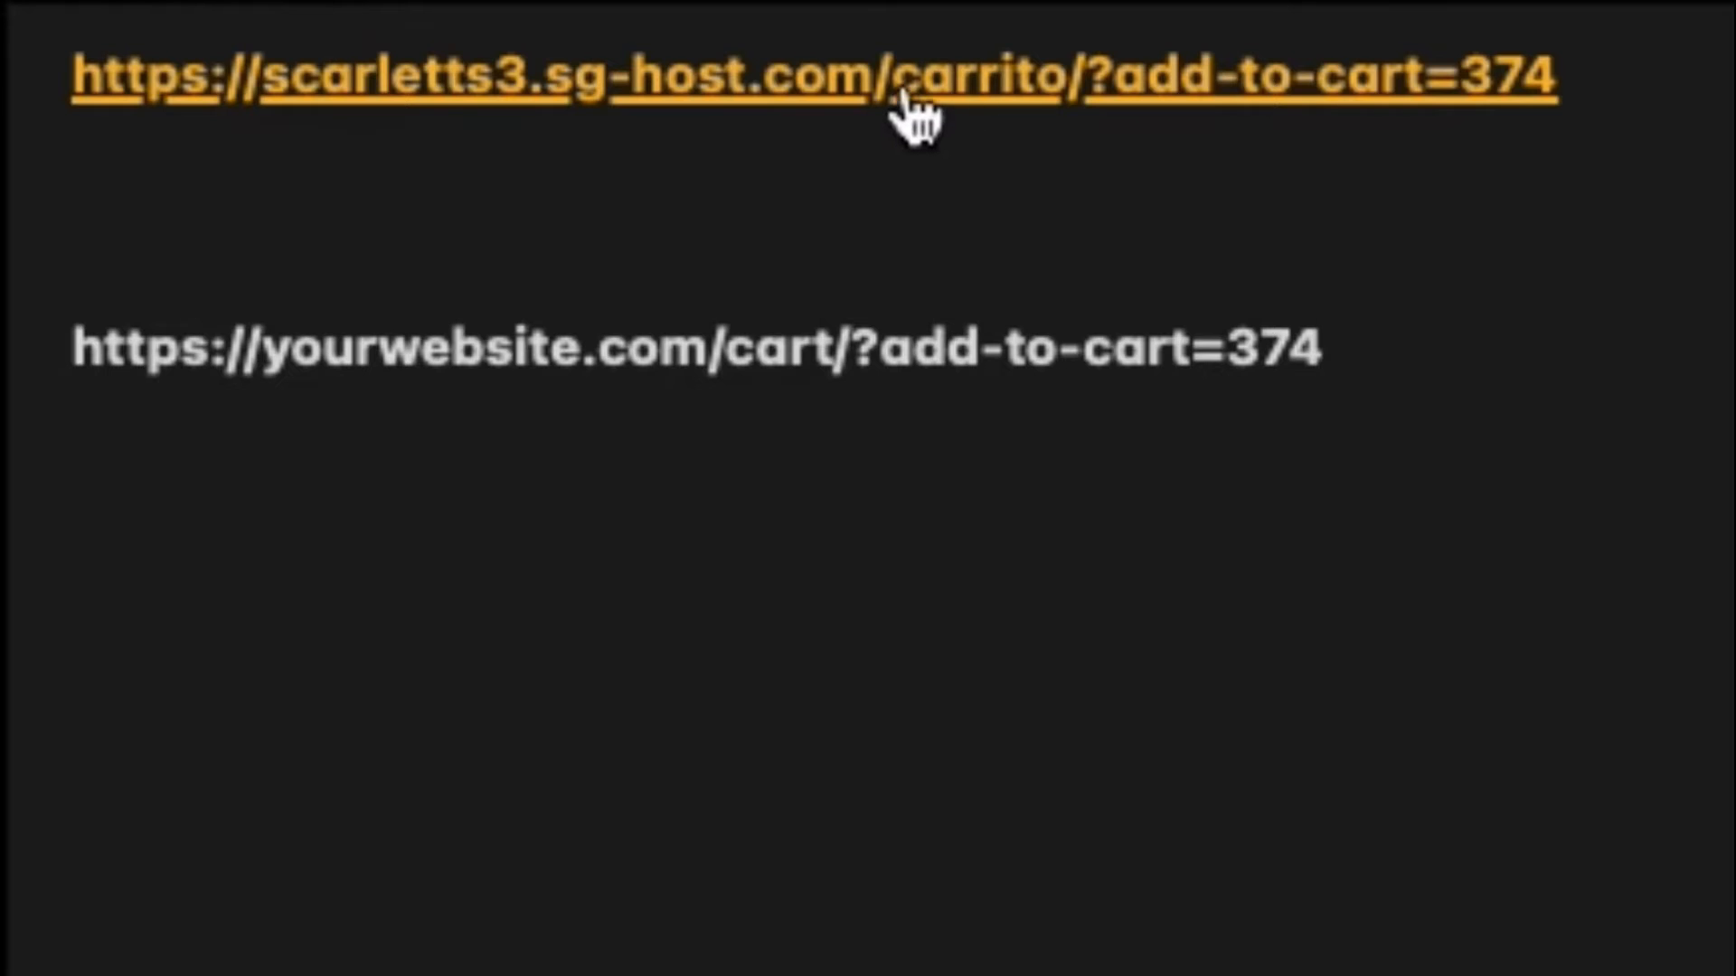
mouse_move(1012, 309)
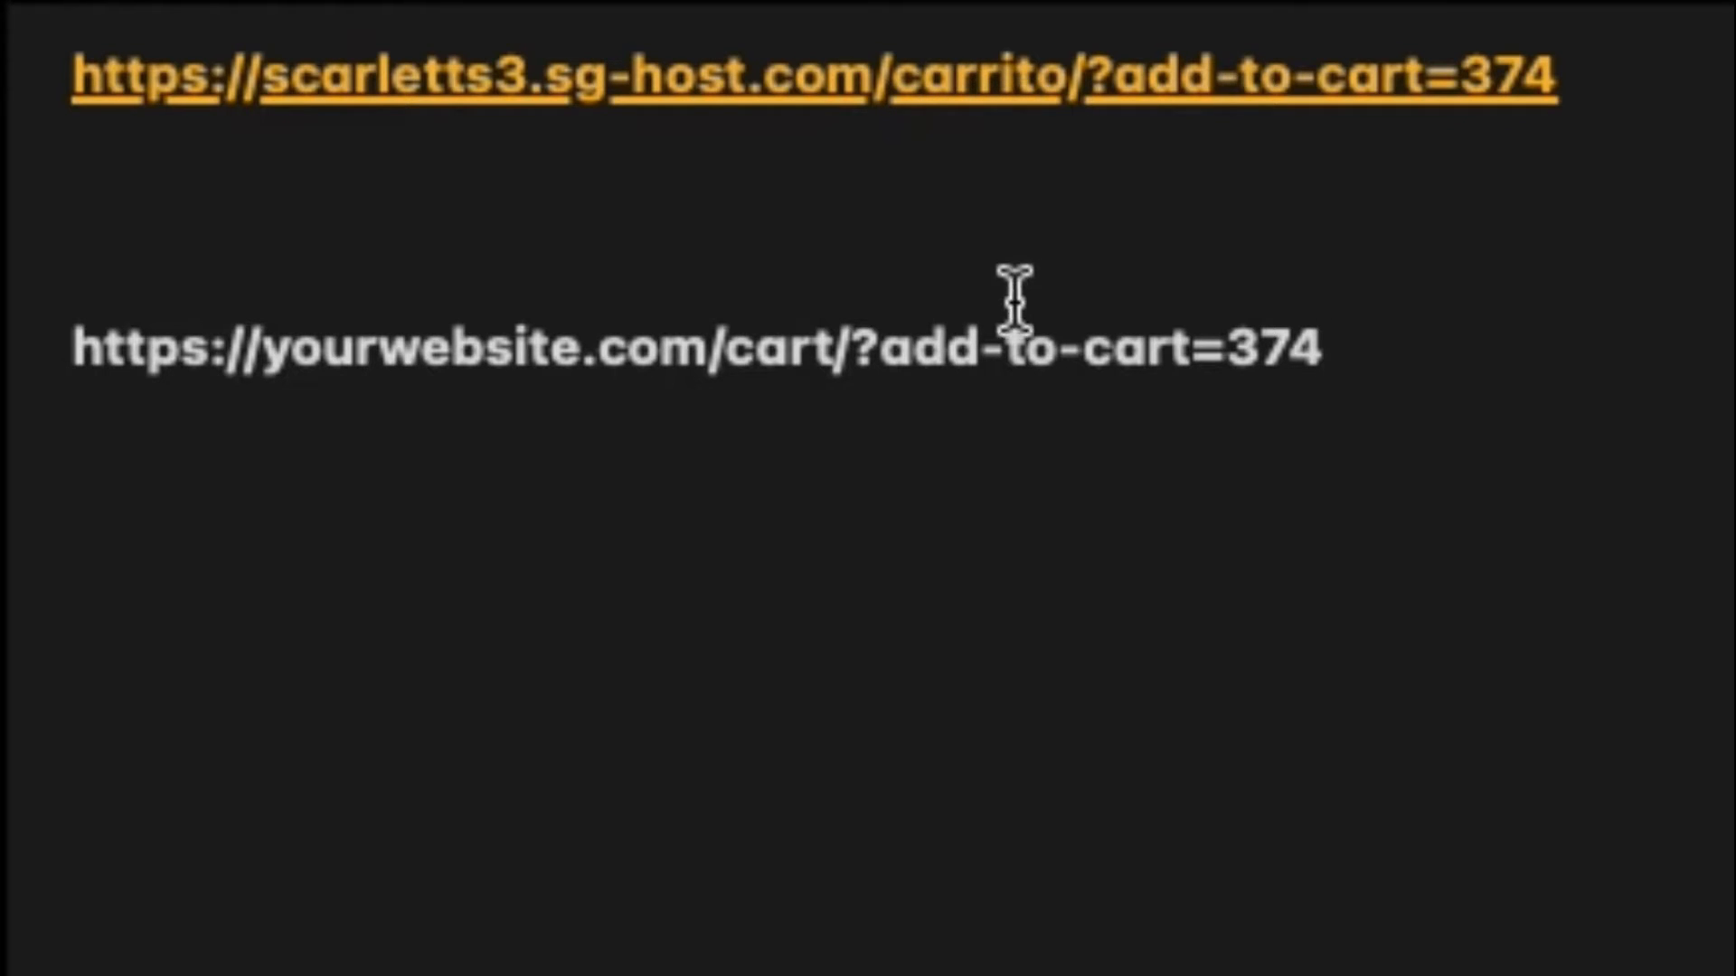
mouse_move(1107, 94)
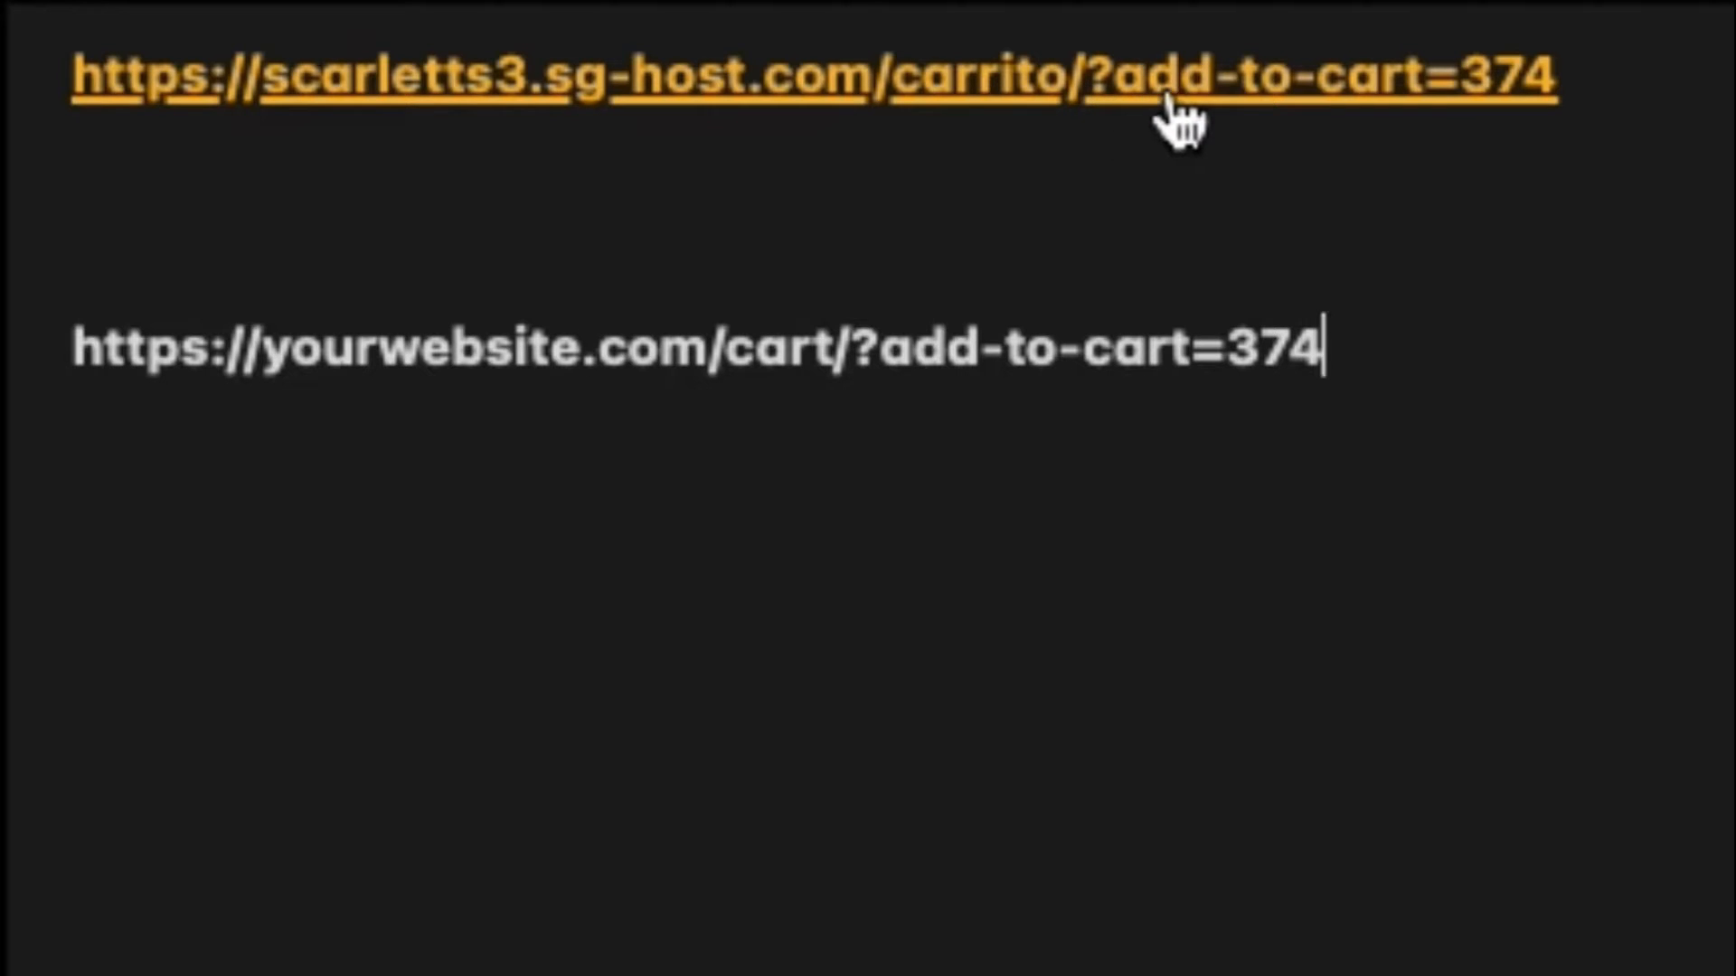
mouse_move(1378, 116)
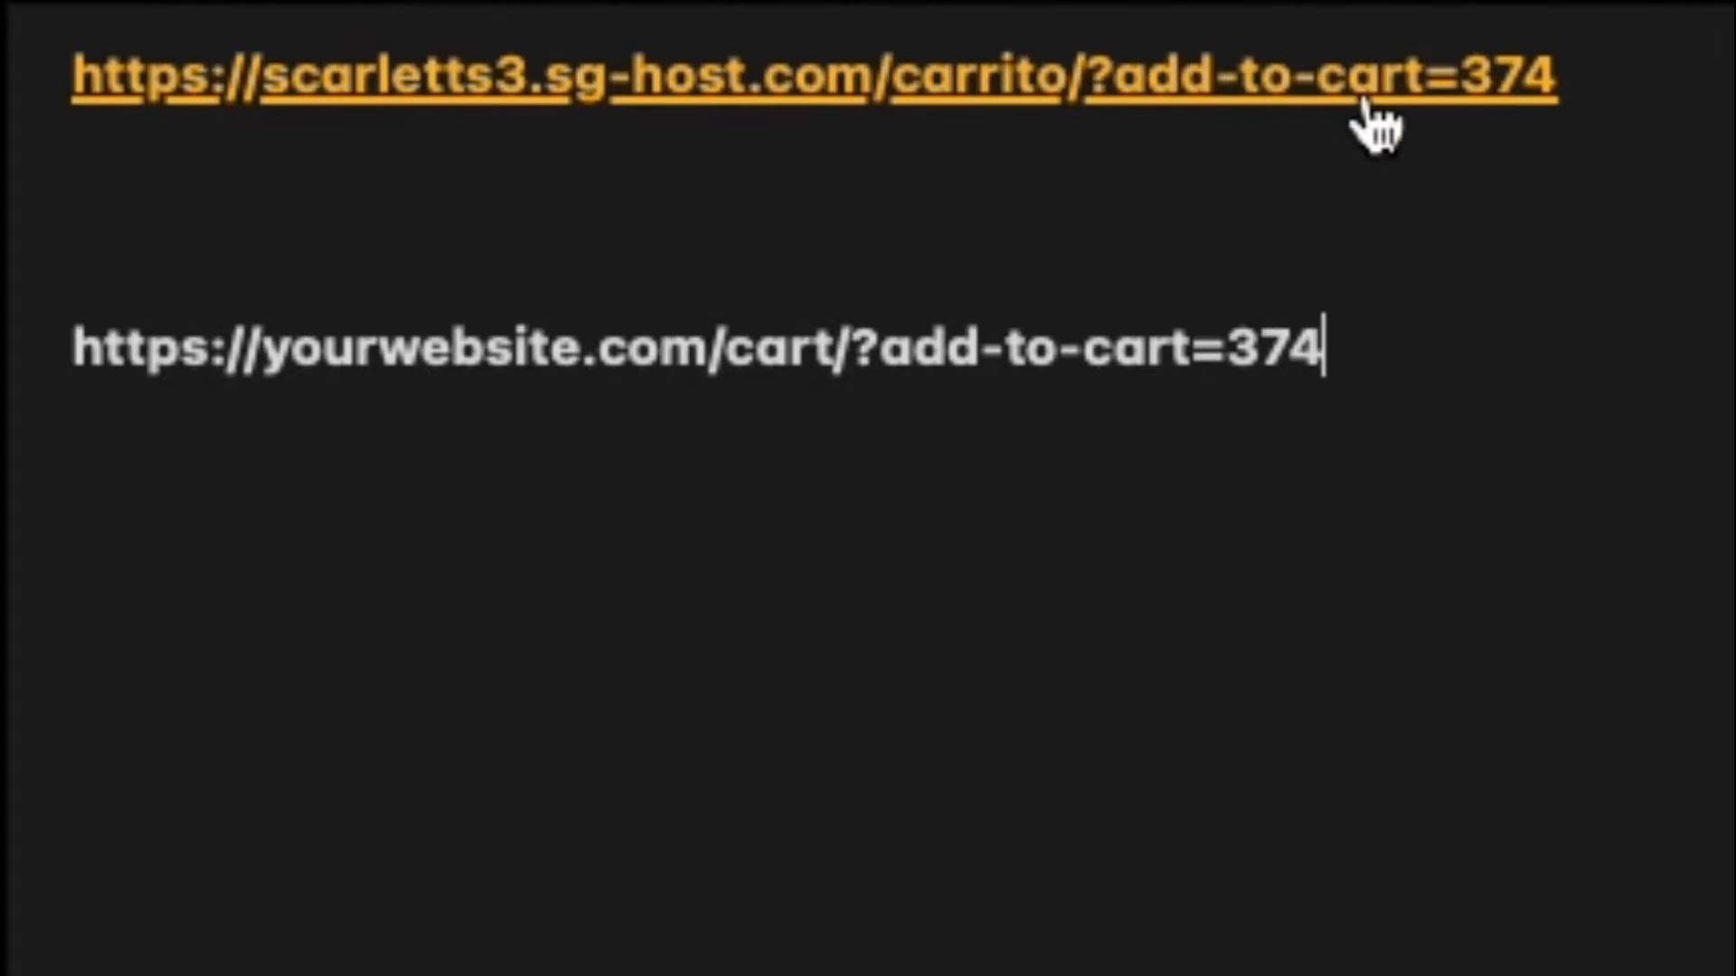
mouse_move(1506, 99)
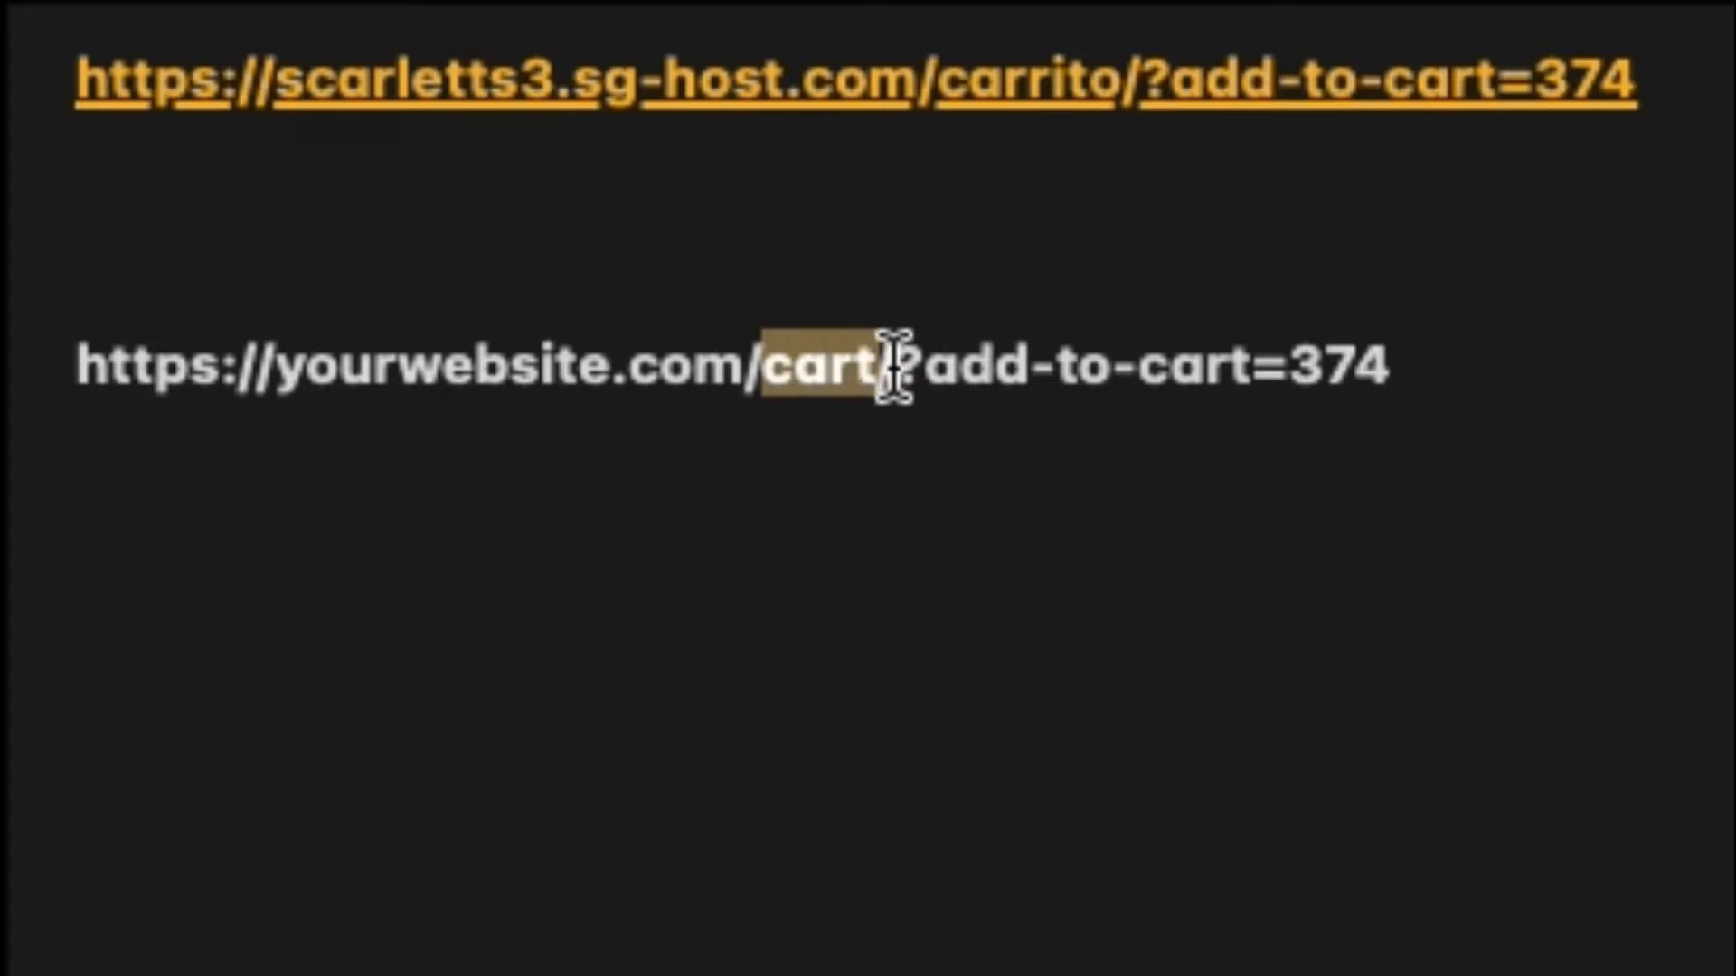
mouse_move(996, 427)
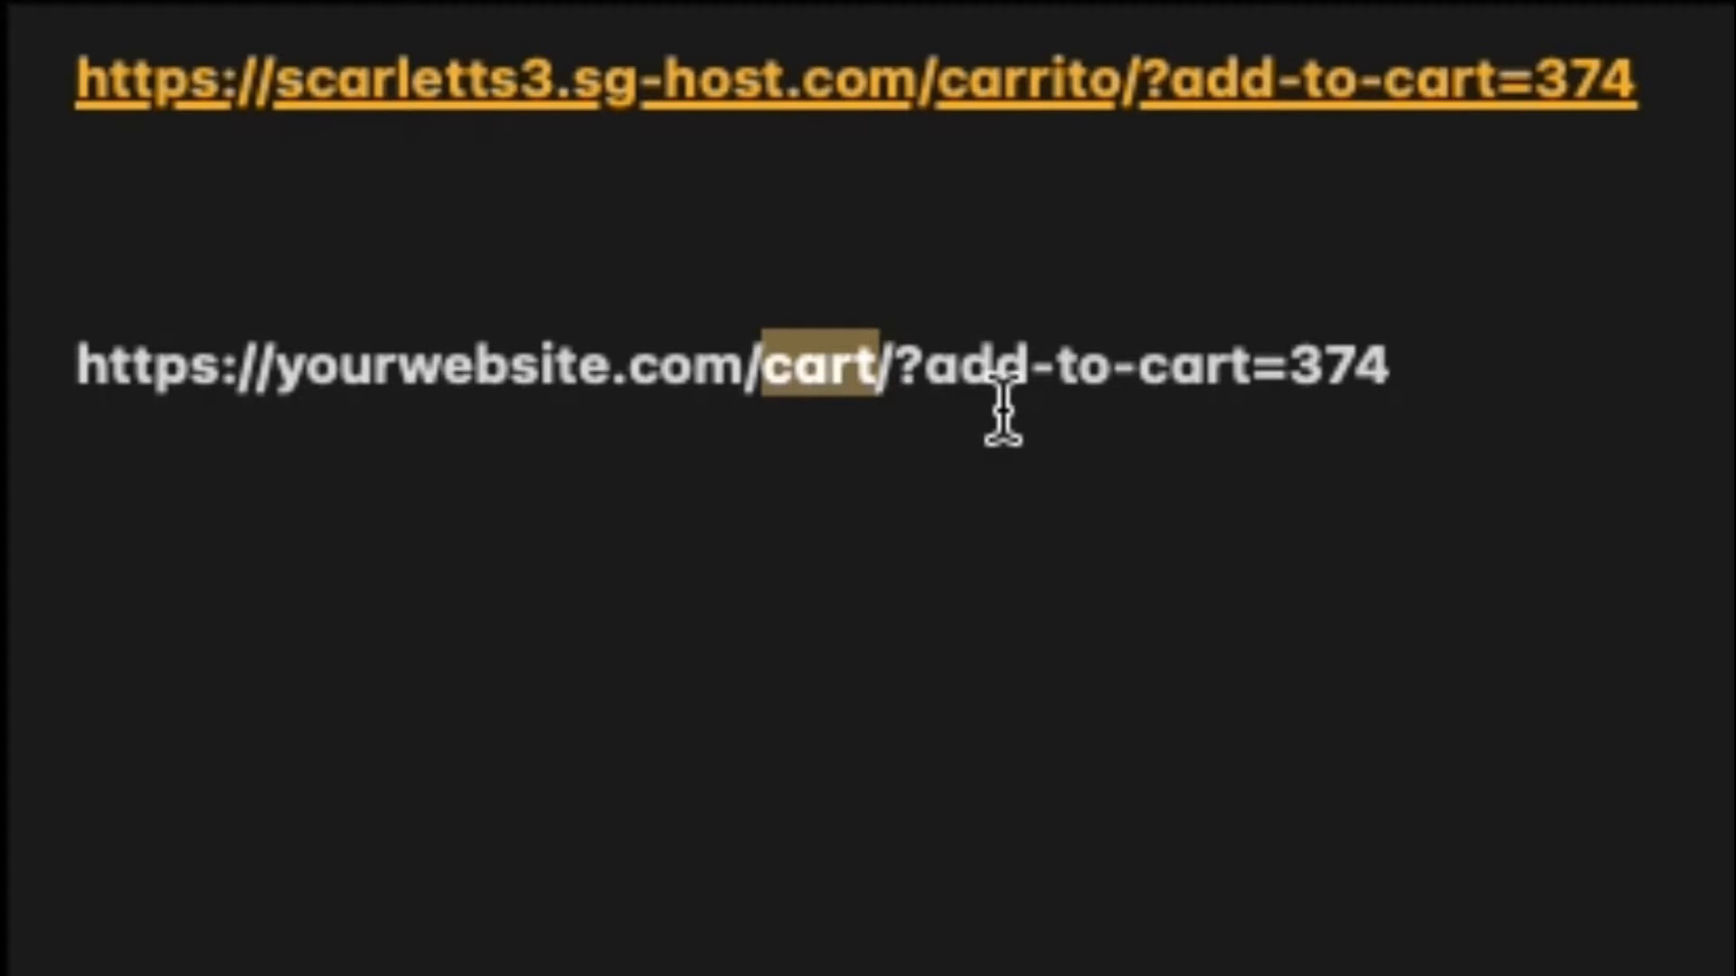
mouse_move(1141, 422)
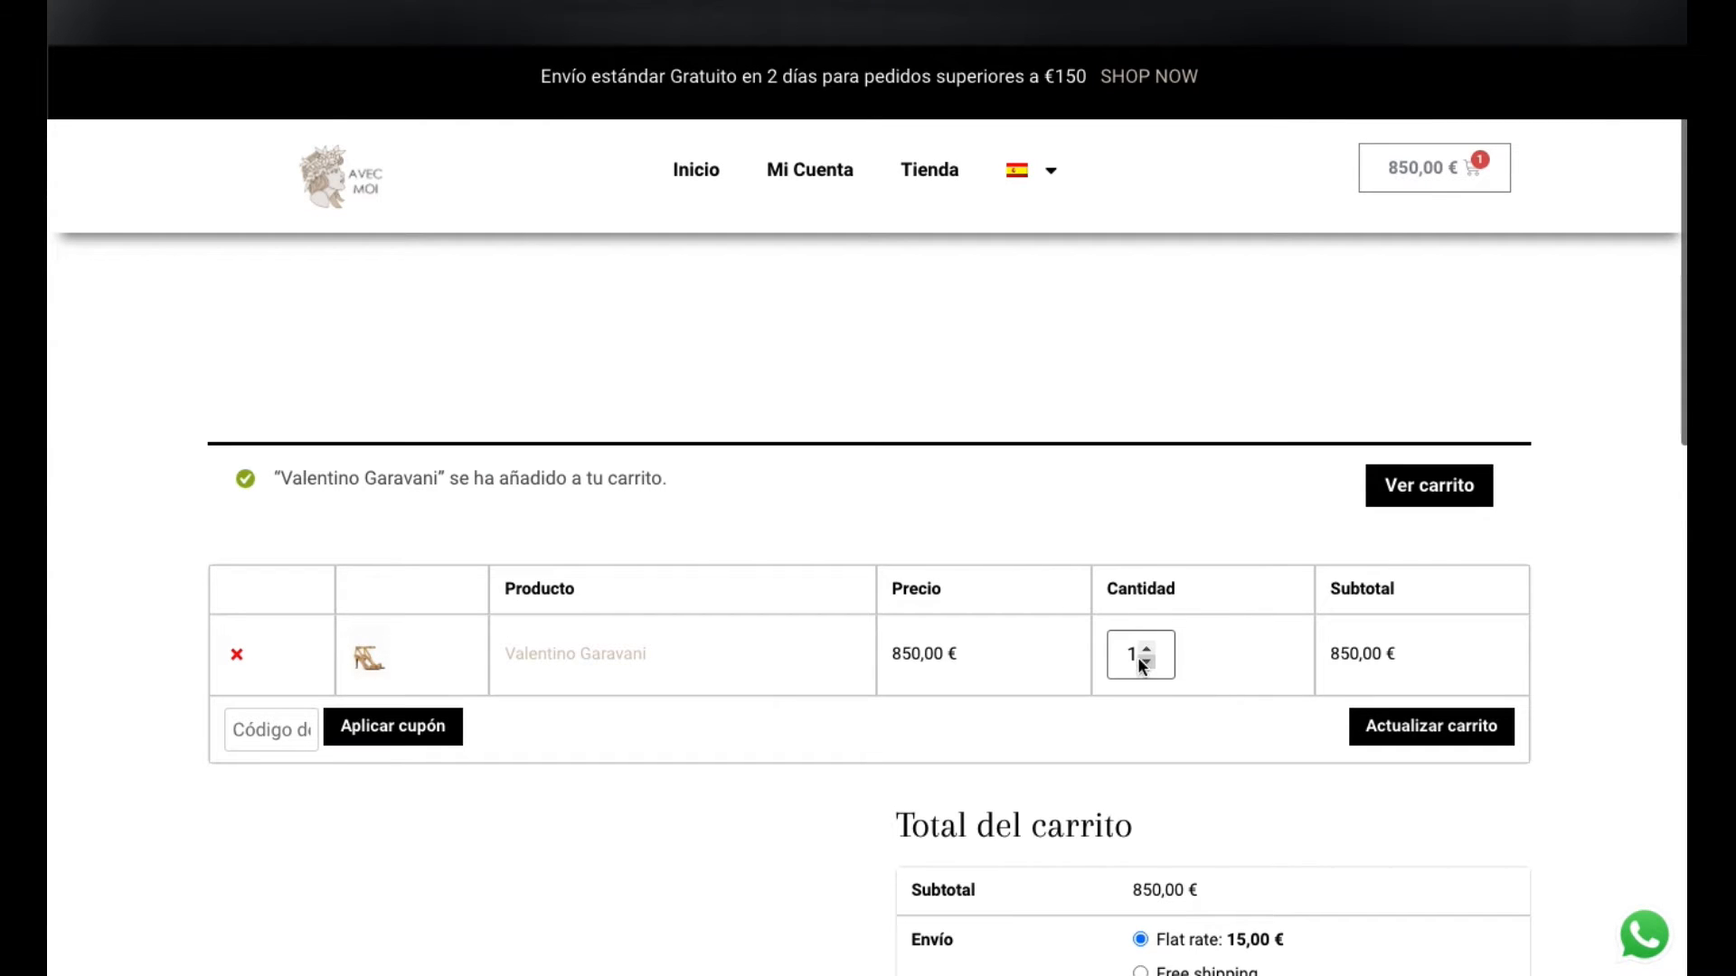
mouse_move(1428, 485)
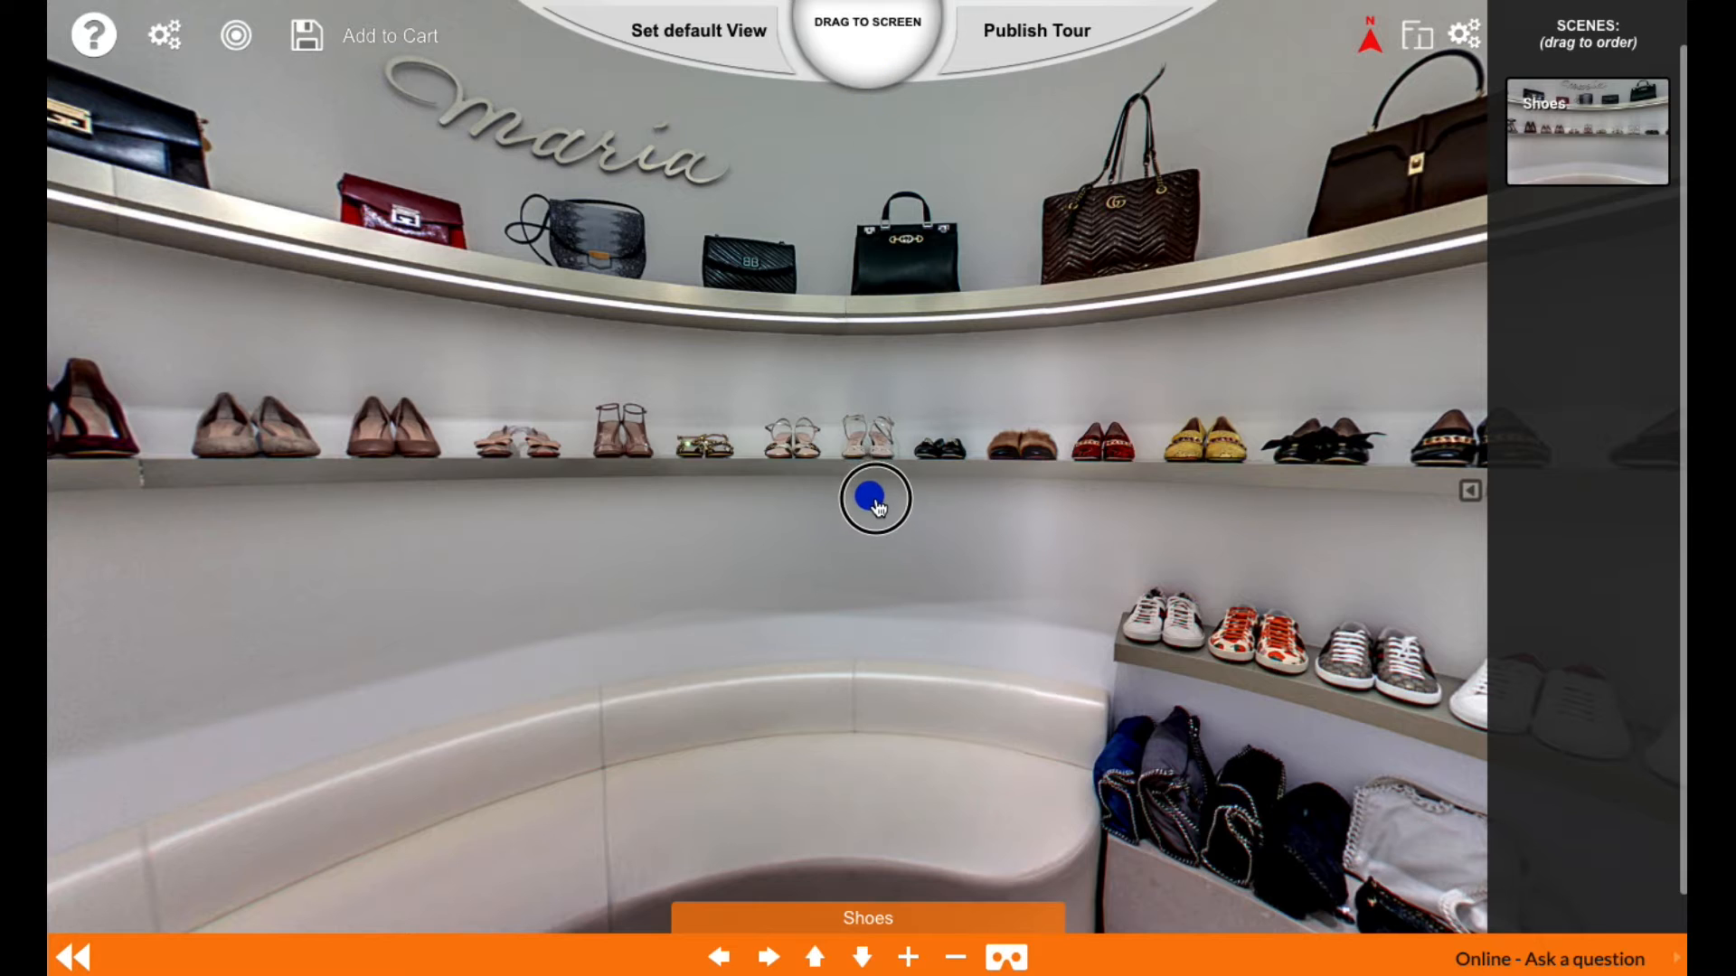
Select the scene hotspot so its image editor shows the empty camera placeholder
click(875, 499)
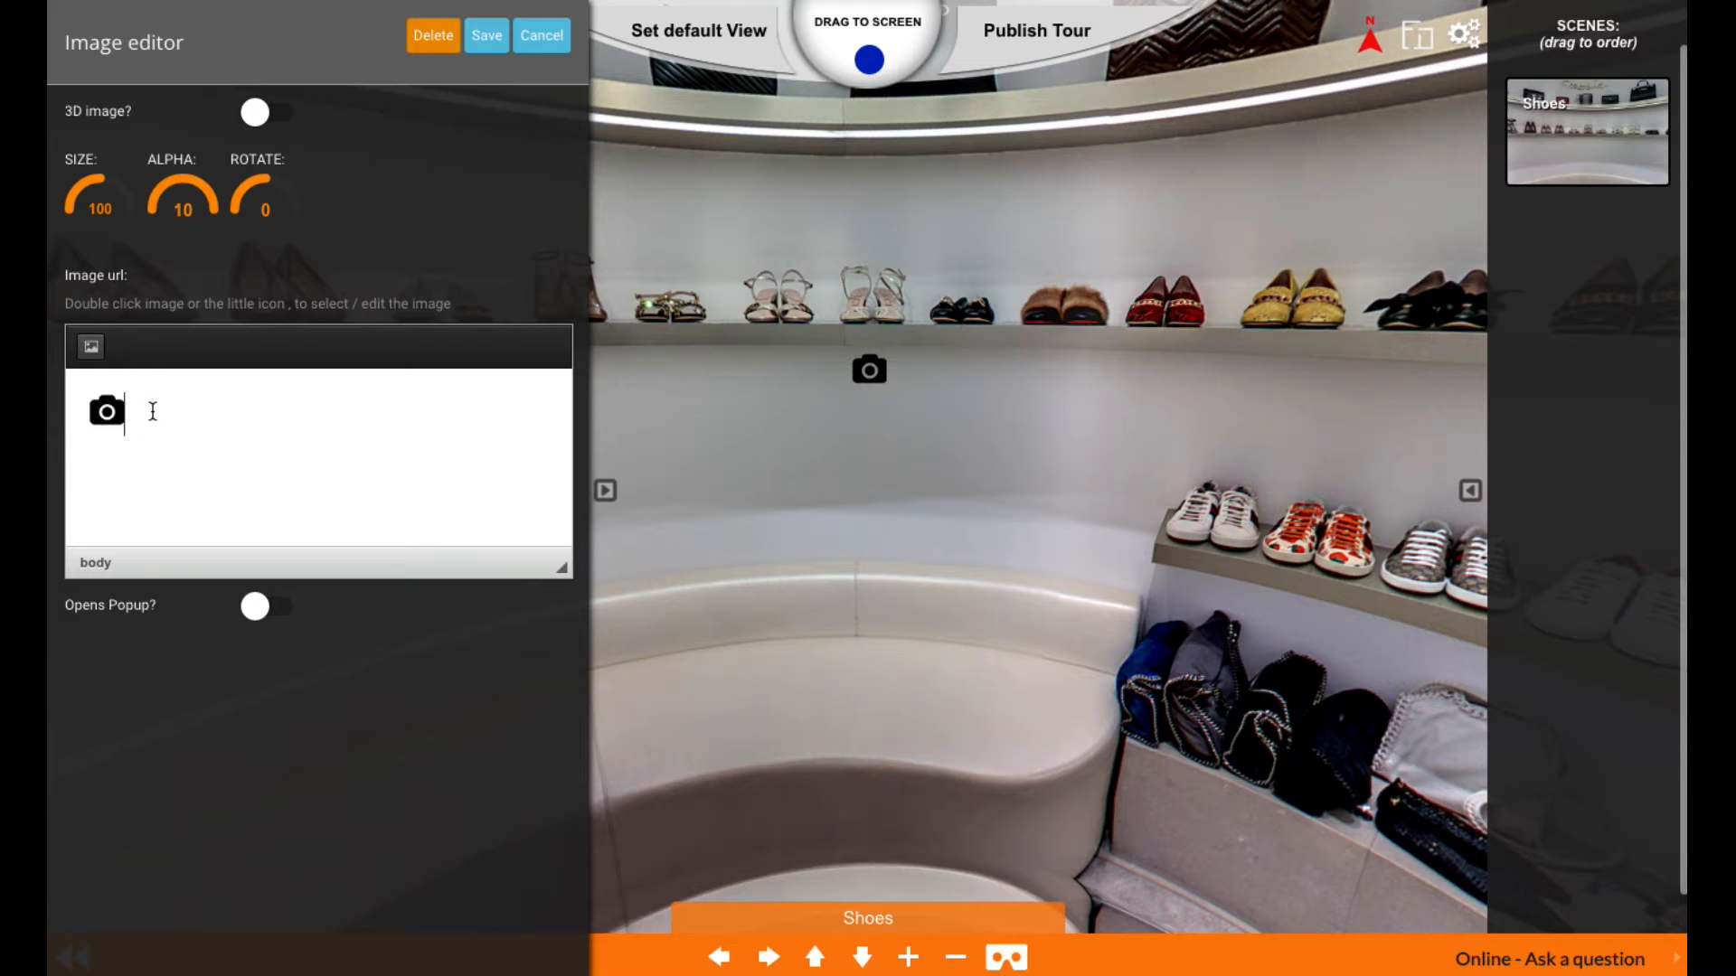
Swap the camera placeholder for the library's blue dot image at Original, sized 30 by 30
click(90, 347)
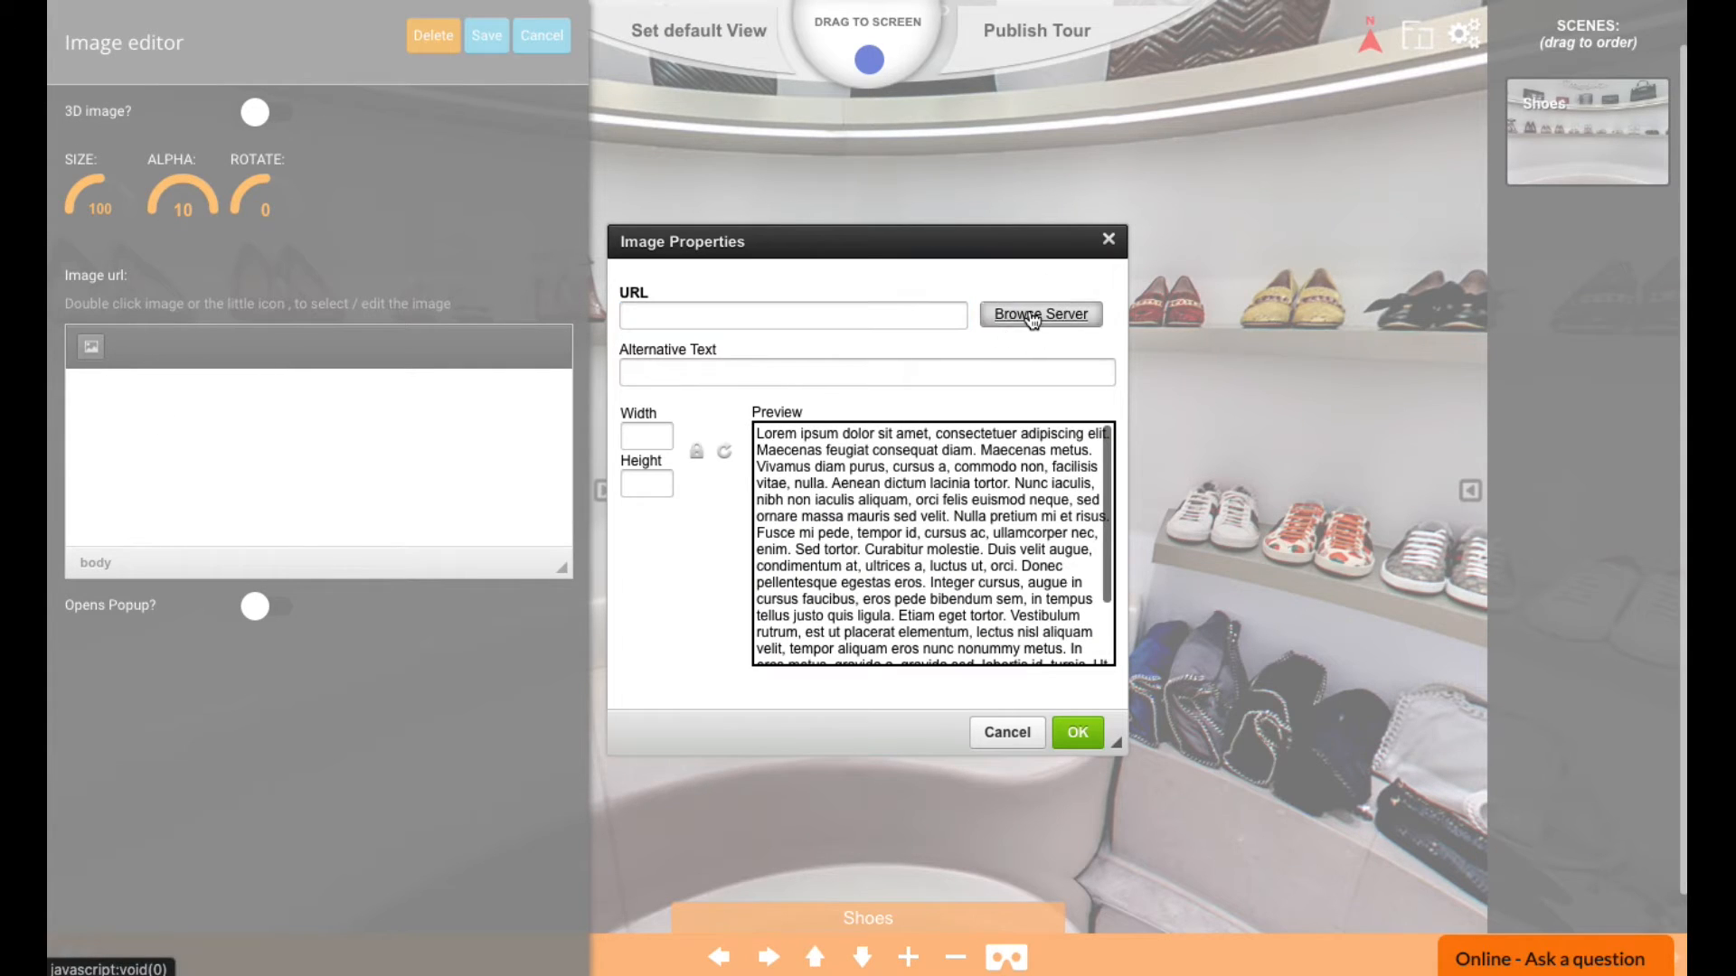
click(1038, 314)
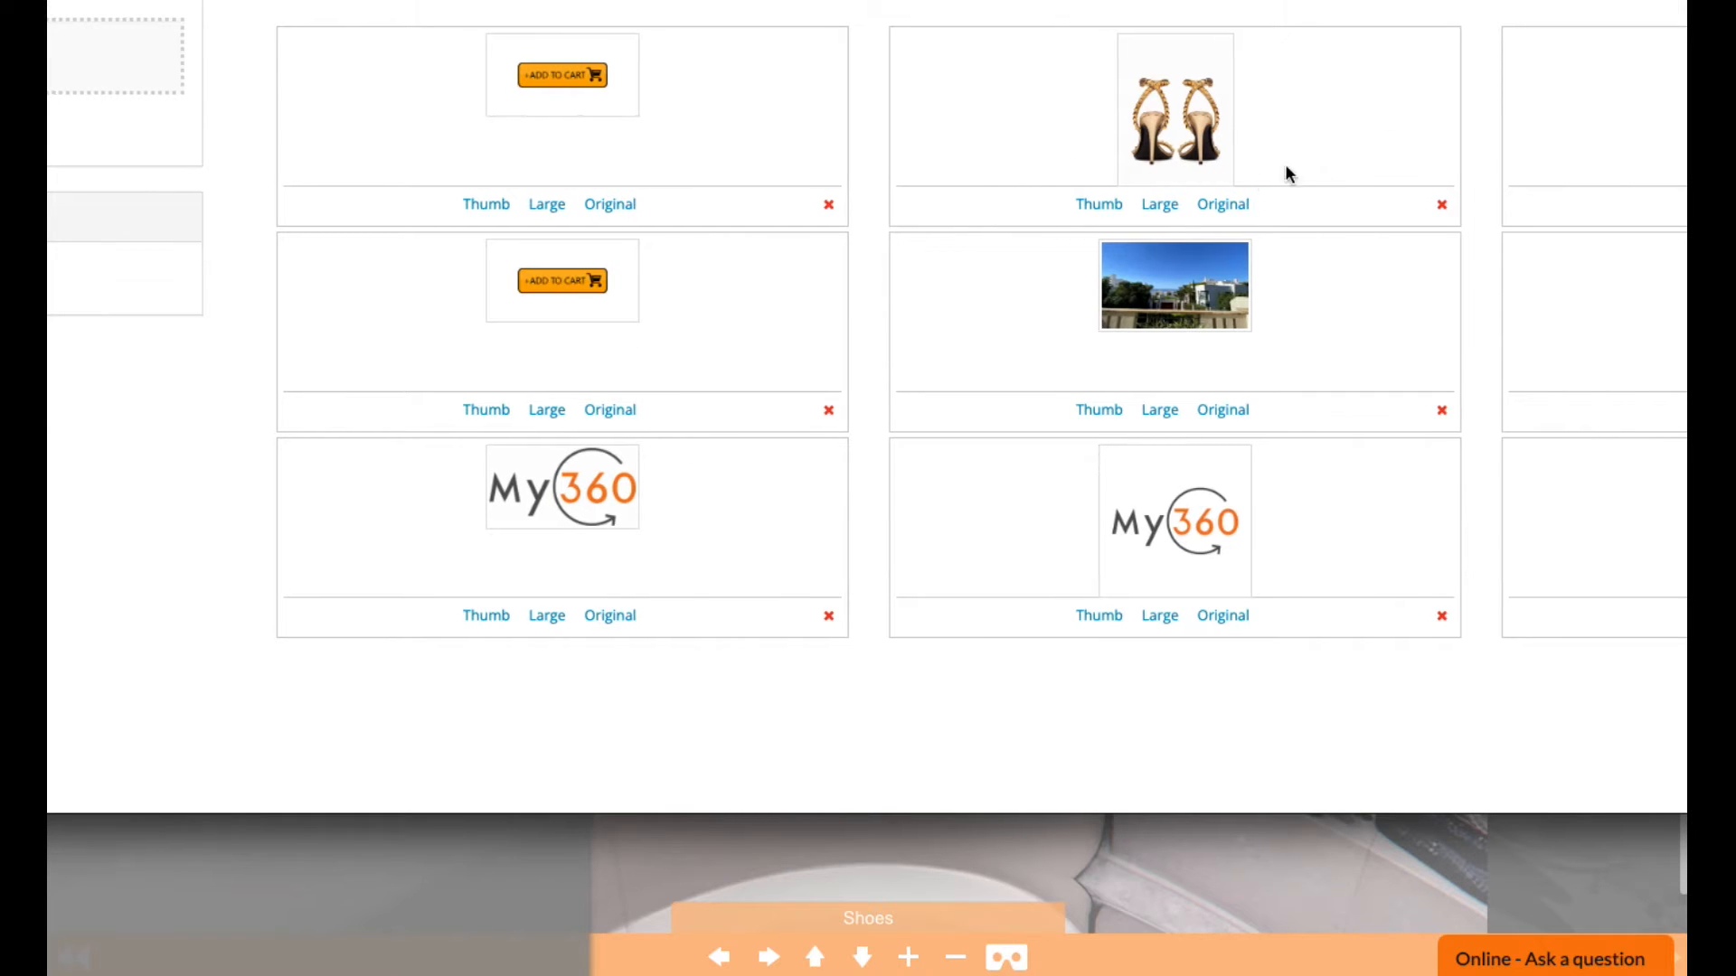
scroll(up, 3)
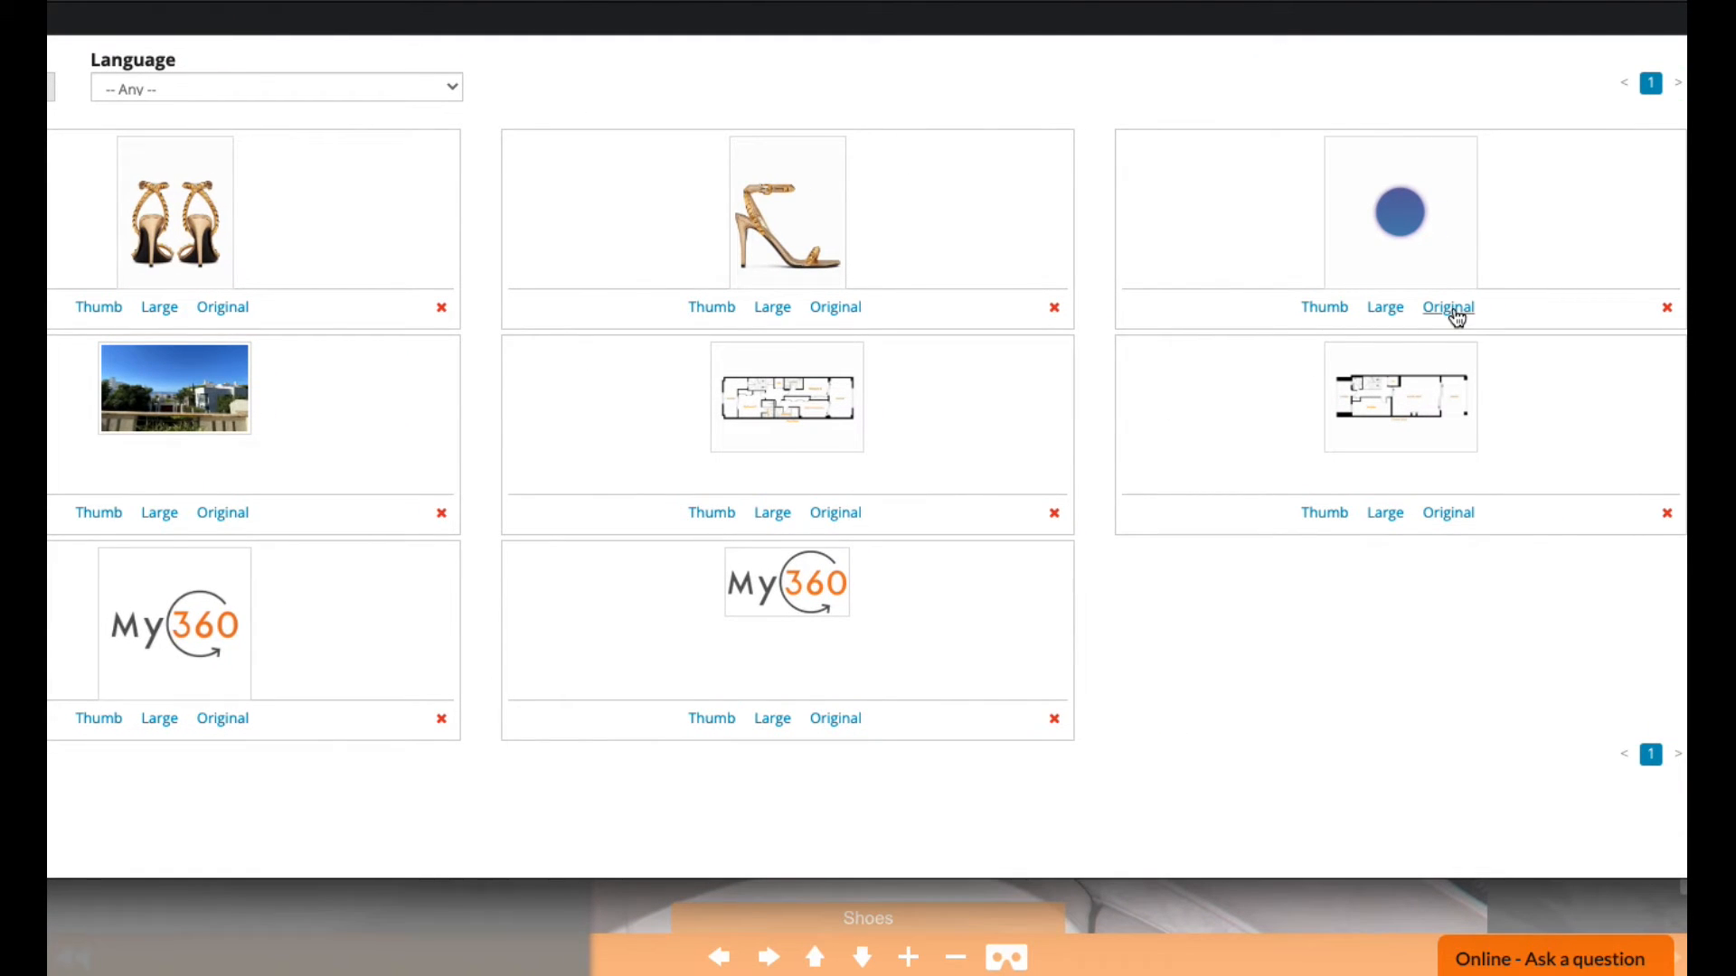
click(1446, 307)
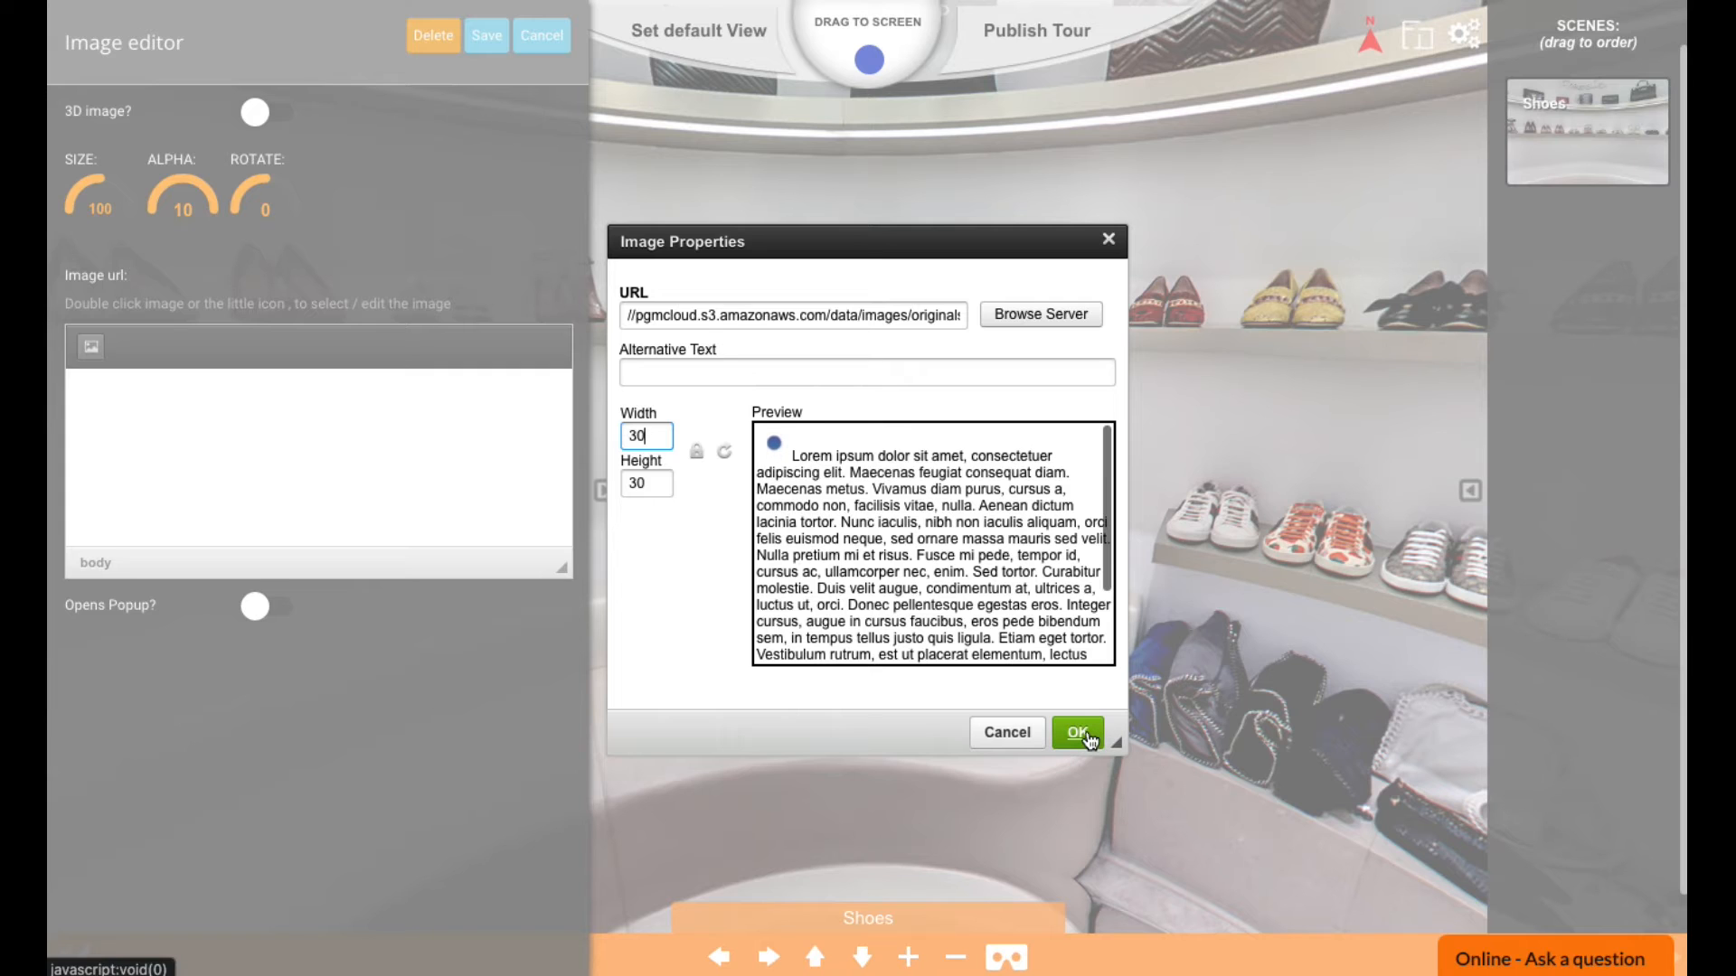
click(1076, 733)
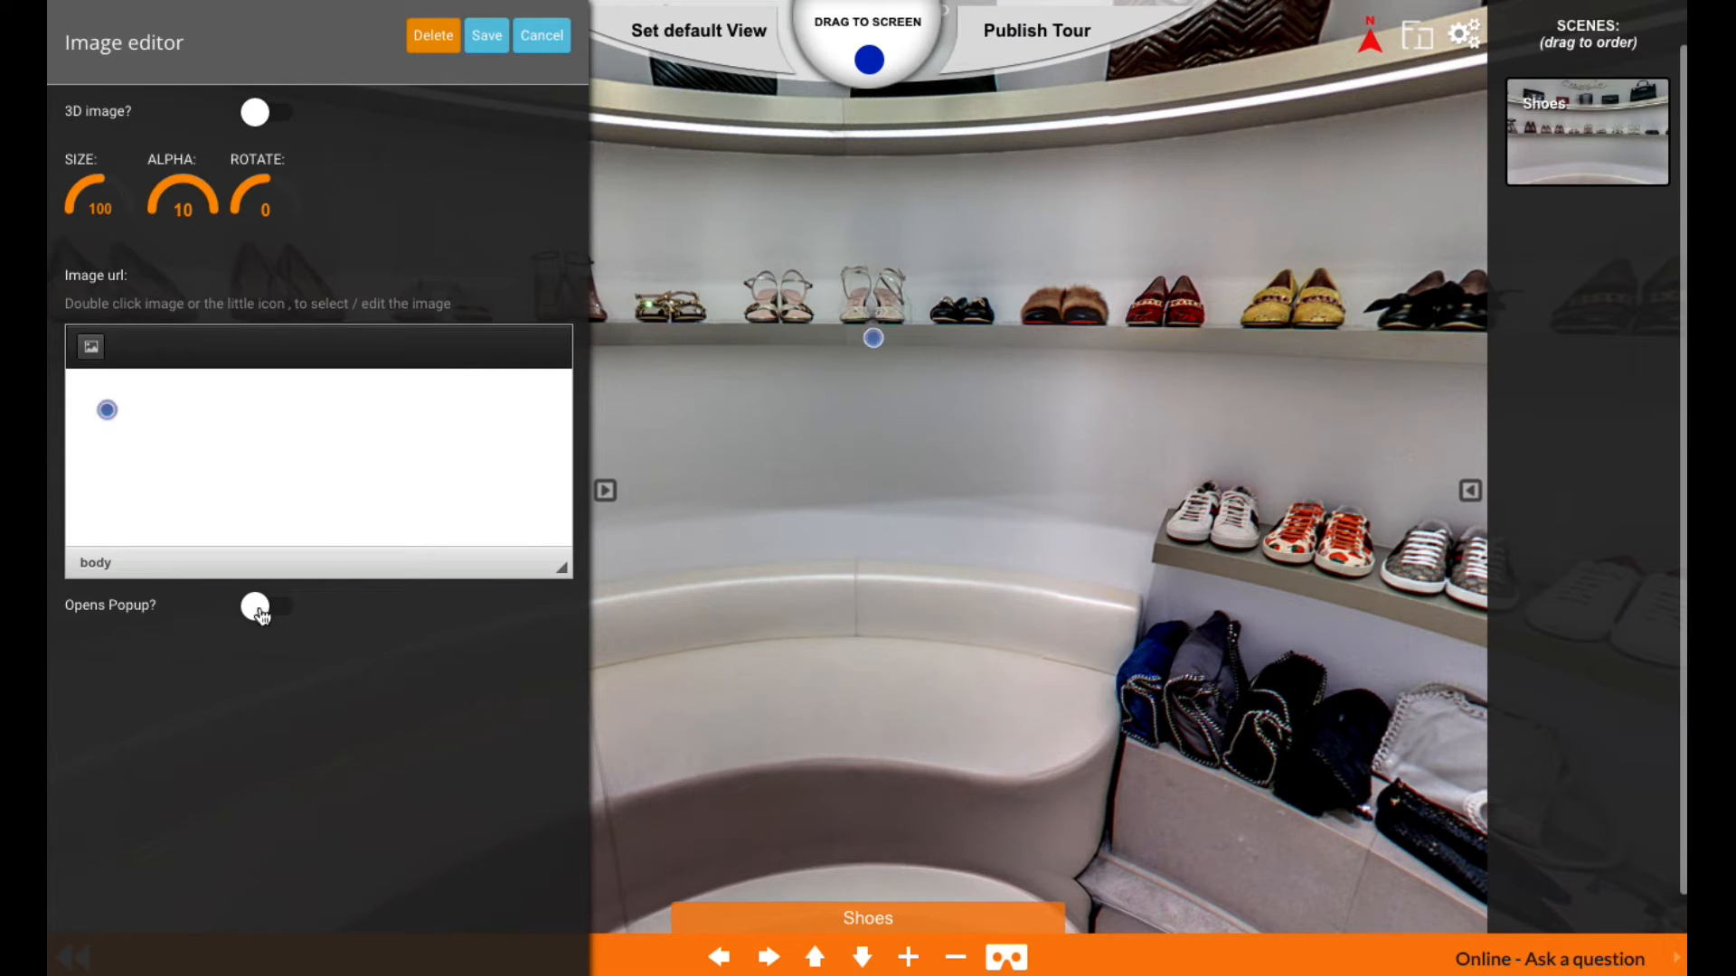
Make the hotspot open a popup headed 'Valentino Garavani' with the gold sandal image inserted 300 wide
click(266, 608)
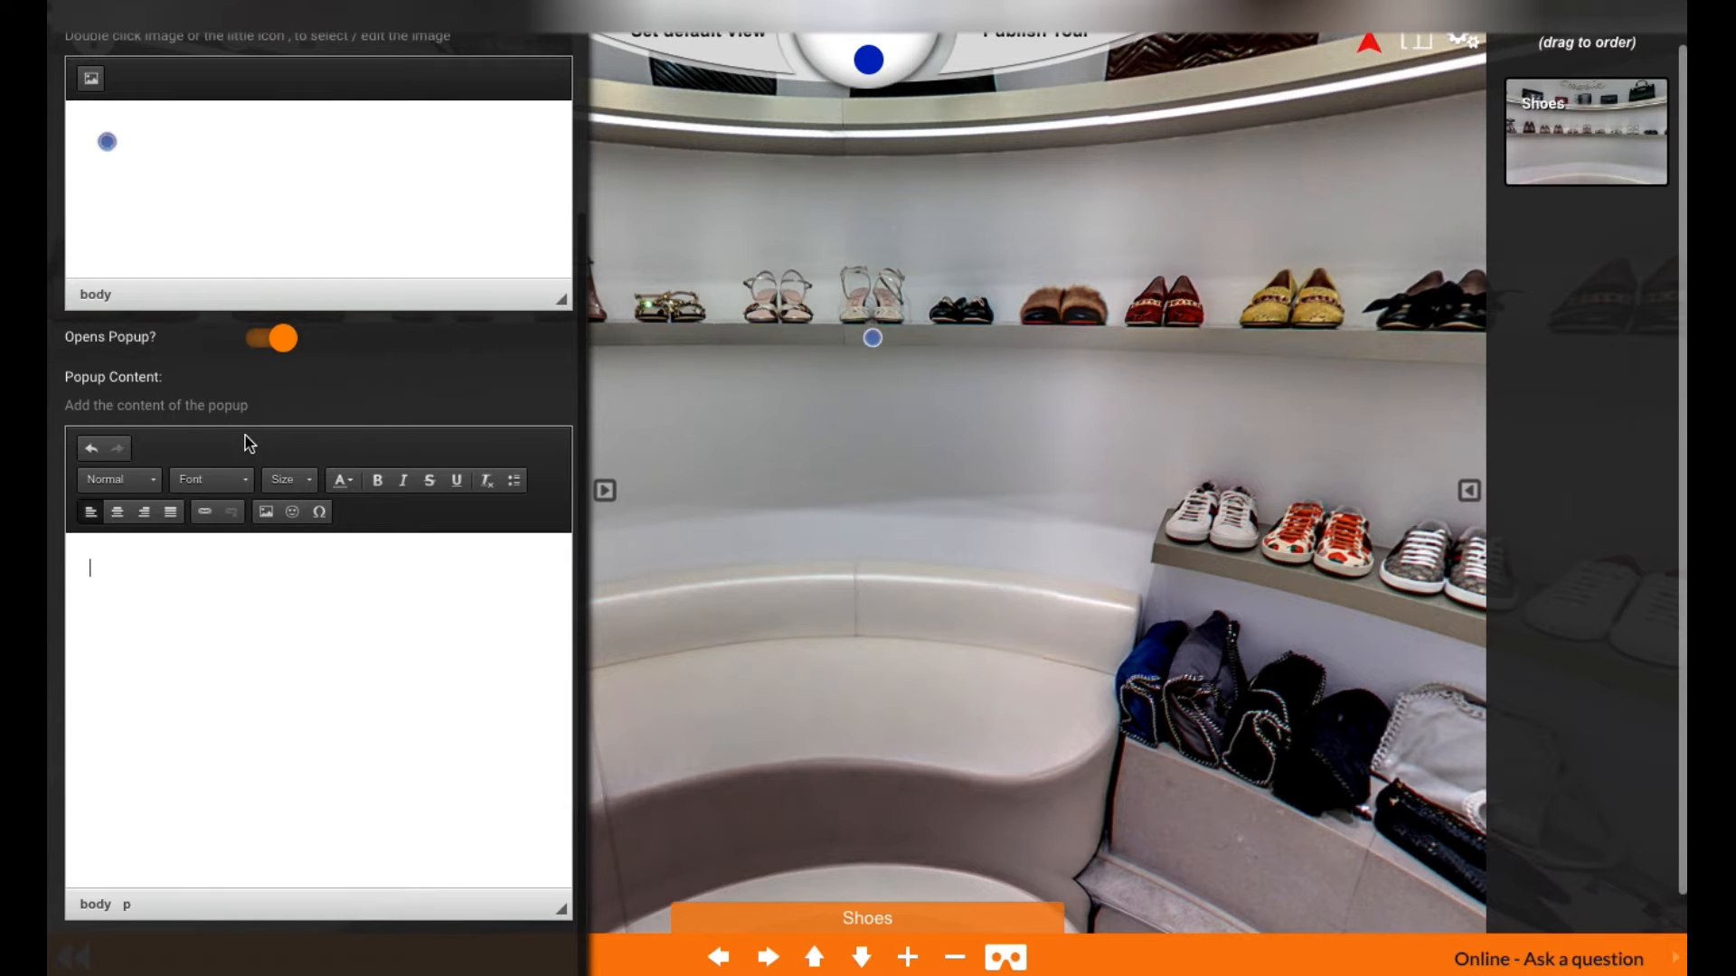
text(Valentino Garavani)
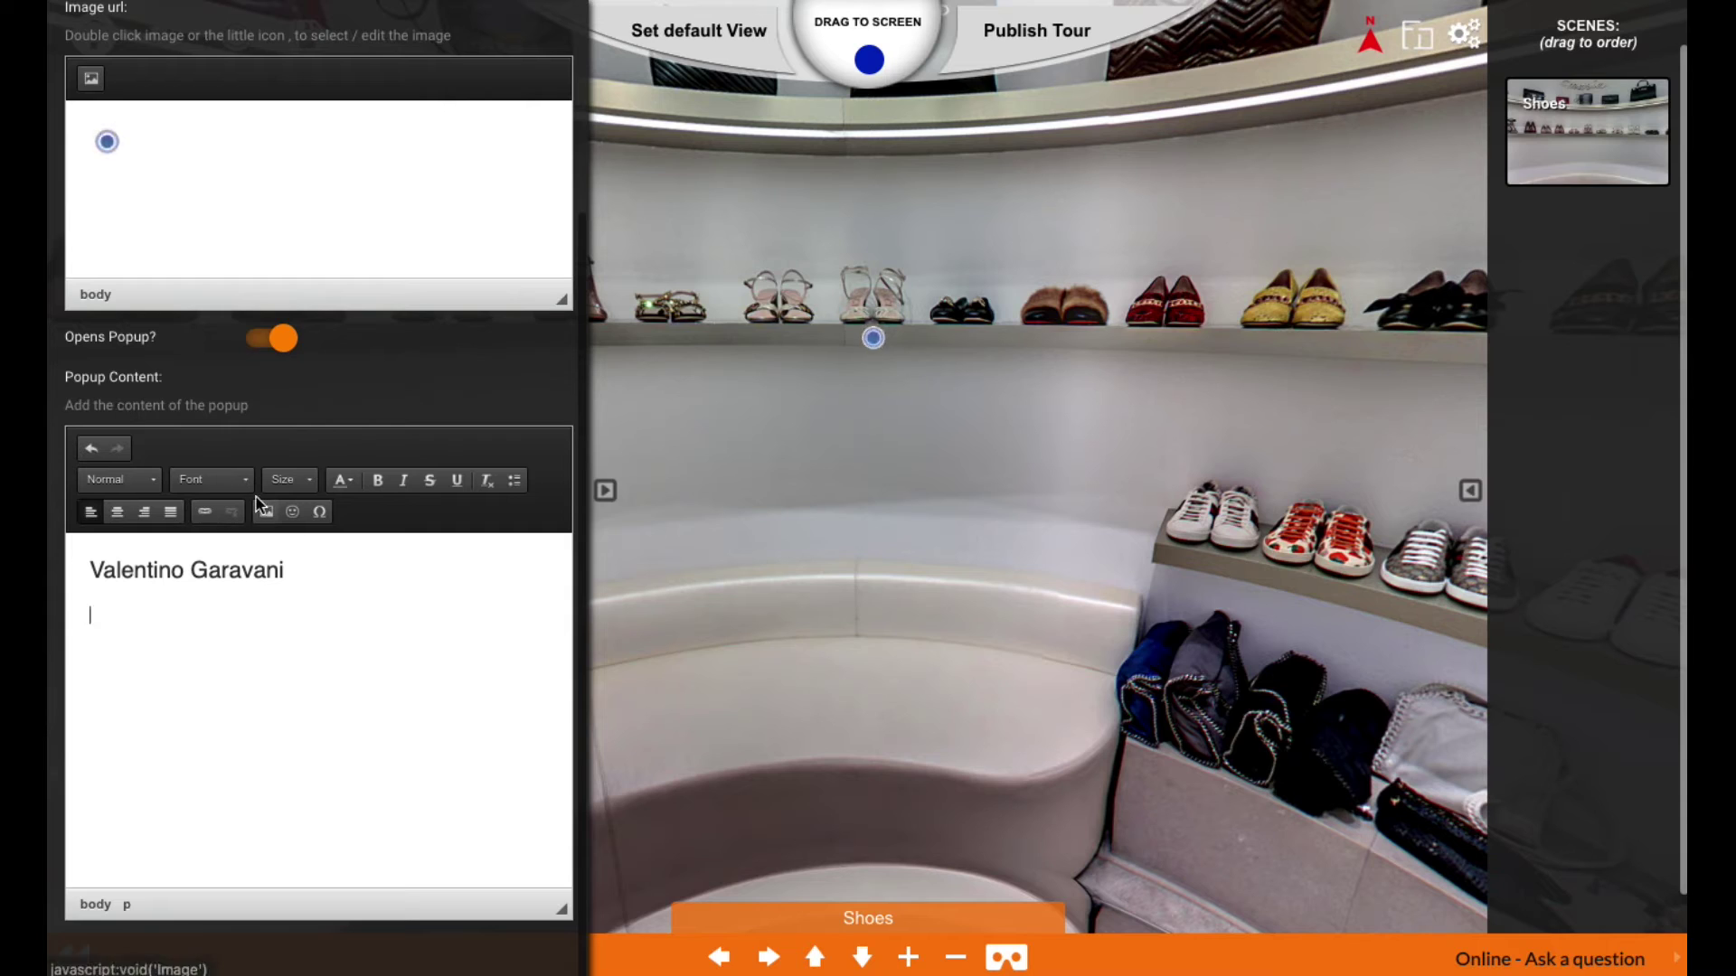
click(266, 512)
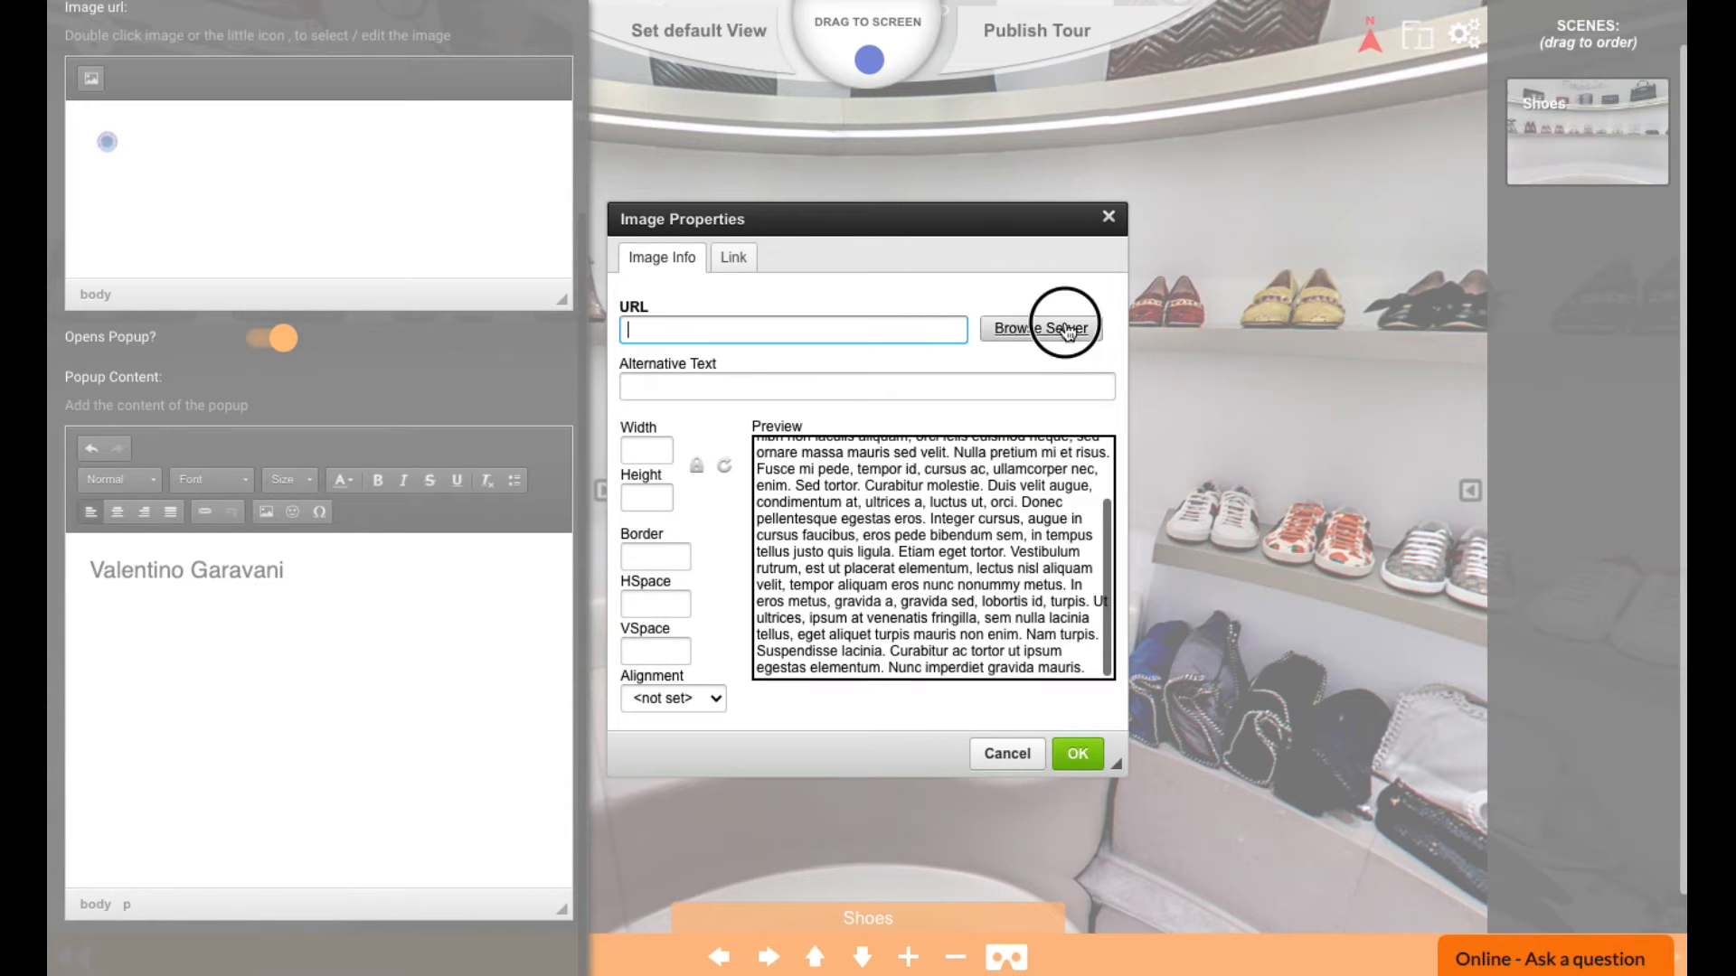
click(1042, 327)
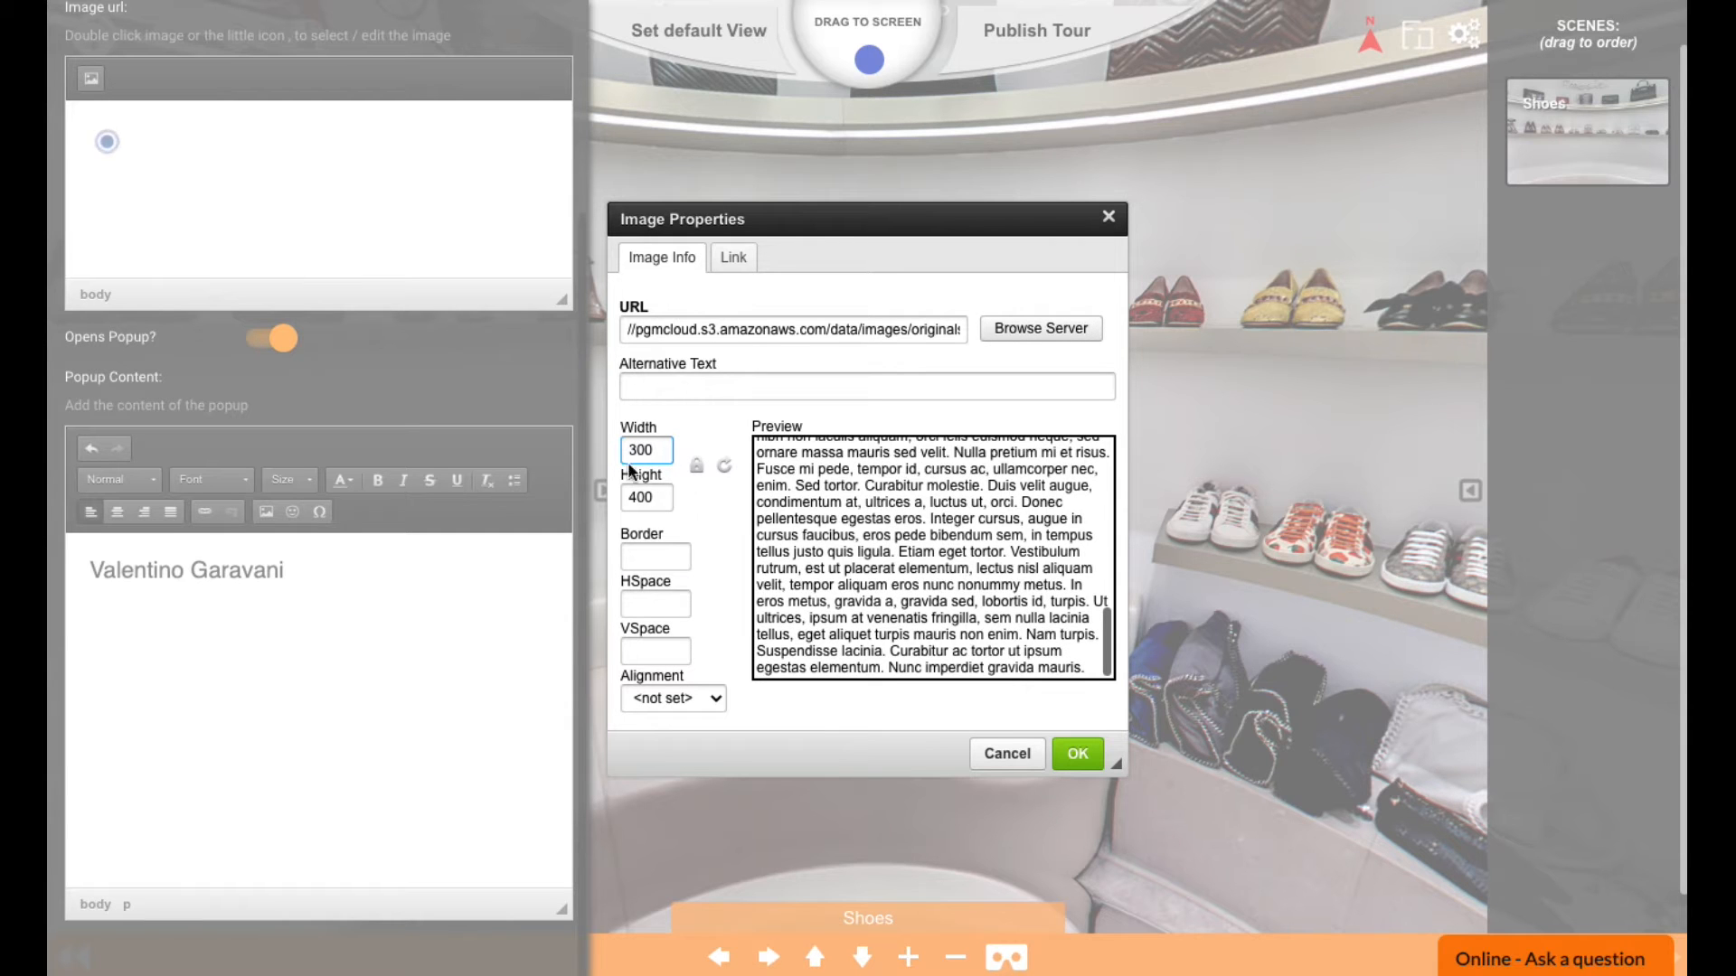
click(1074, 752)
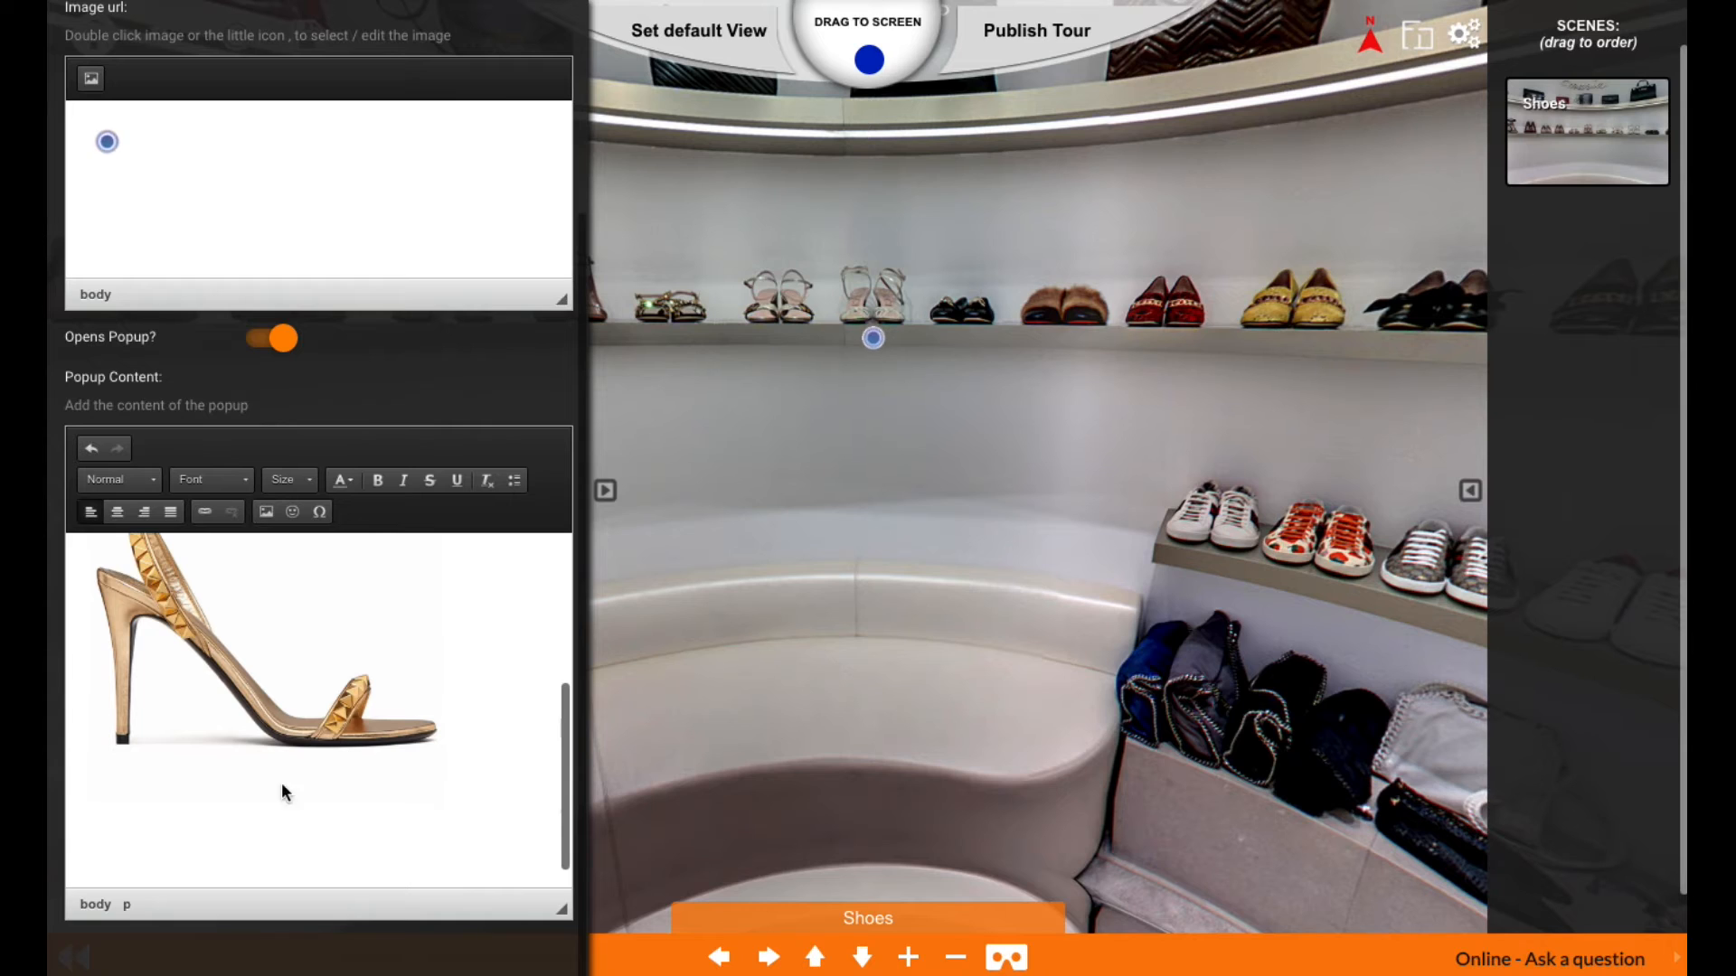
mouse_move(338, 802)
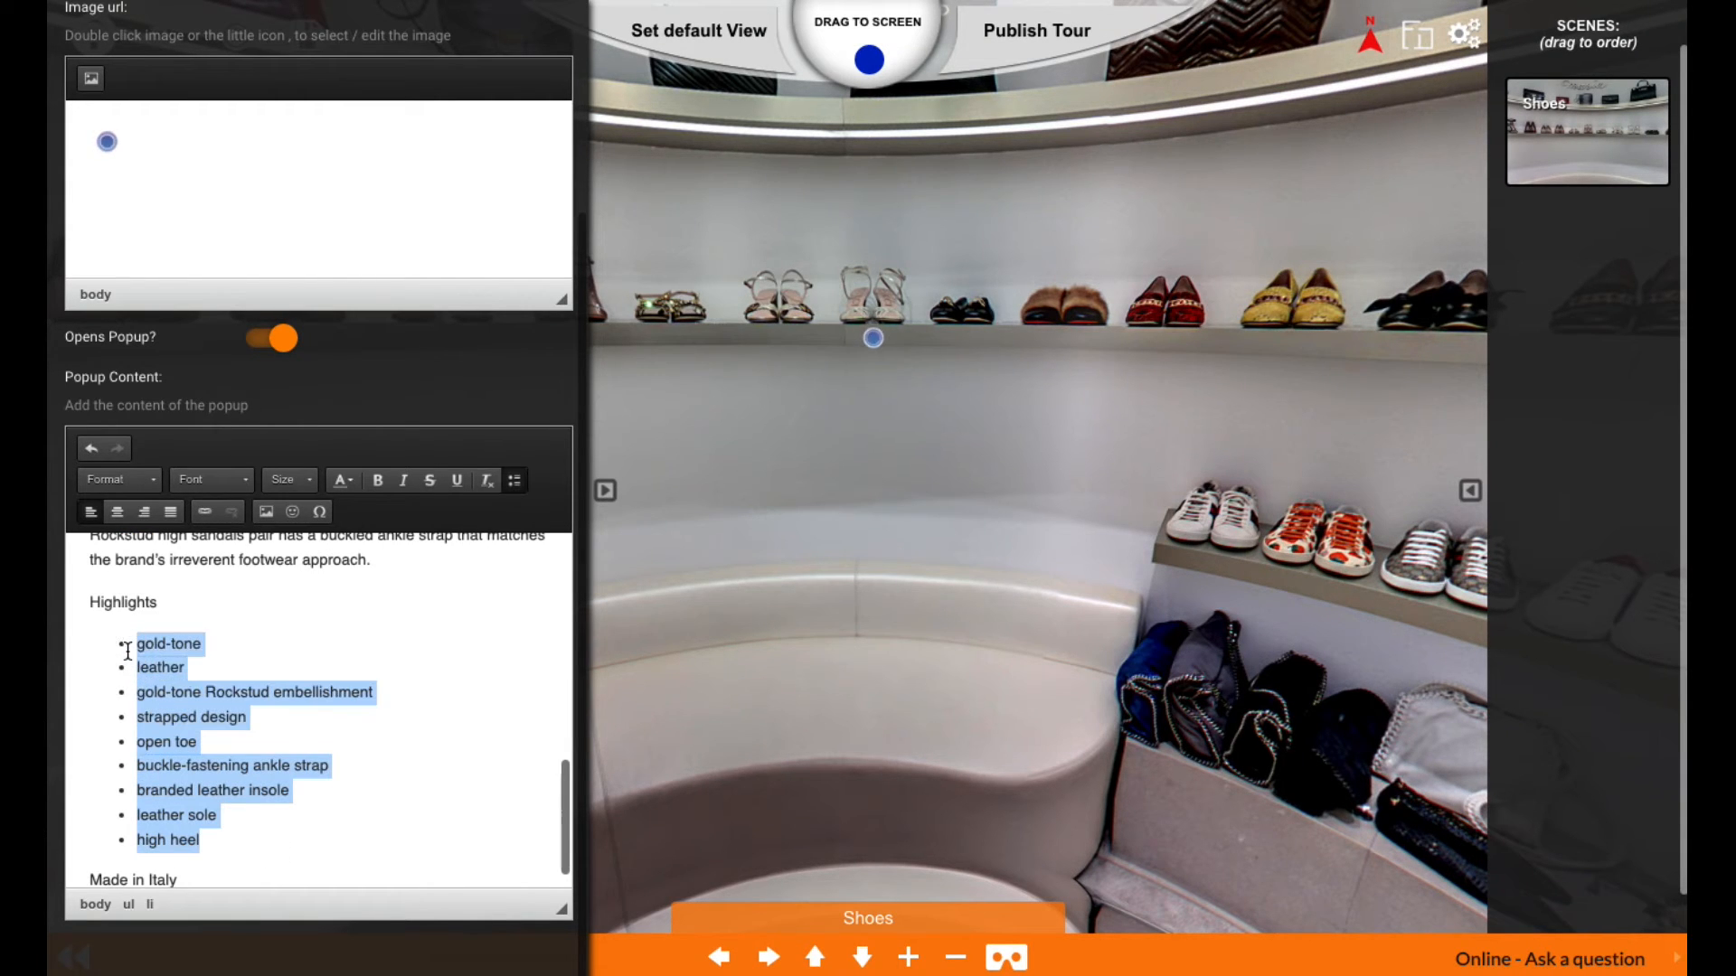
Unbullet the highlights, add a PRODUCT DETAILS heading above the description and centre everything
click(514, 480)
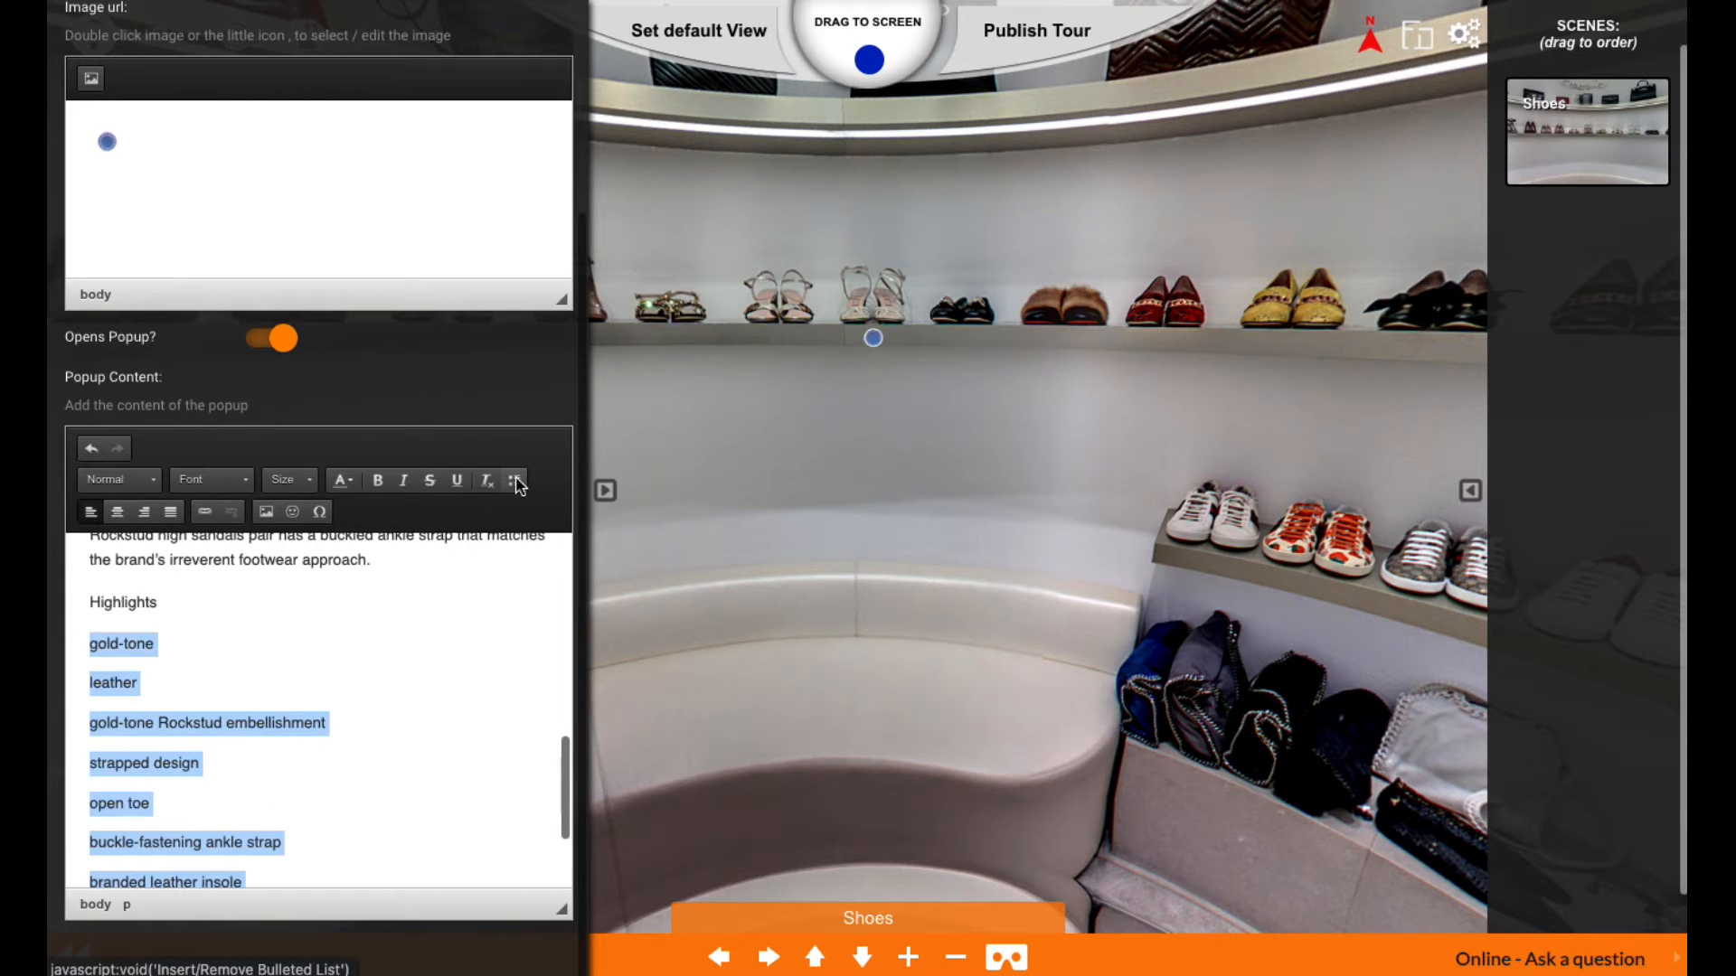
scroll(down, 3)
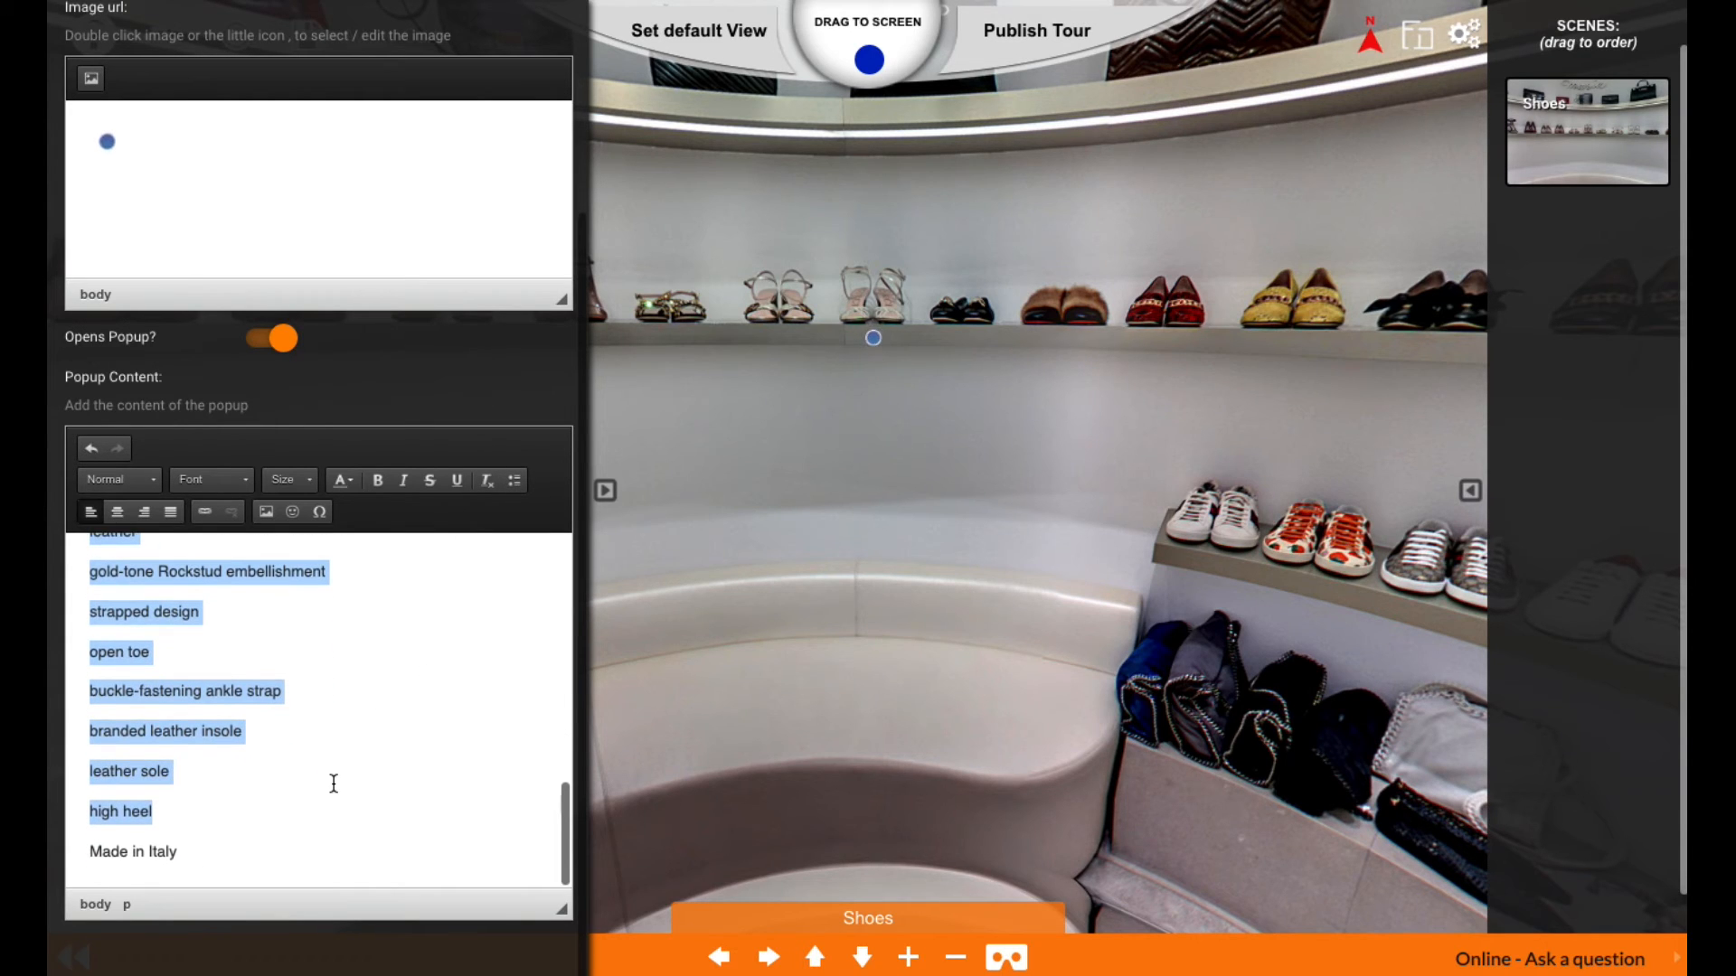
scroll(up, 3)
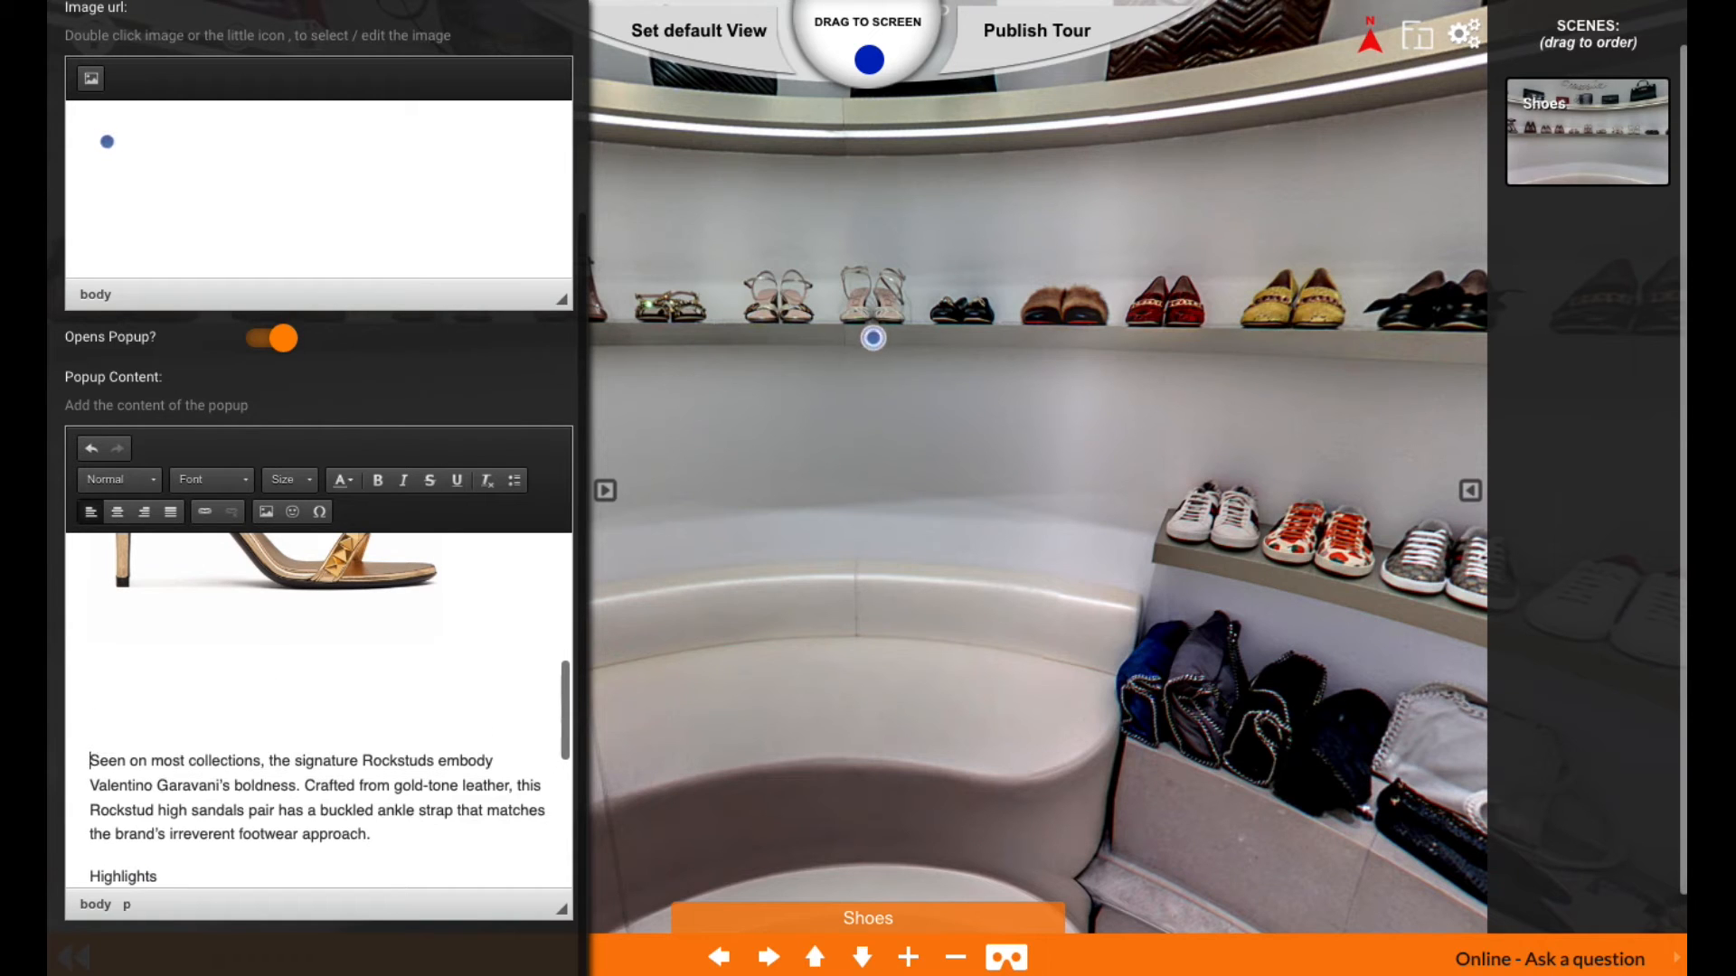
text(PROD)
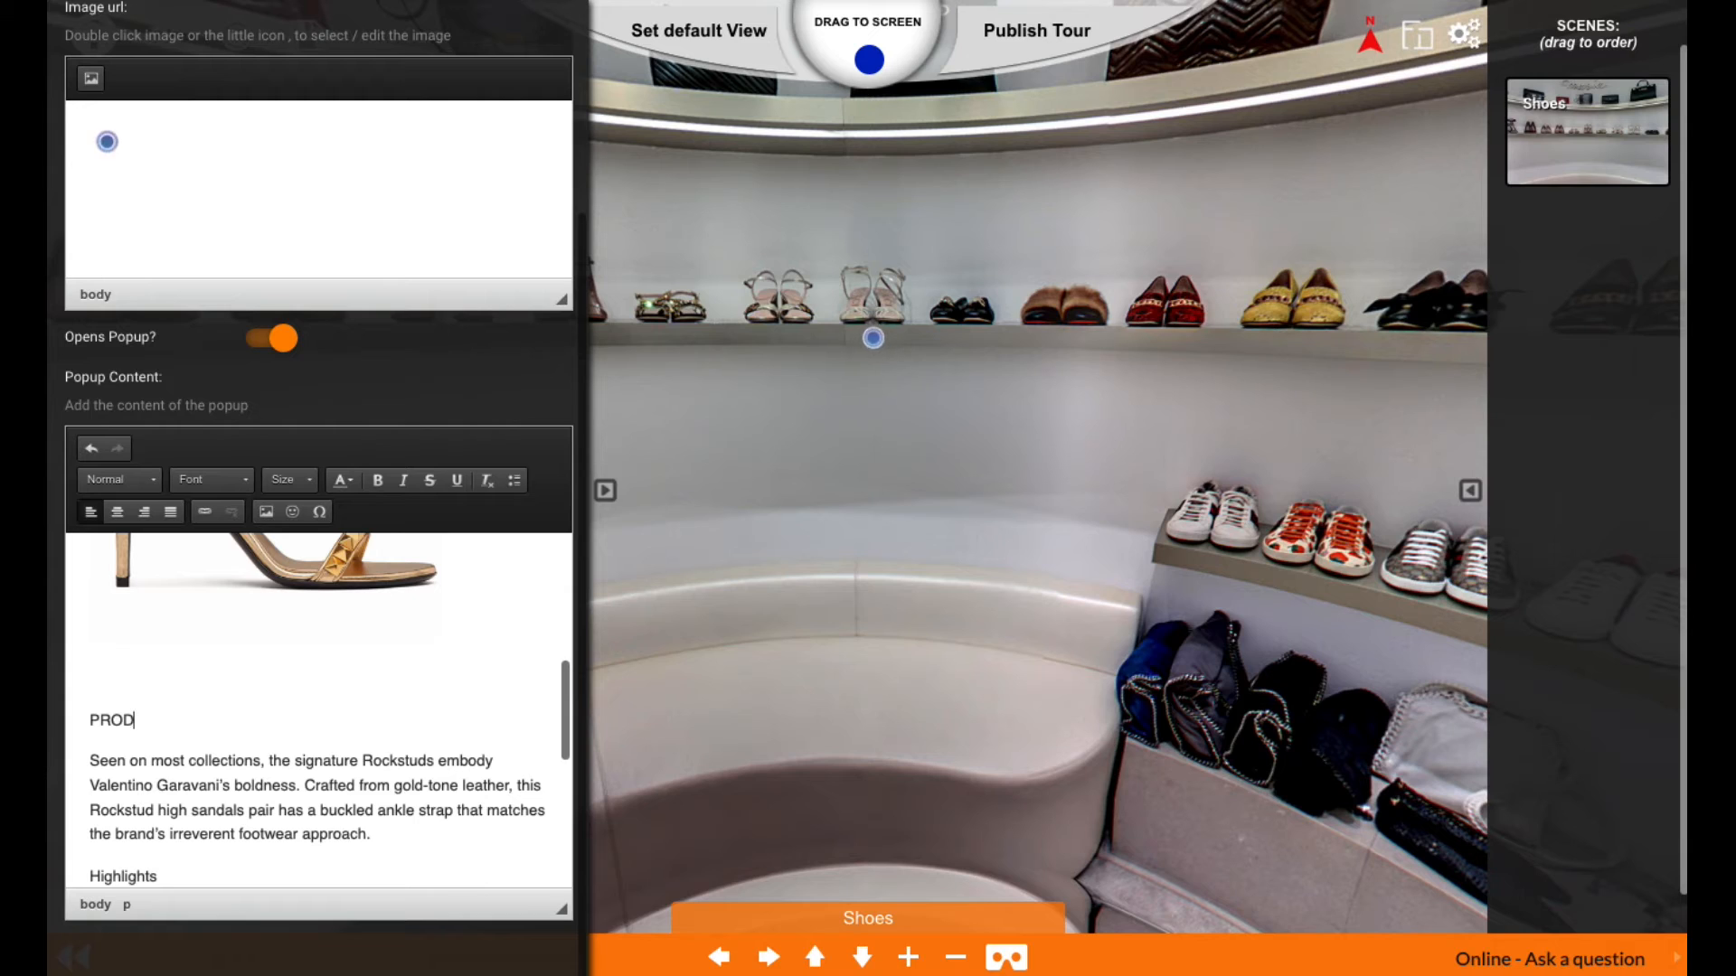
text(UCT DETAILS)
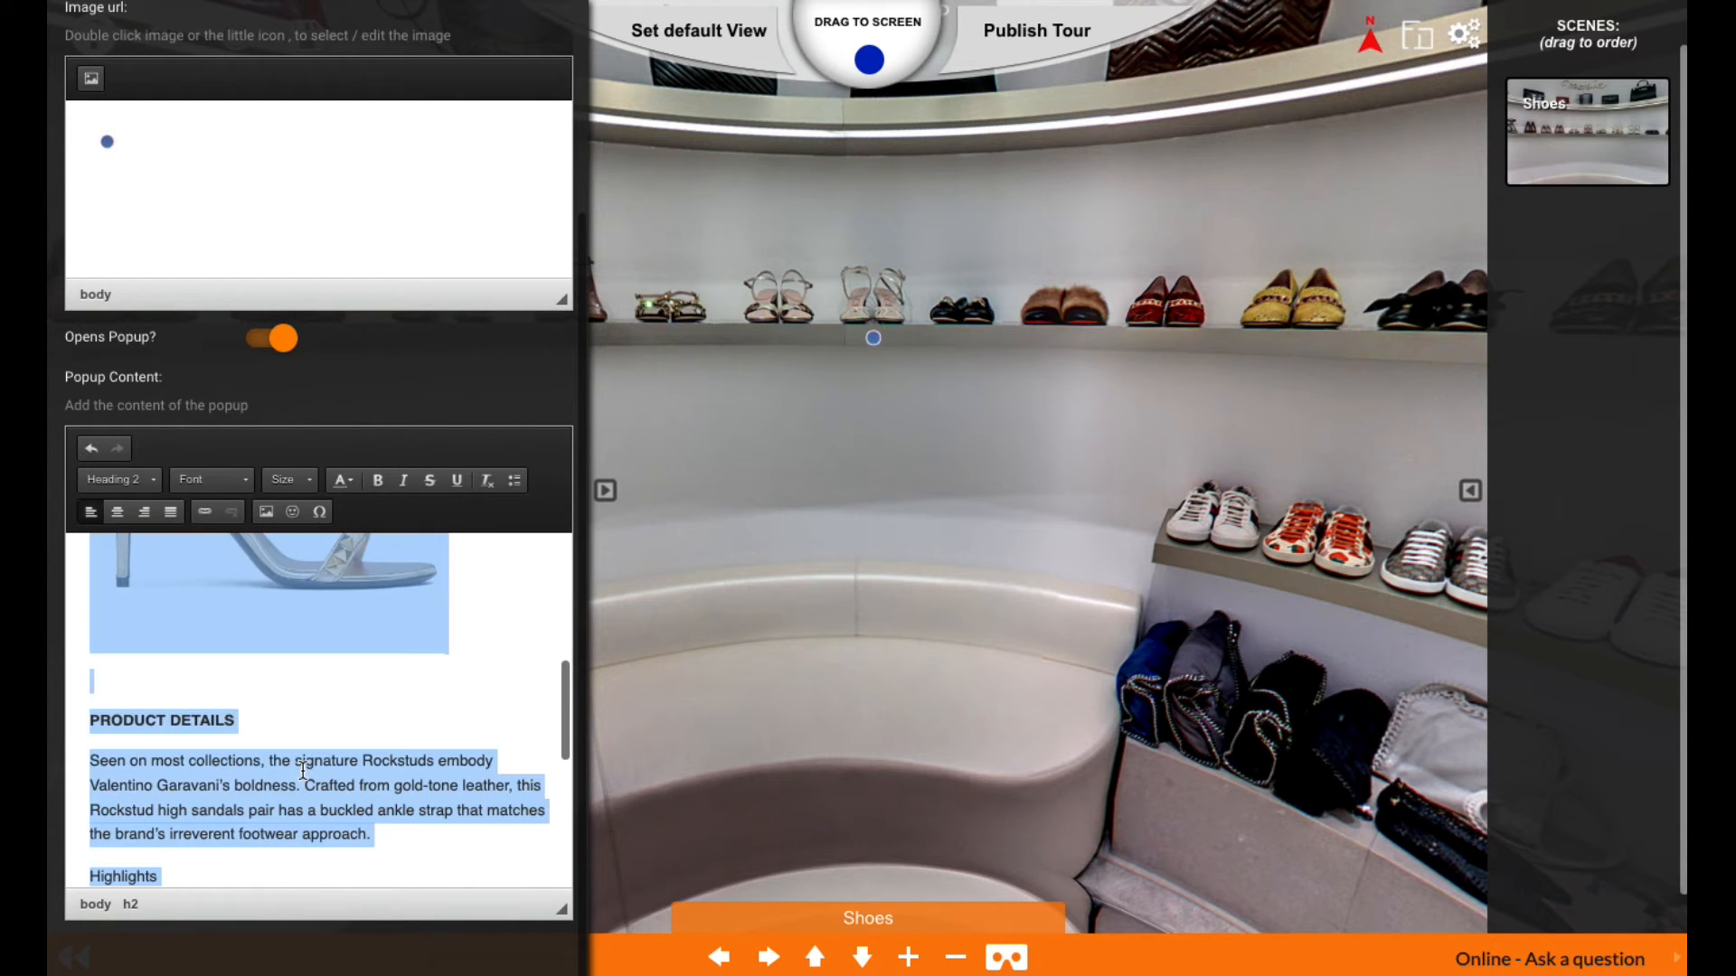
click(115, 512)
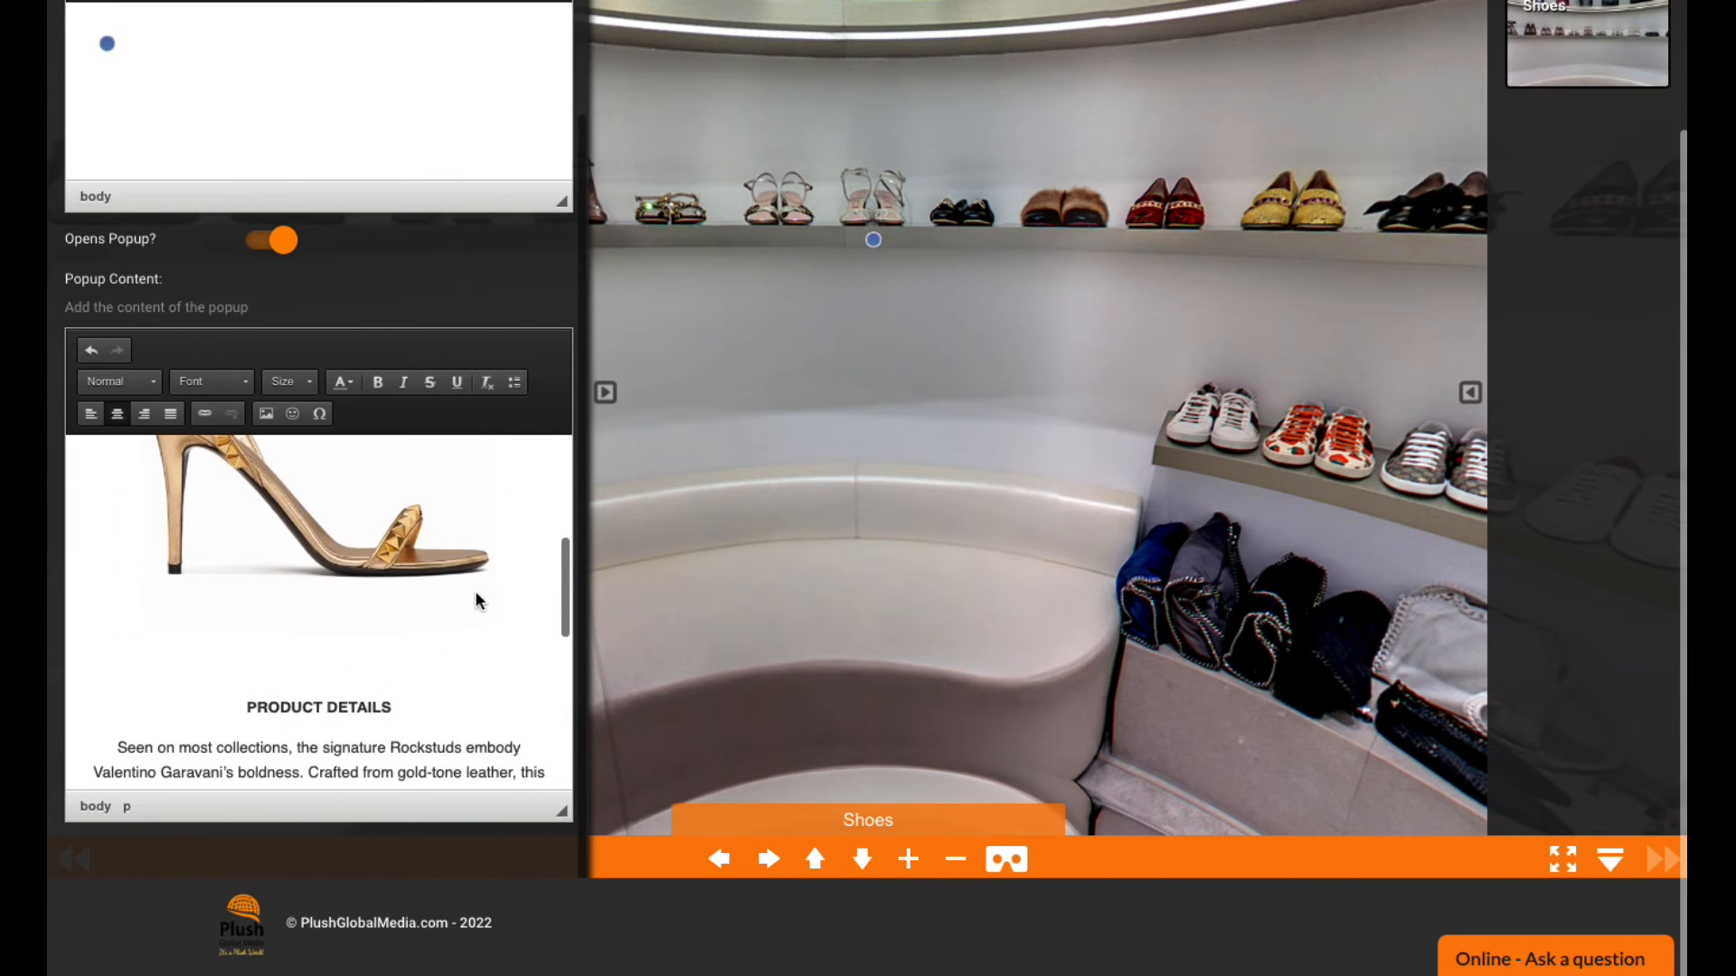
Insert the Add to Cart graphic from the server at width 300 beneath the sandal picture
scroll(up, 3)
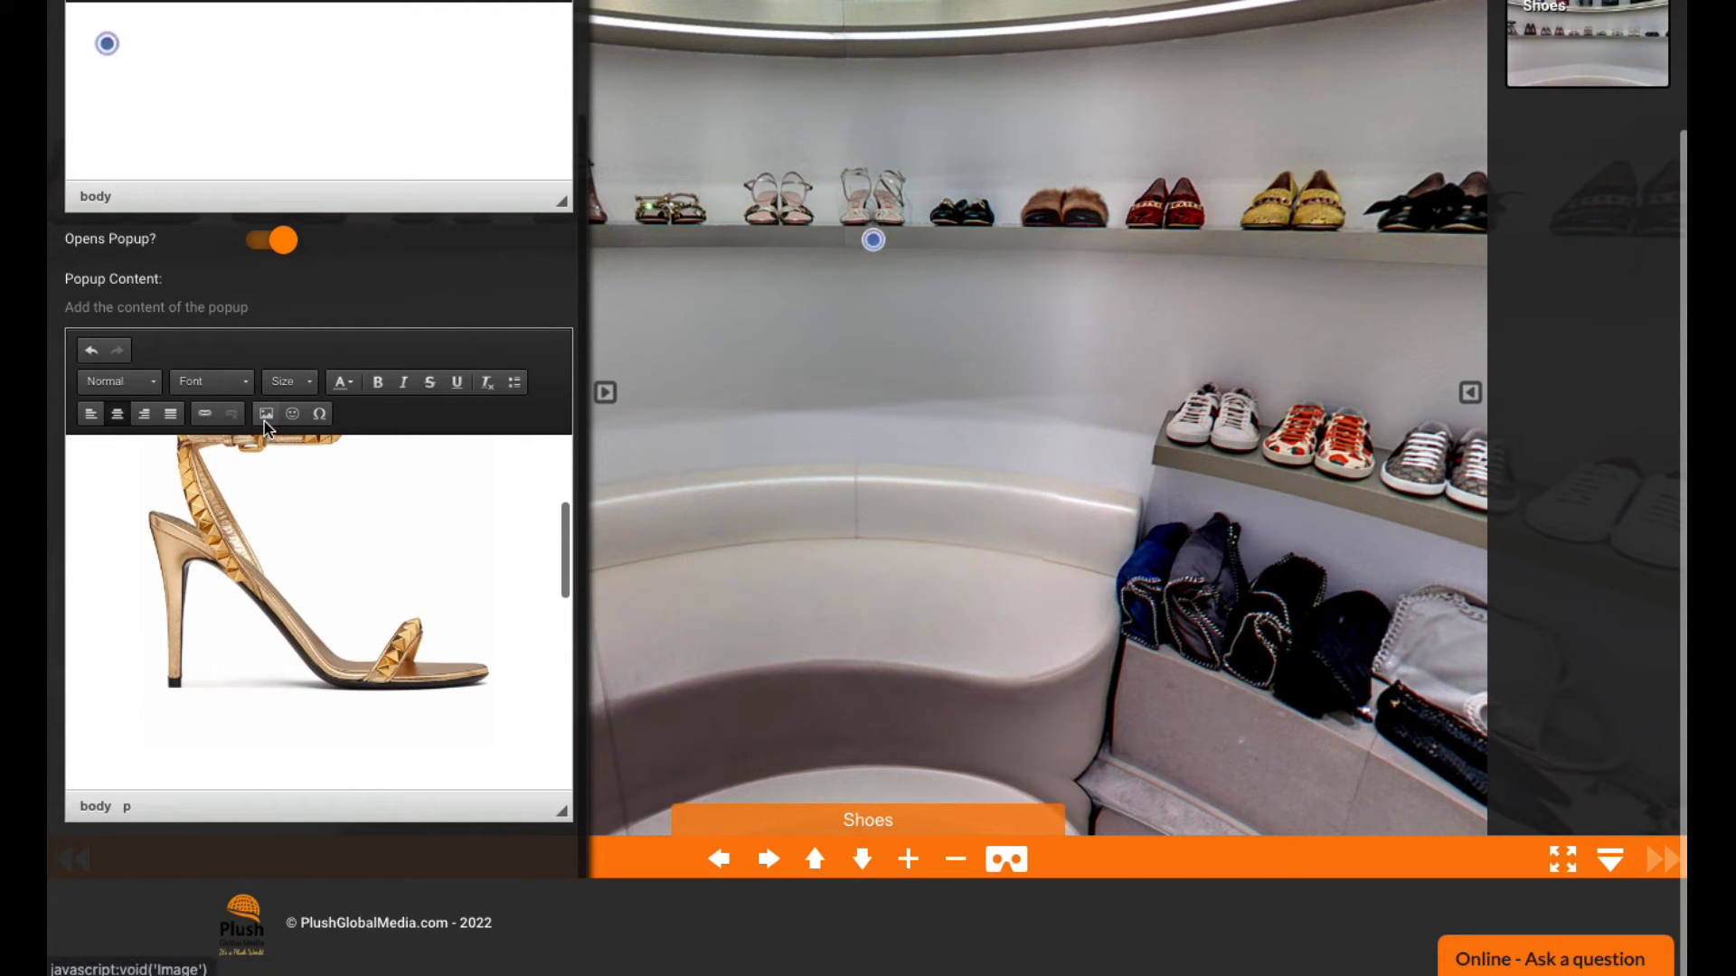
scroll(up, 3)
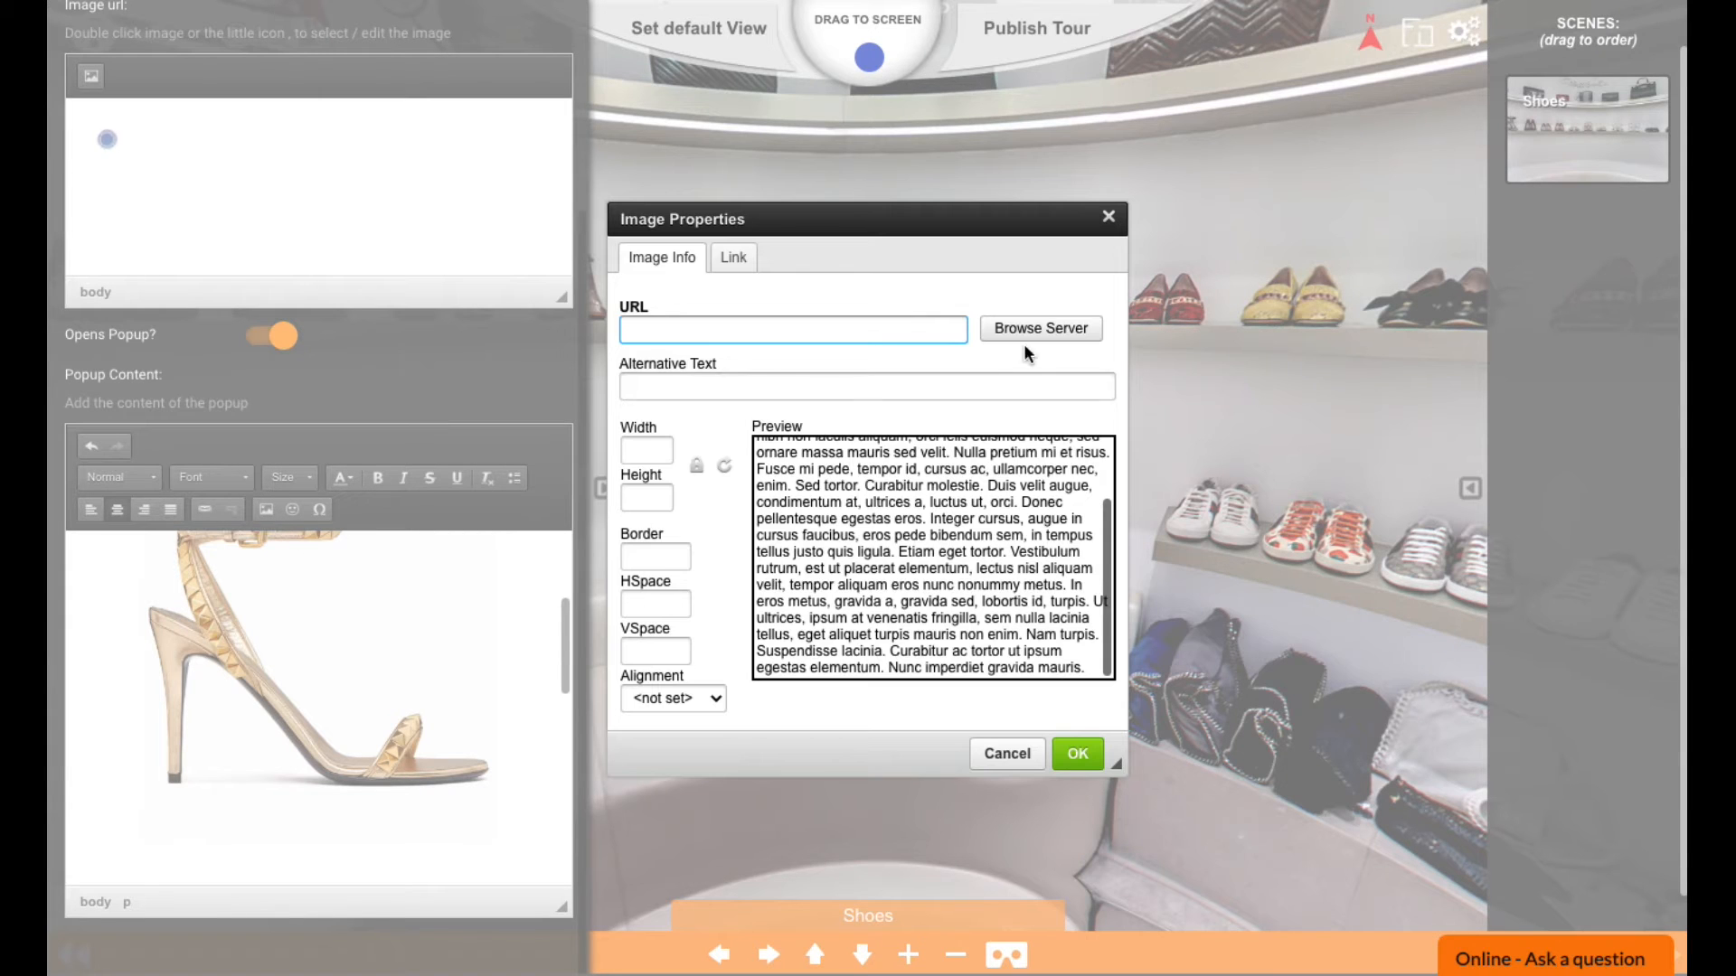
click(1038, 327)
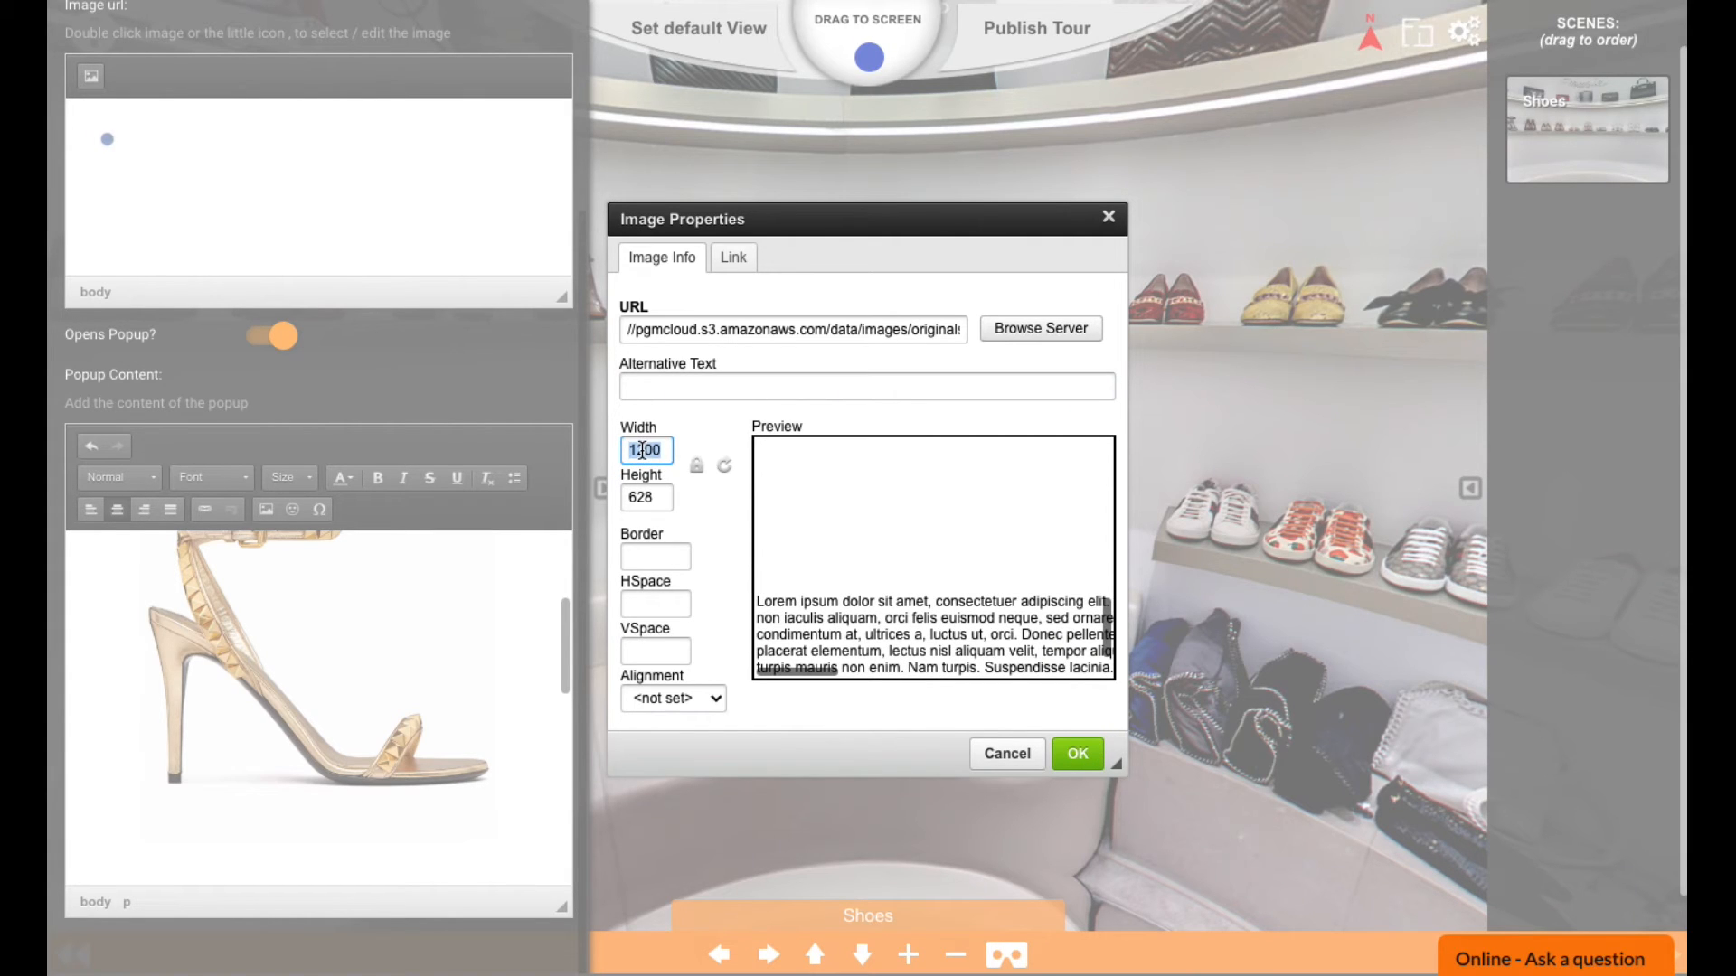
text(300)
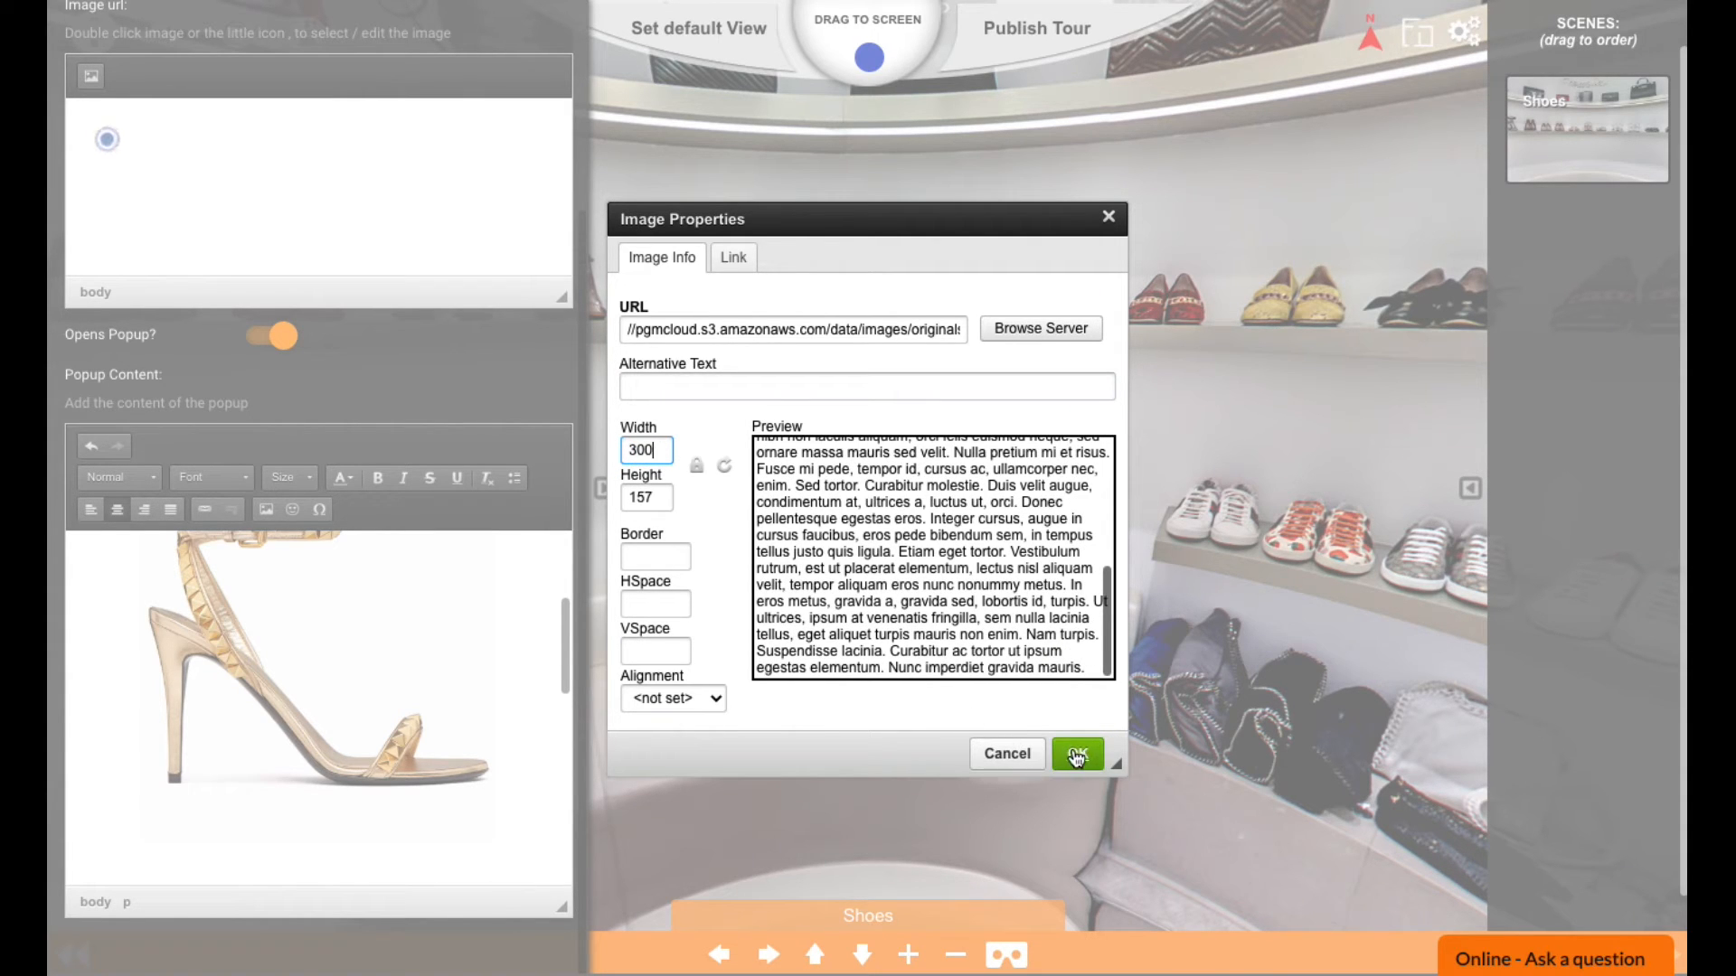
click(1074, 754)
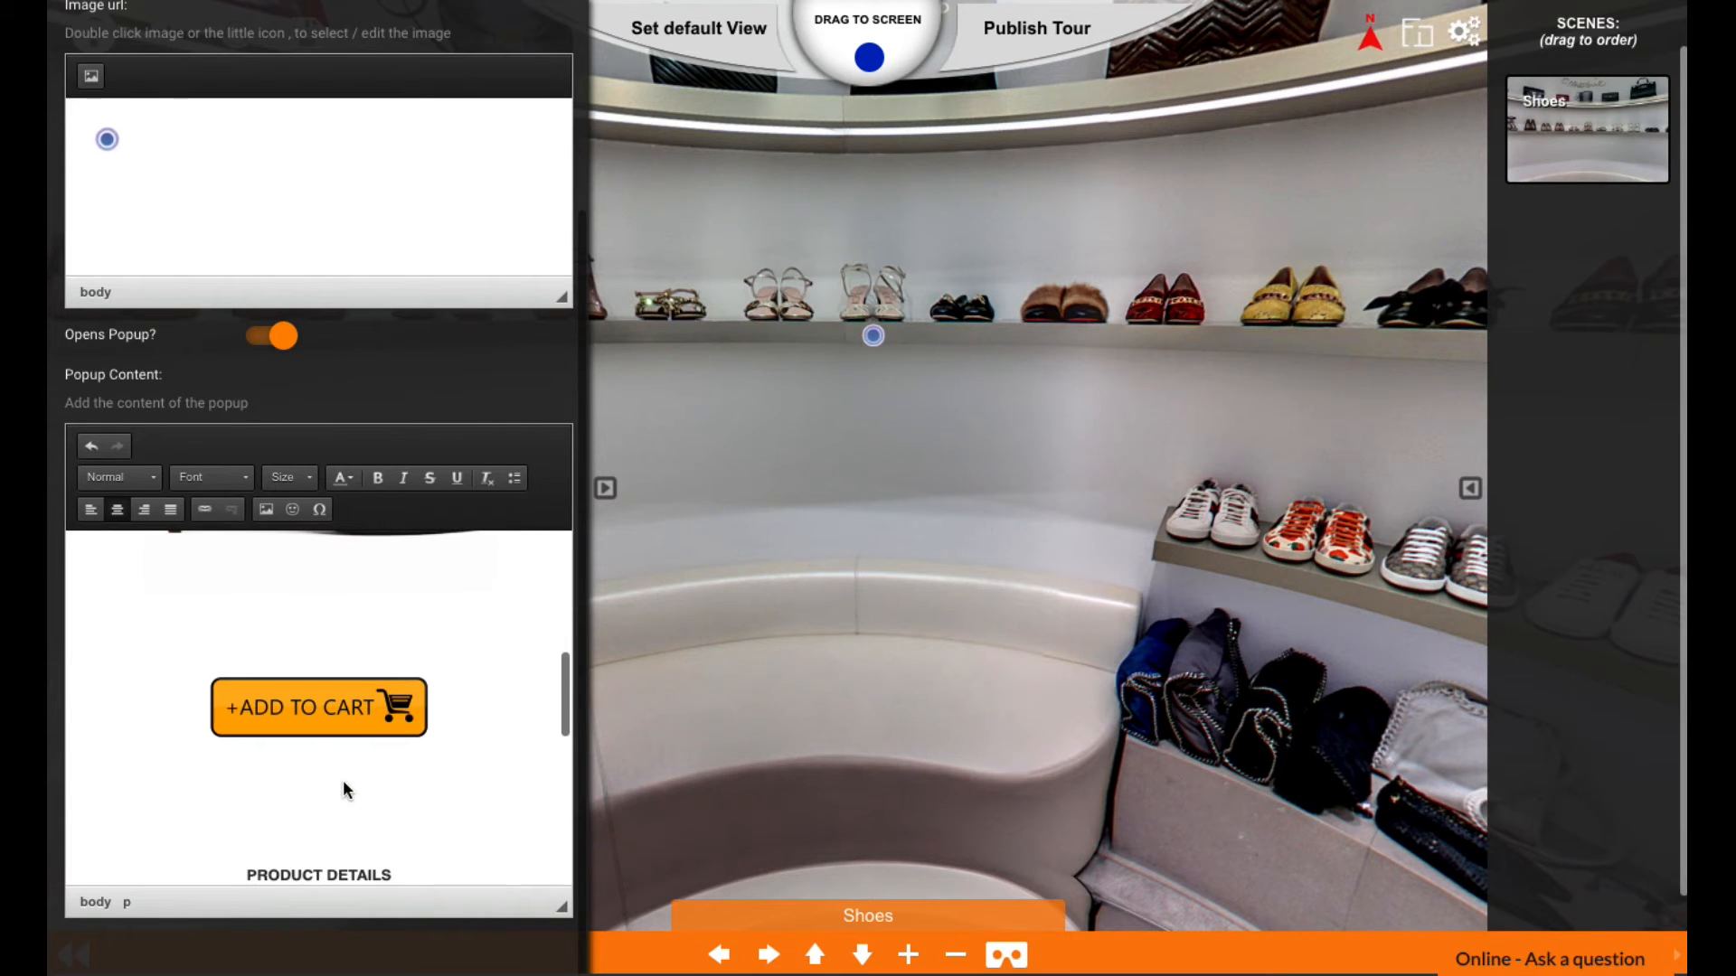
click(319, 707)
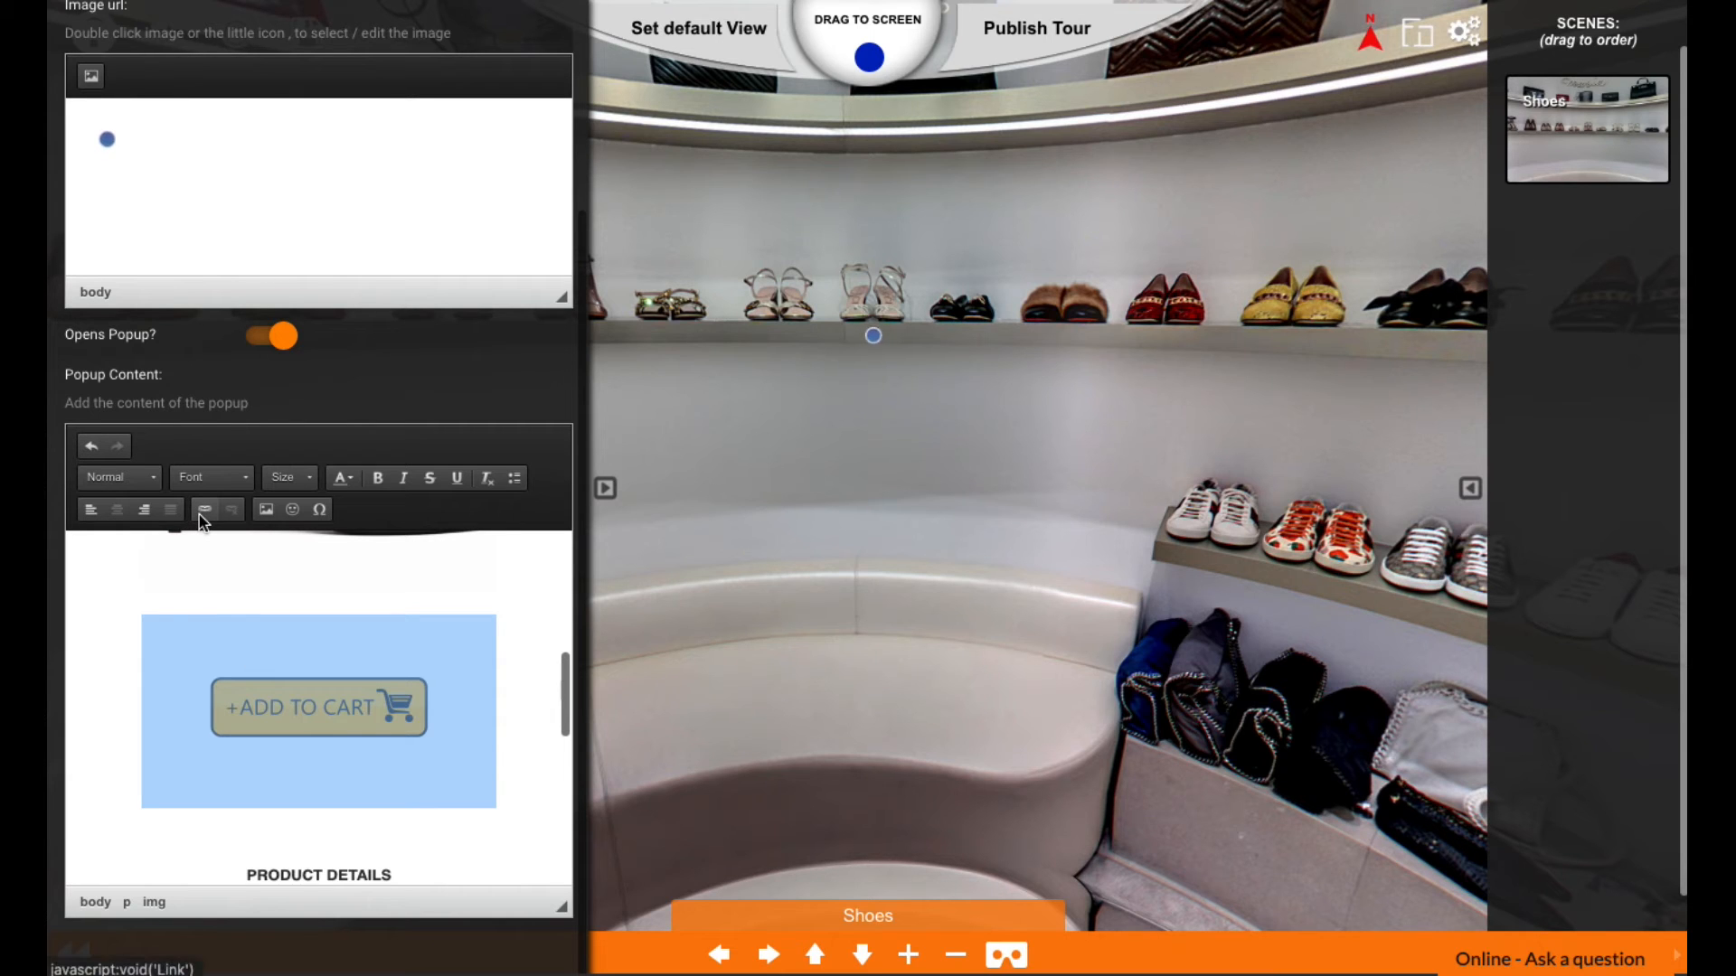
click(204, 510)
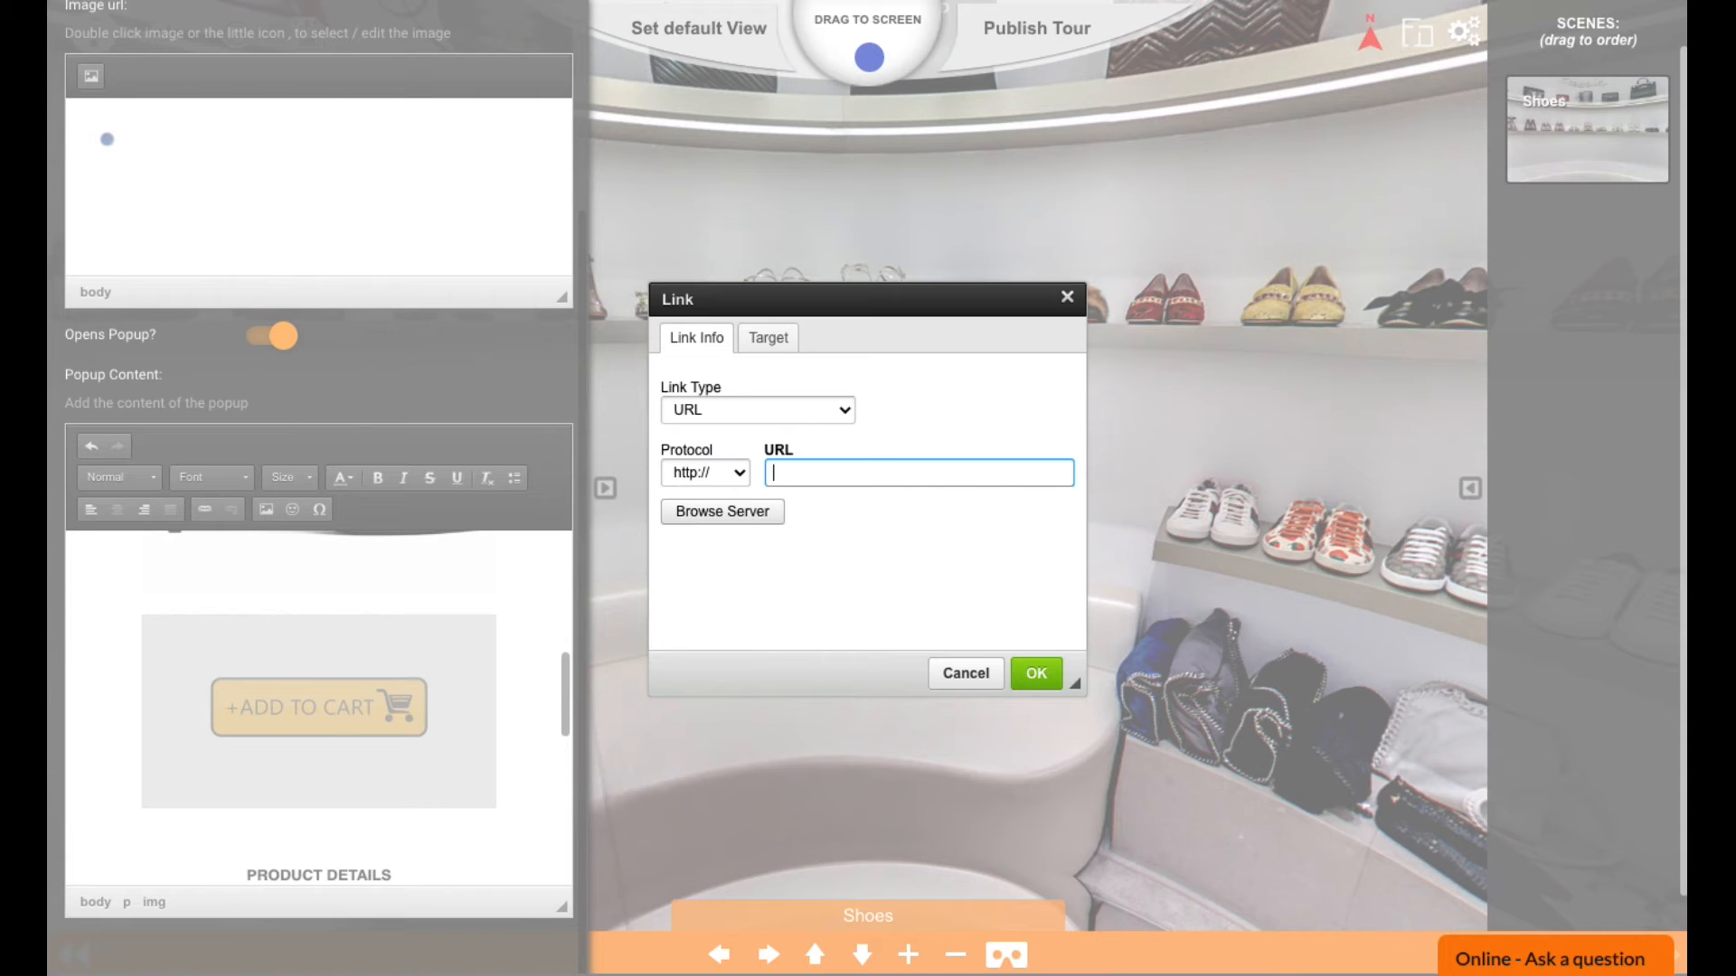
text(scarletts3.sg-host.com/carrito/?add-to-cart=374)
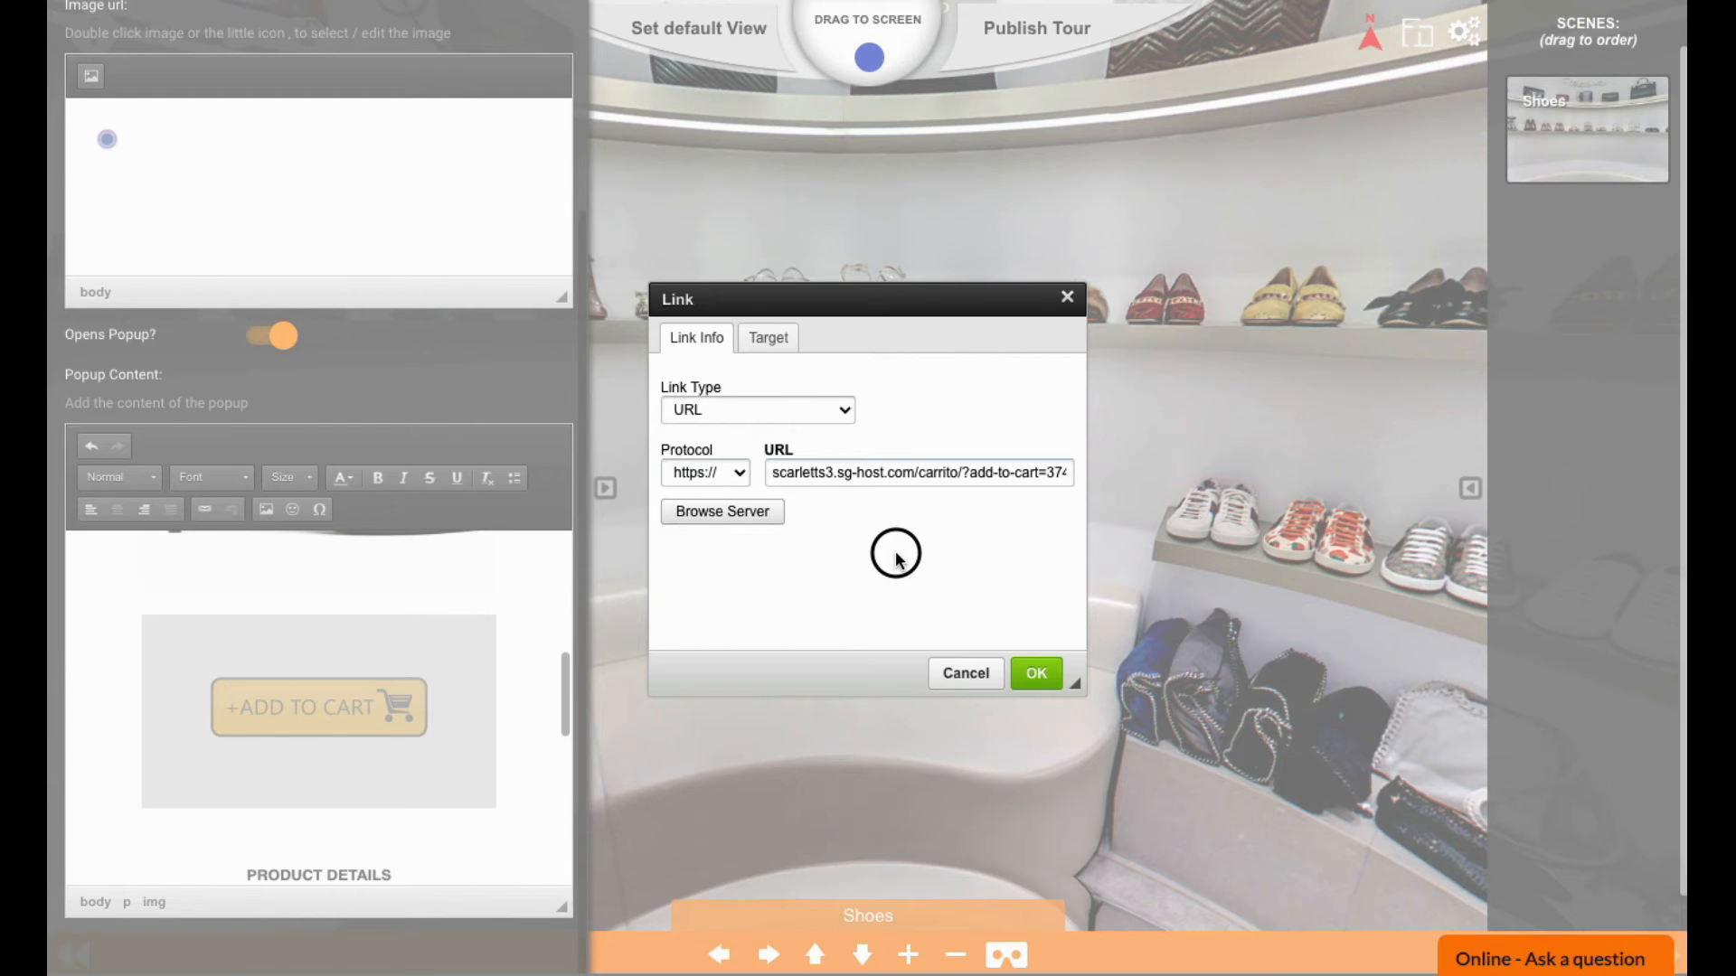
click(1034, 672)
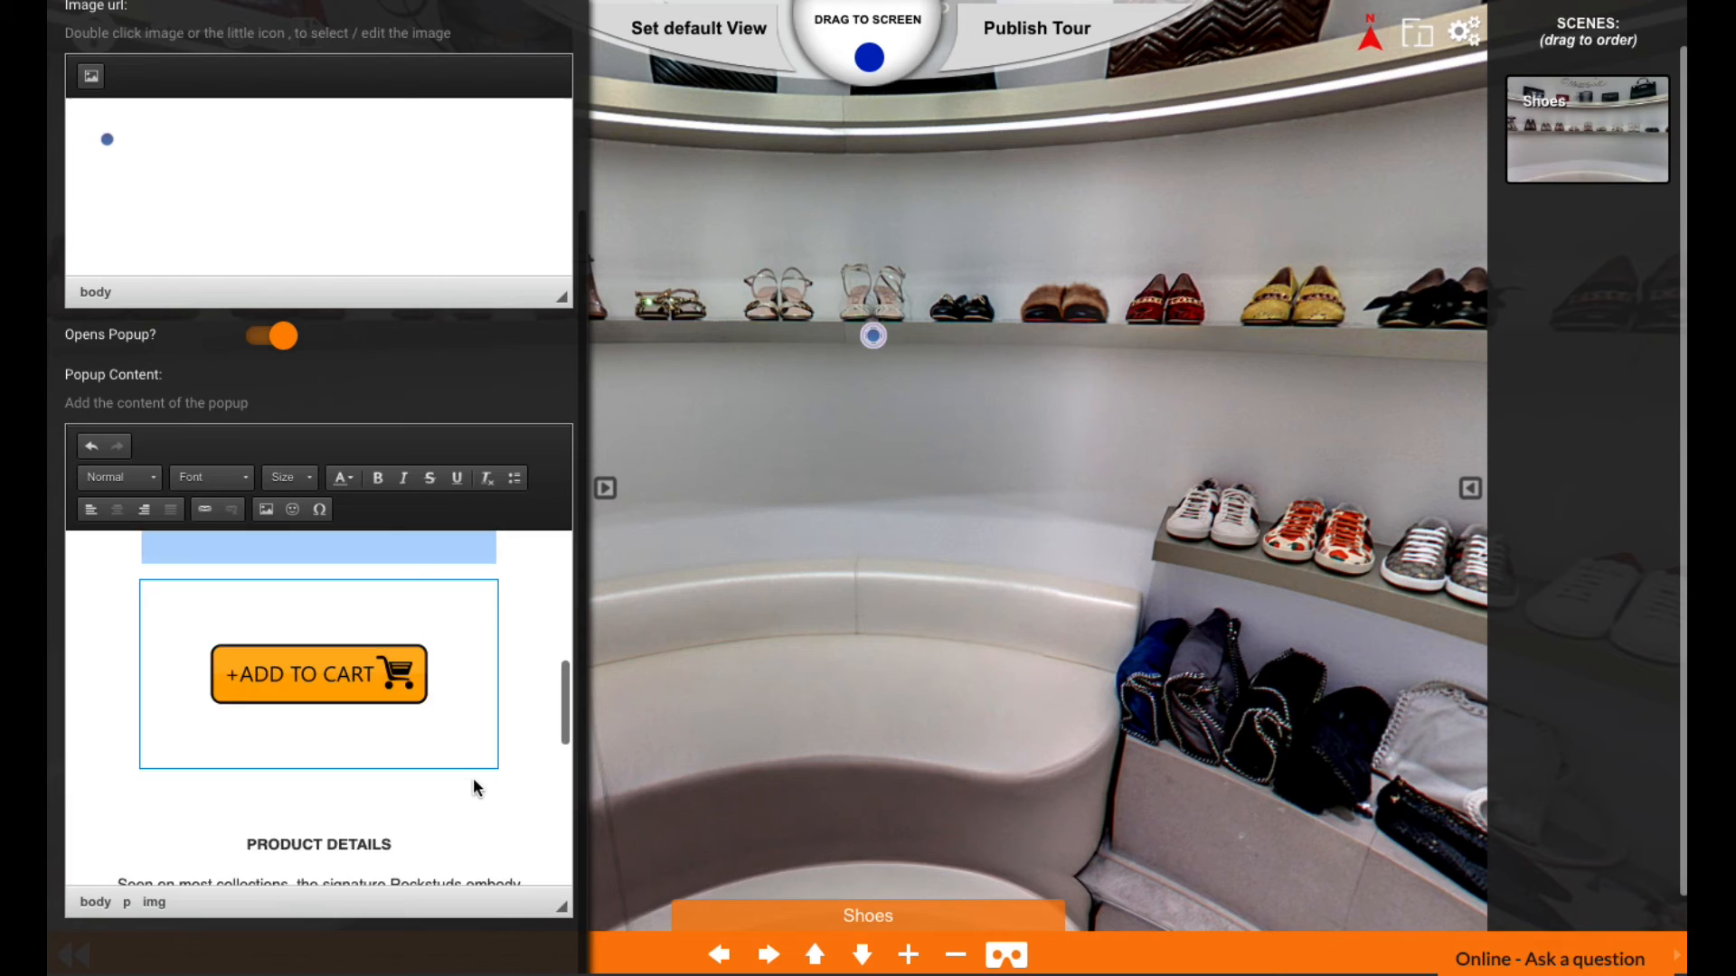
Save the hotspot, publish the tour and go to its share page with the iframe embed code
scroll(down, 3)
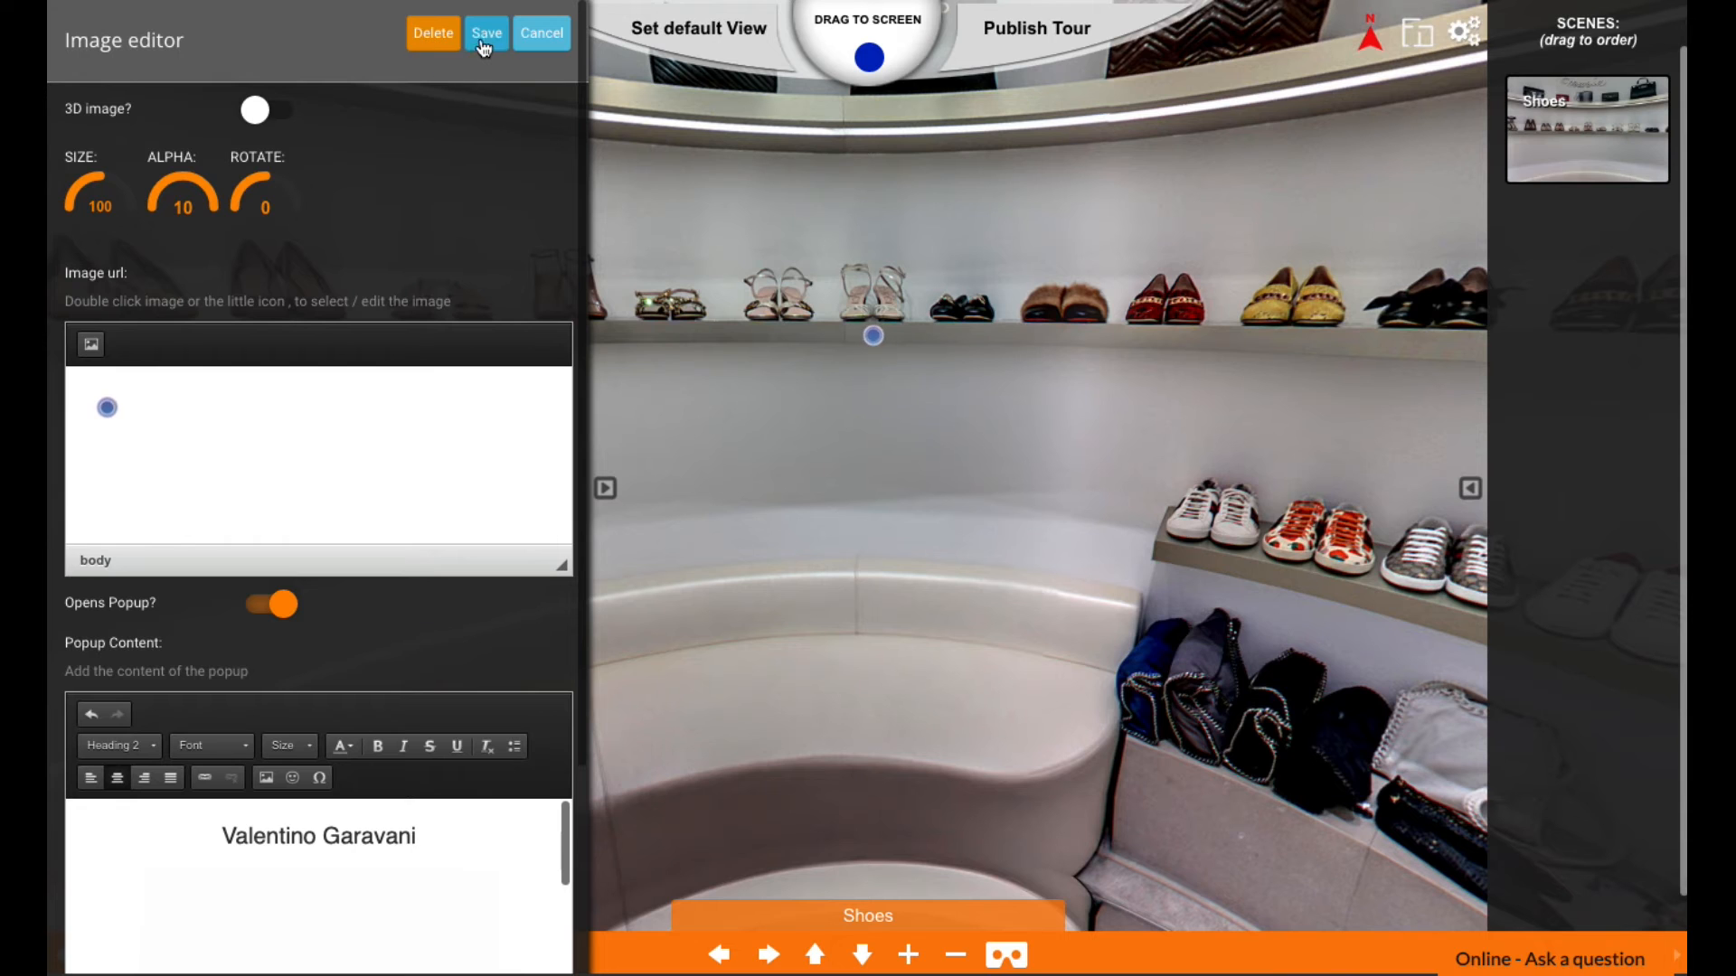
click(487, 33)
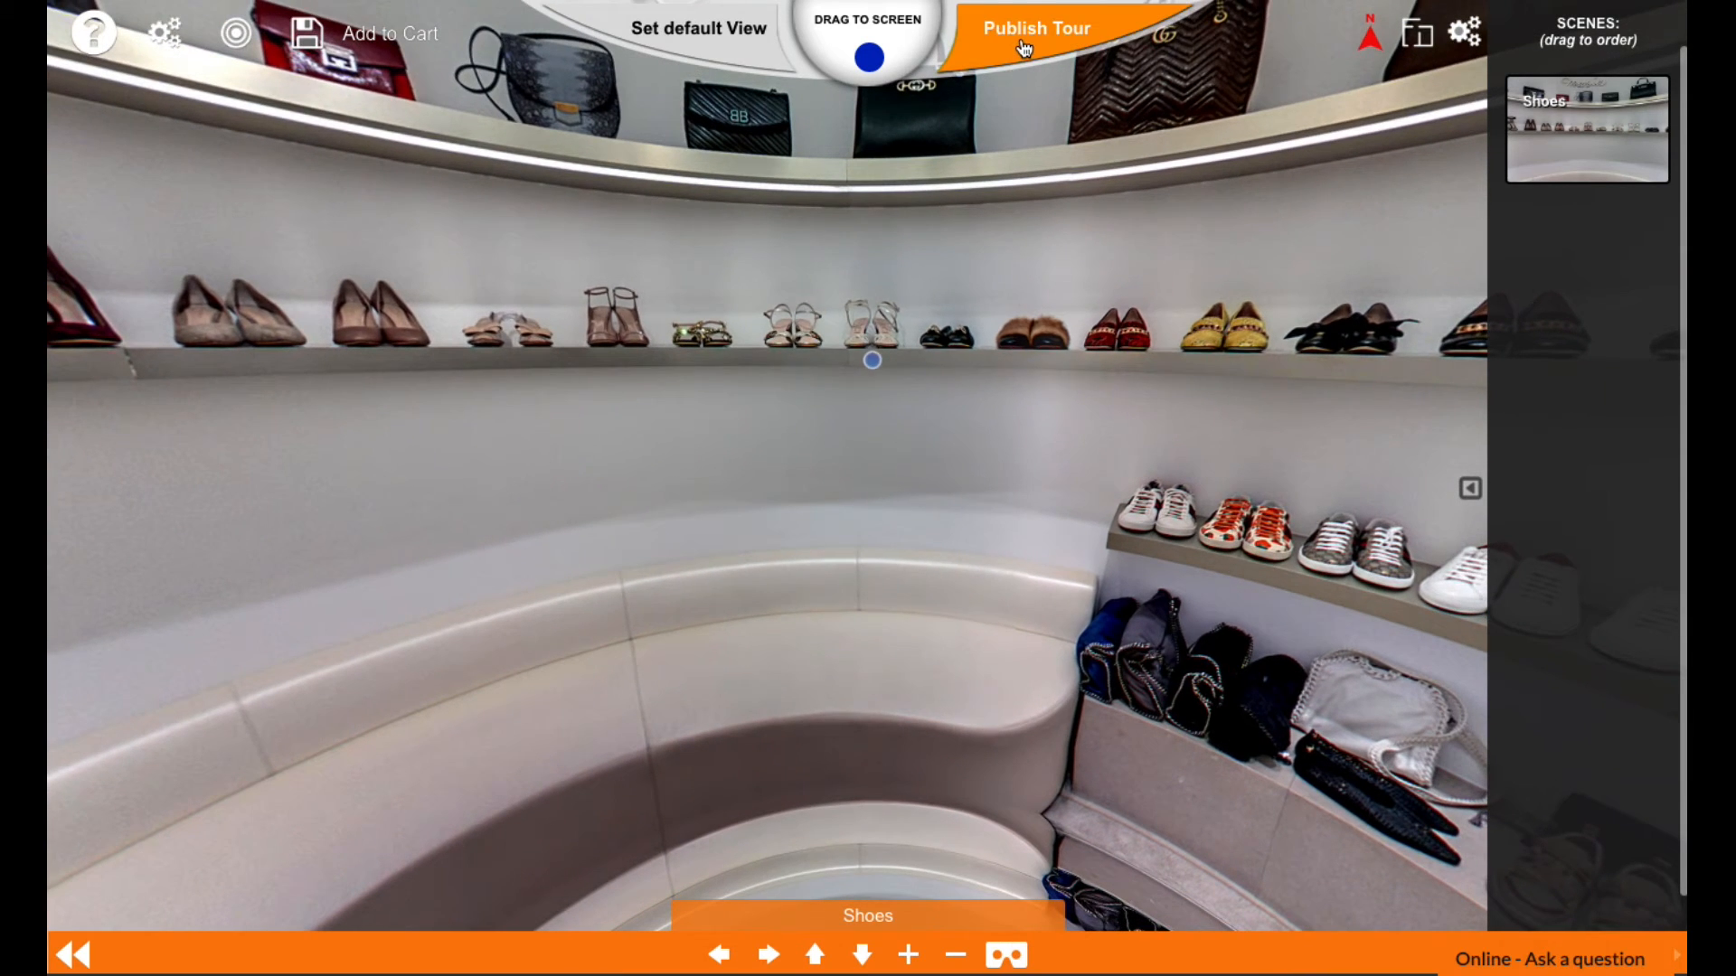
click(1036, 27)
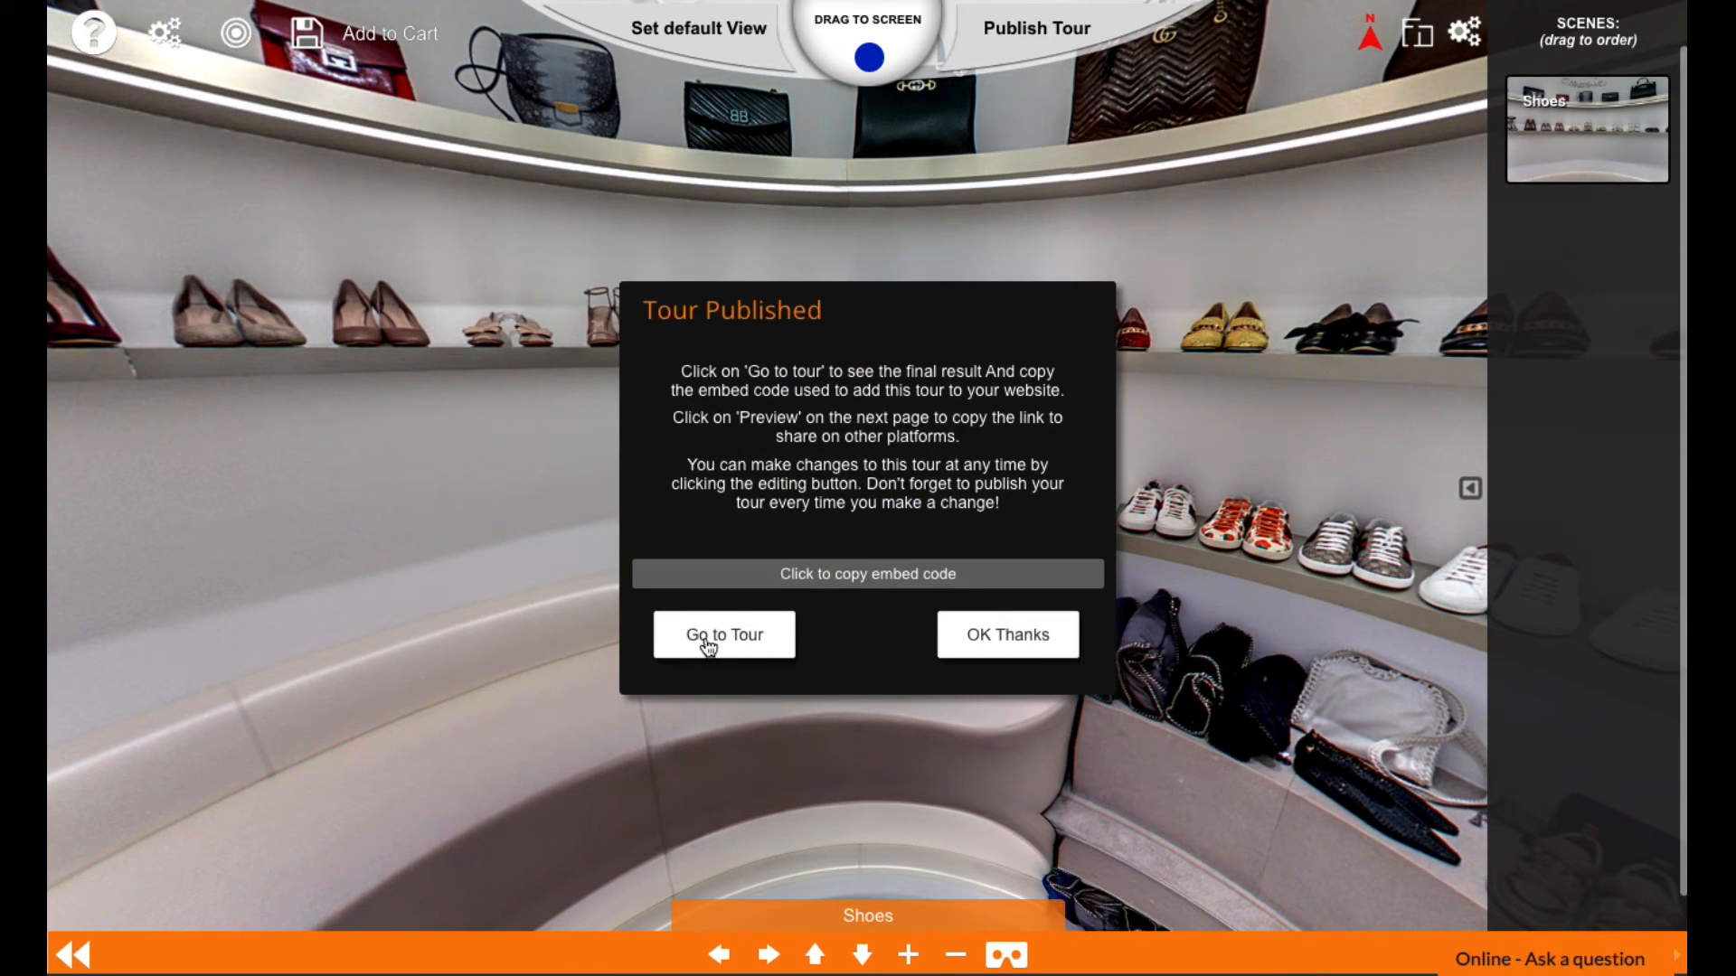
click(722, 635)
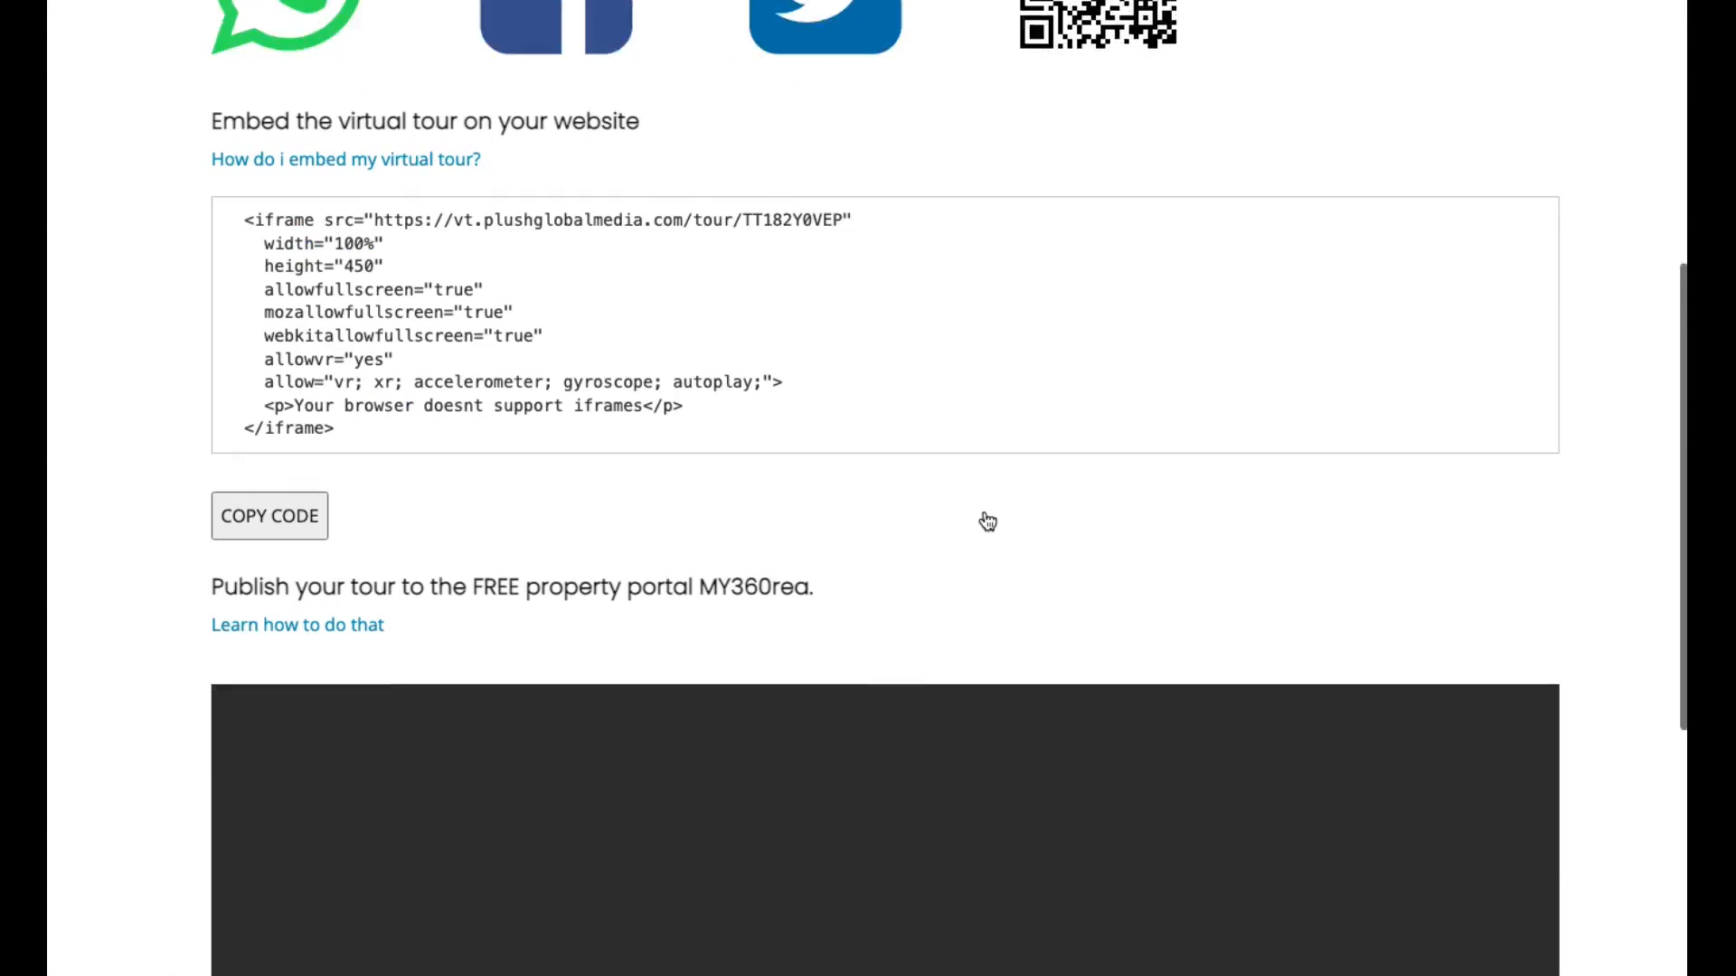
In the embedded live tour, open the shoe hotspot to show the sandal, Add to Cart button and details
scroll(down, 3)
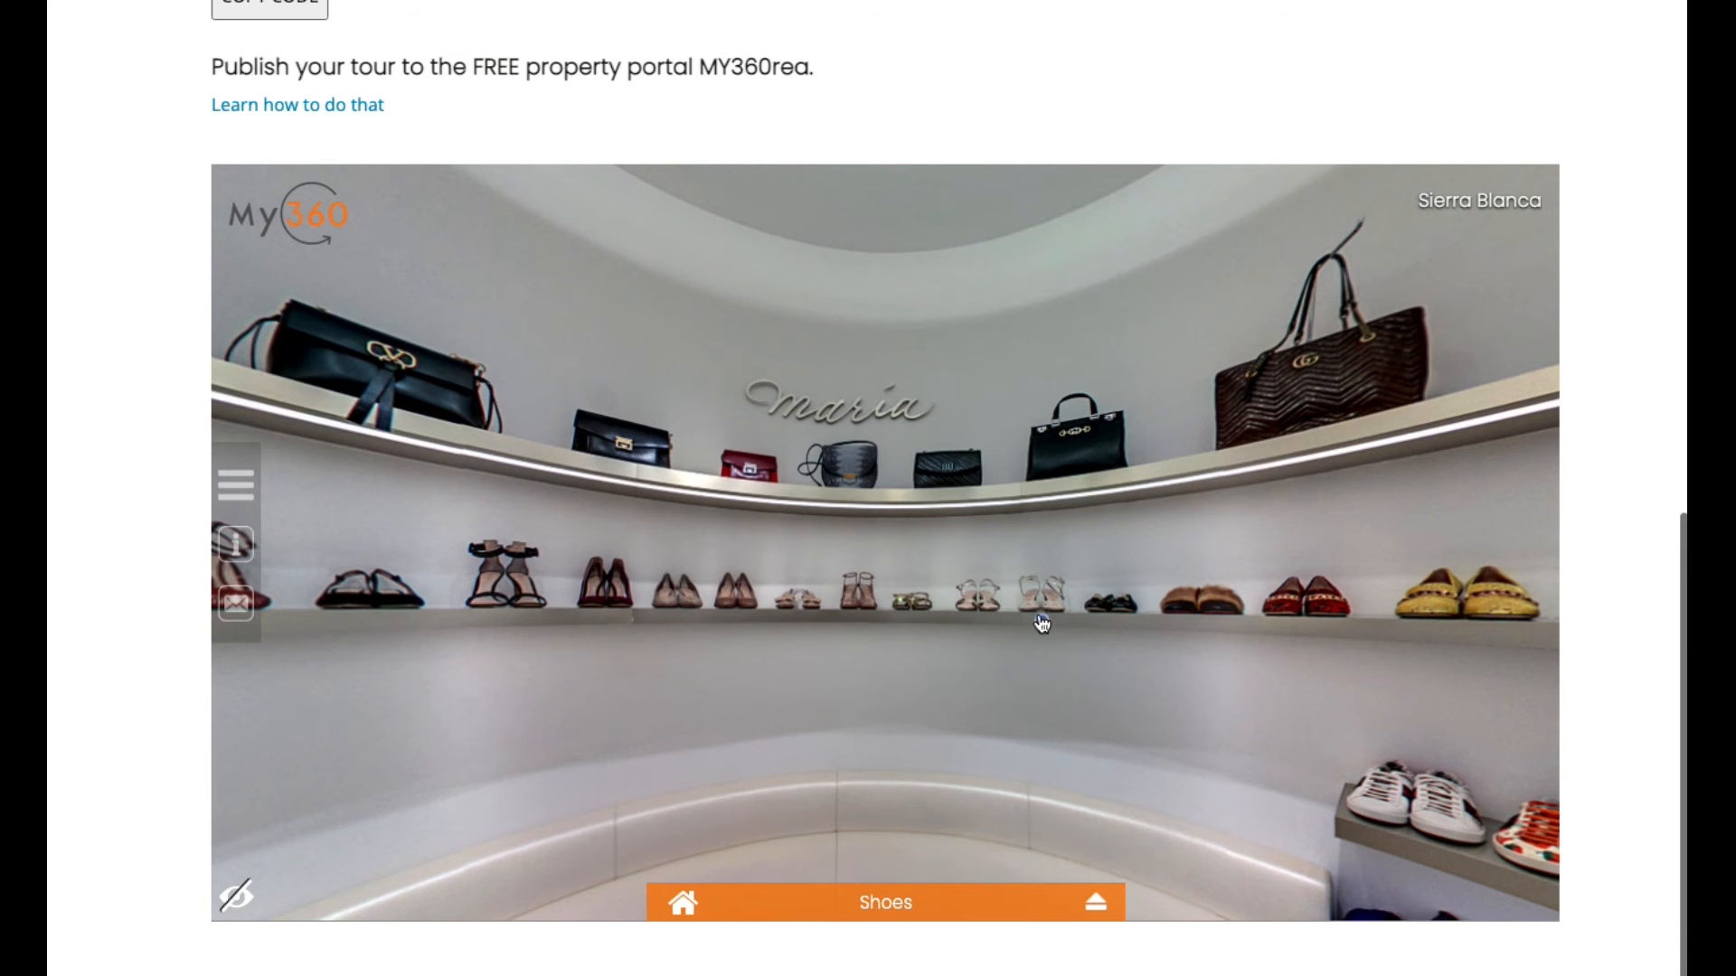
click(1042, 598)
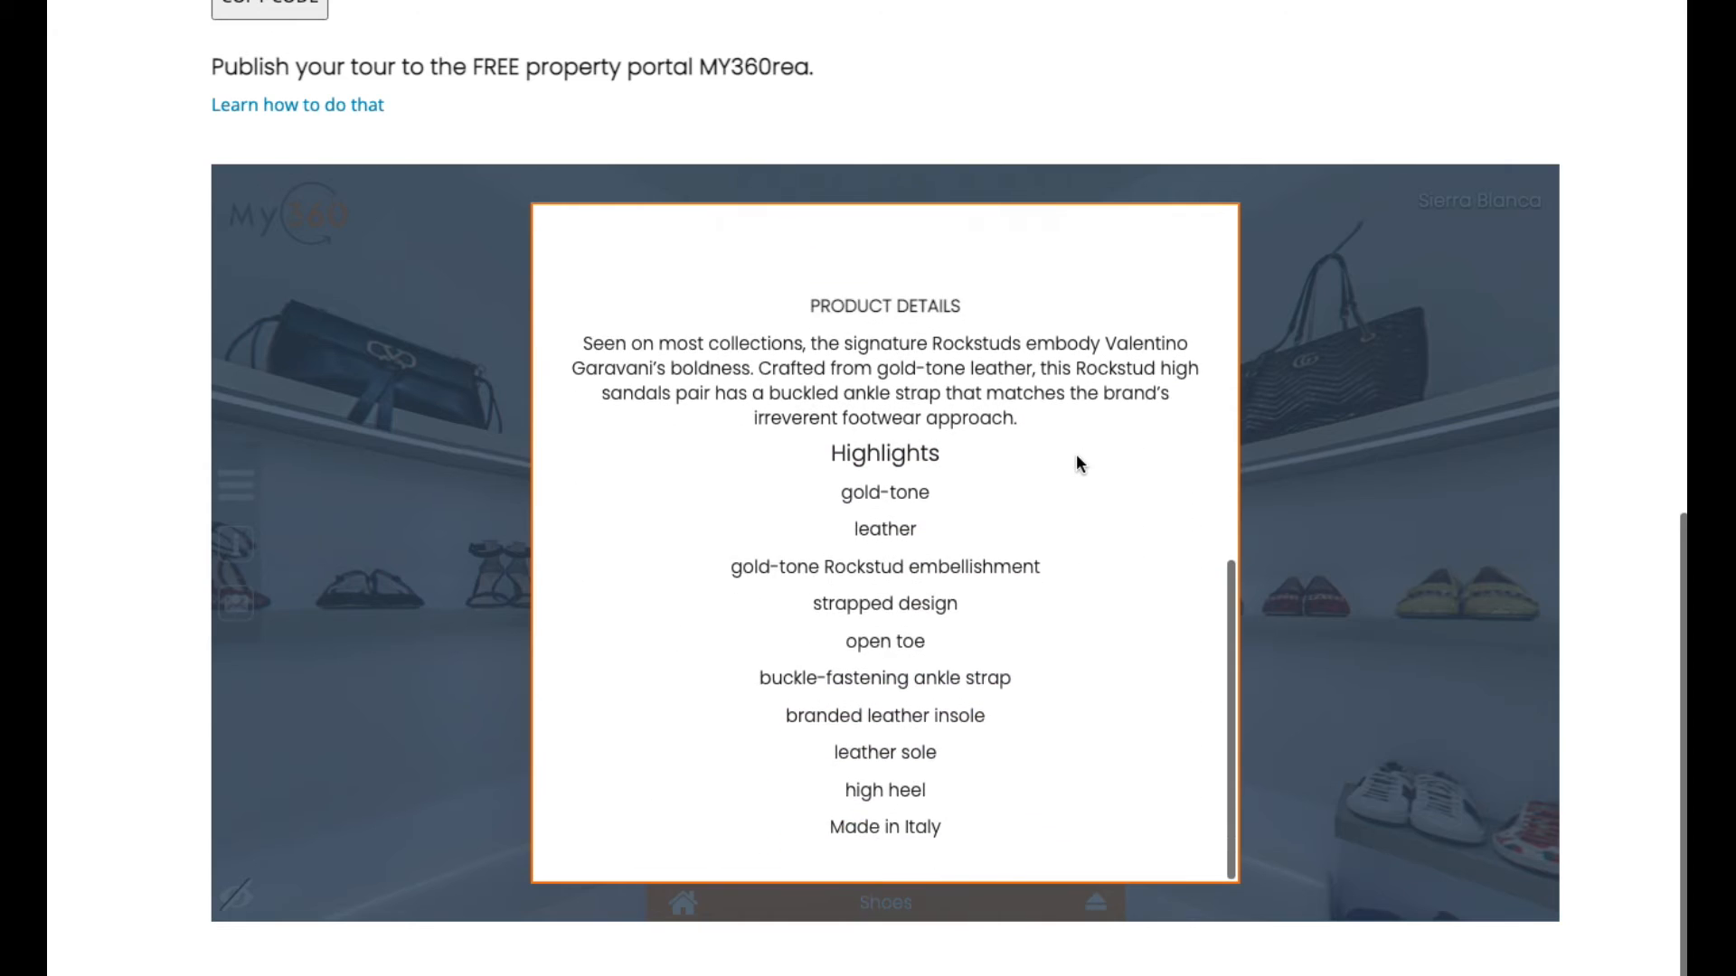
scroll(up, 3)
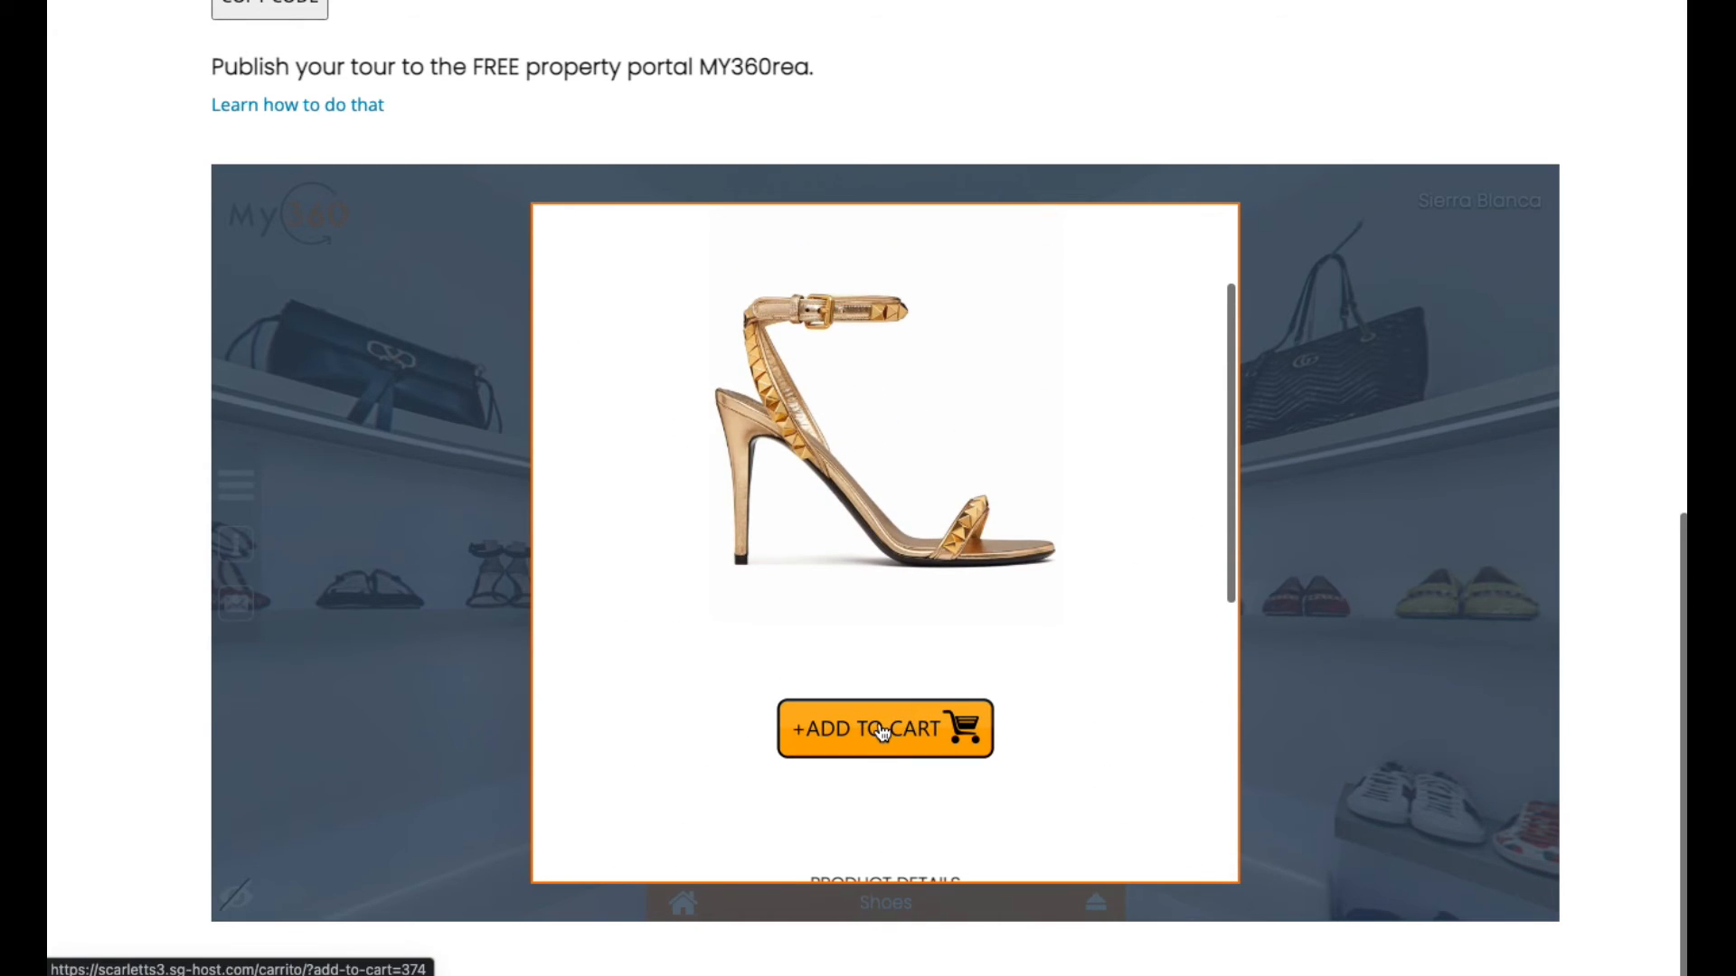
Follow the Add to Cart link to the store cart showing Valentino Garavani at 850,00 €
click(884, 729)
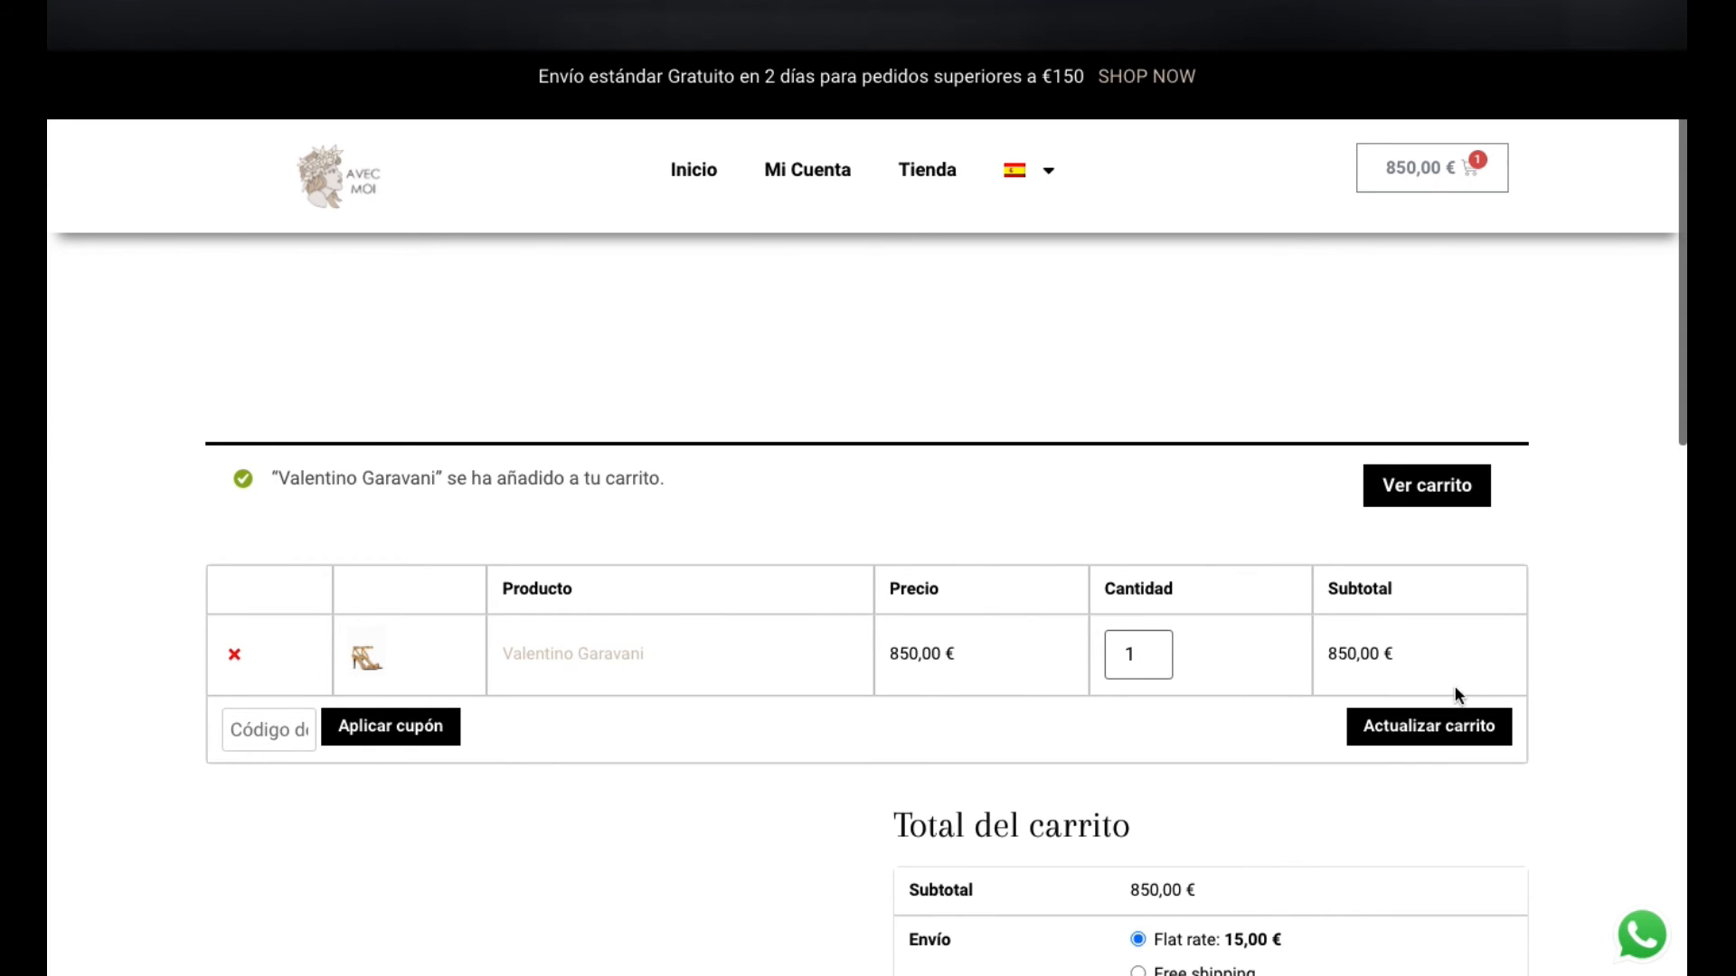
mouse_move(1156, 155)
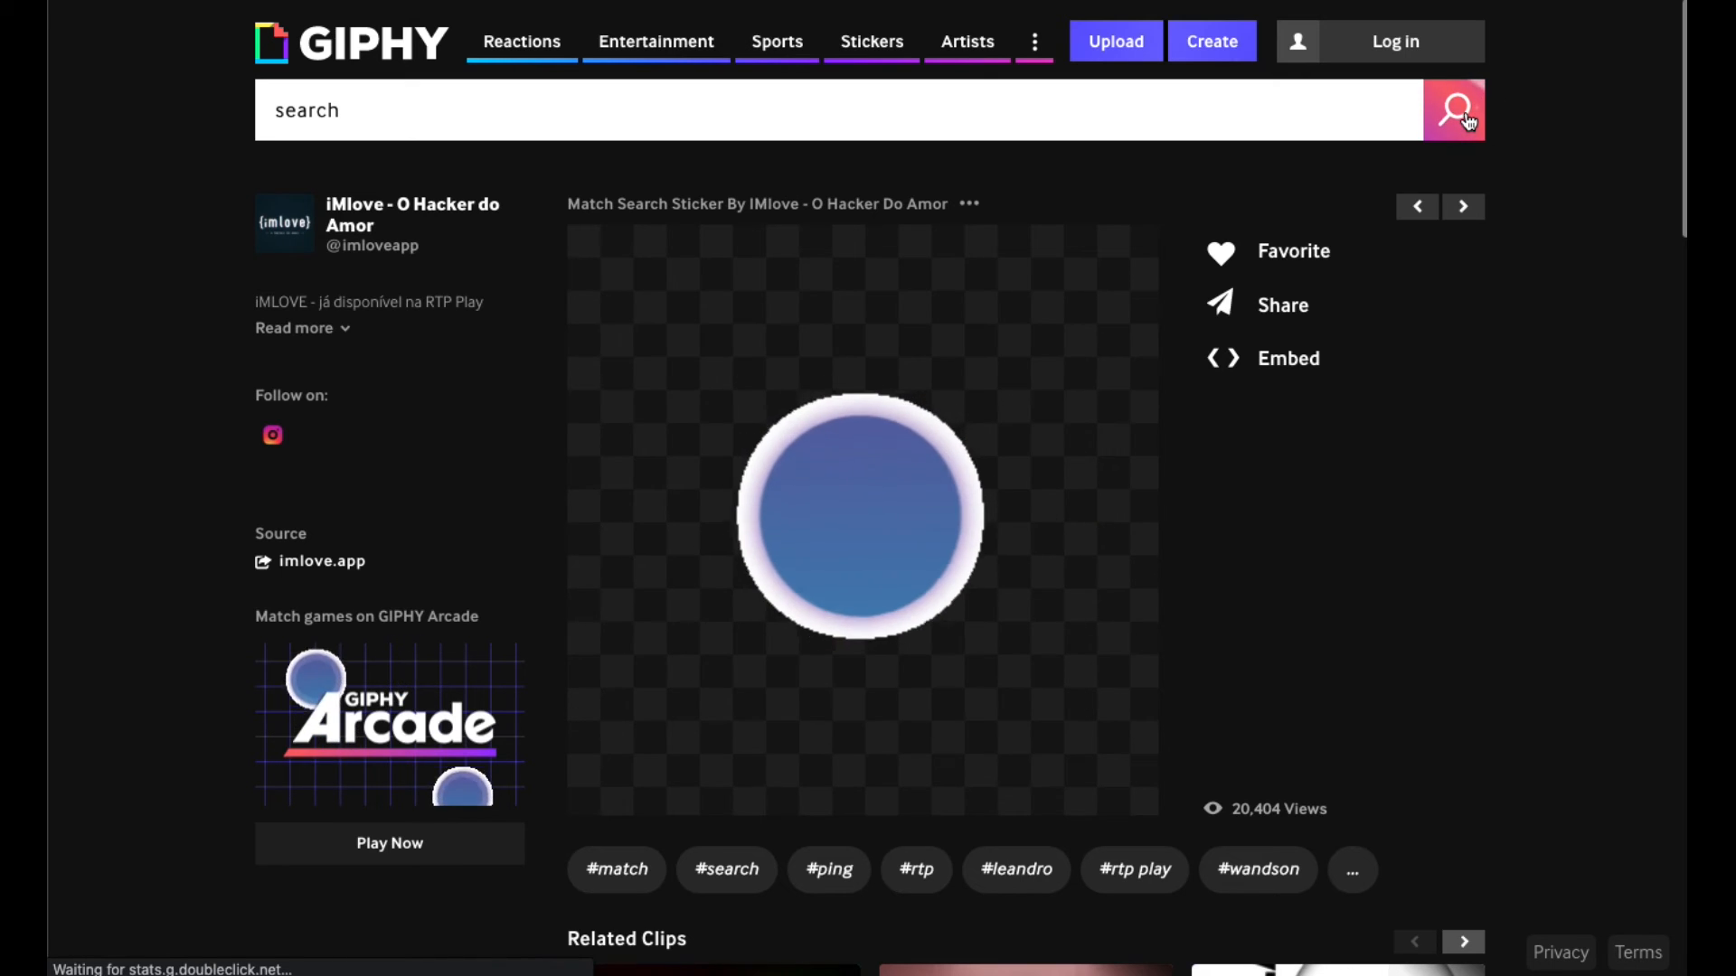
Search GIPHY stickers for the word "dot"
click(1452, 110)
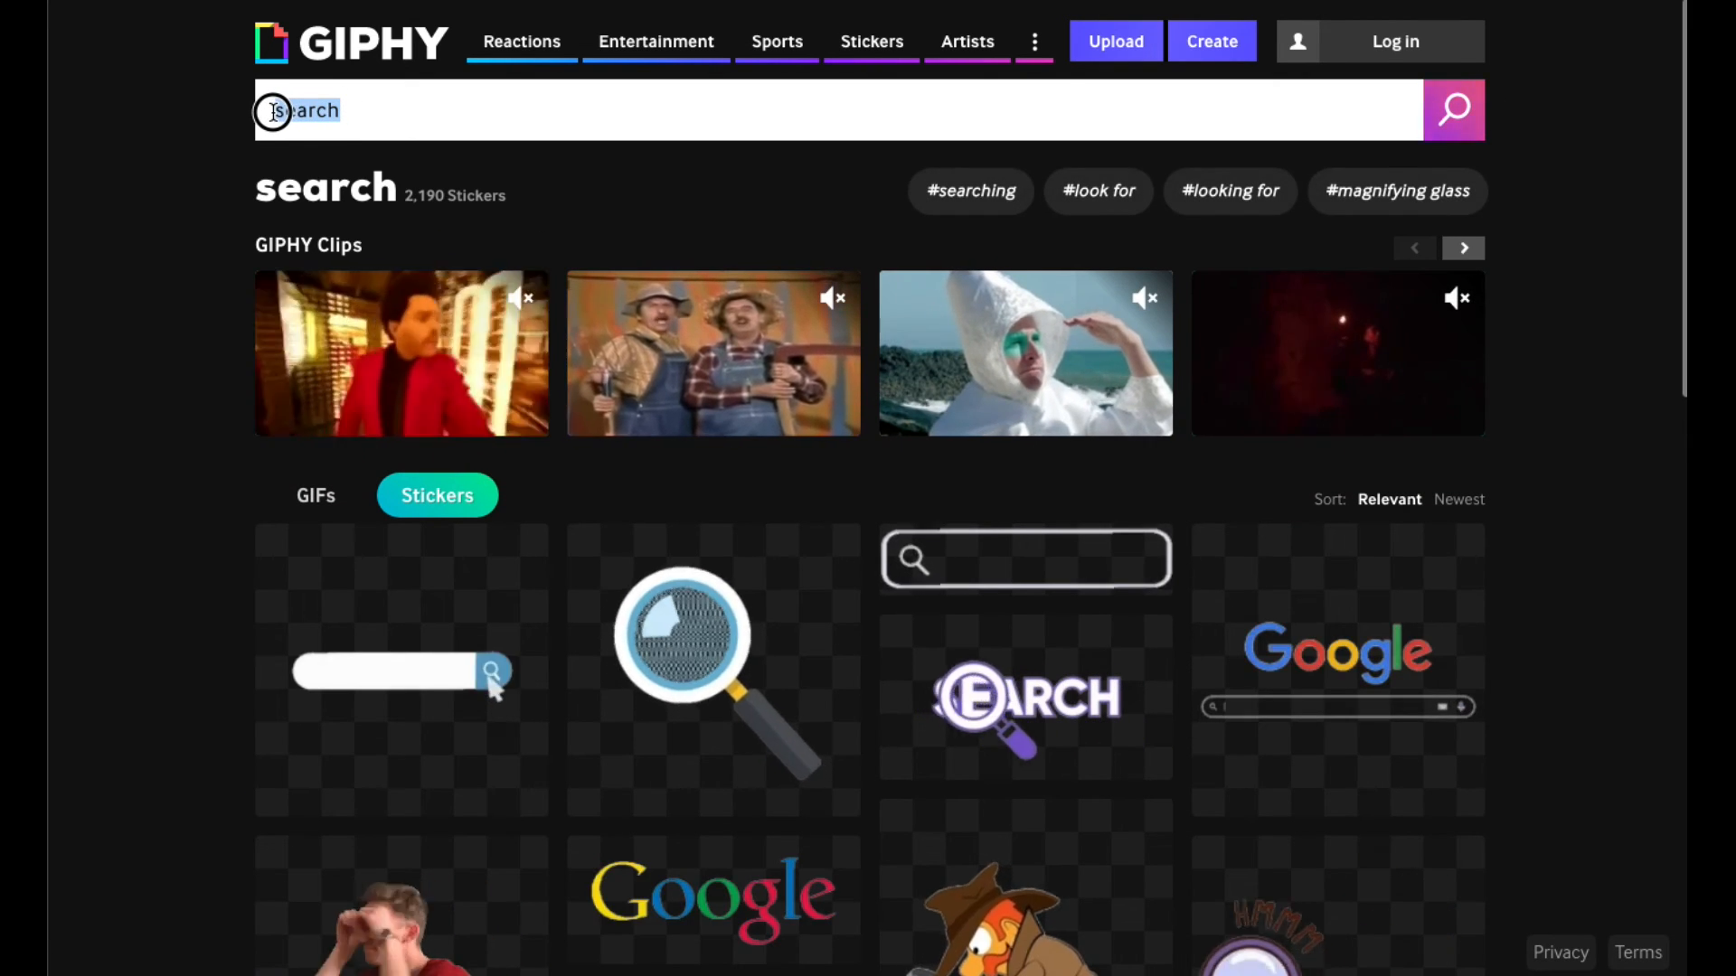
scroll(down, 3)
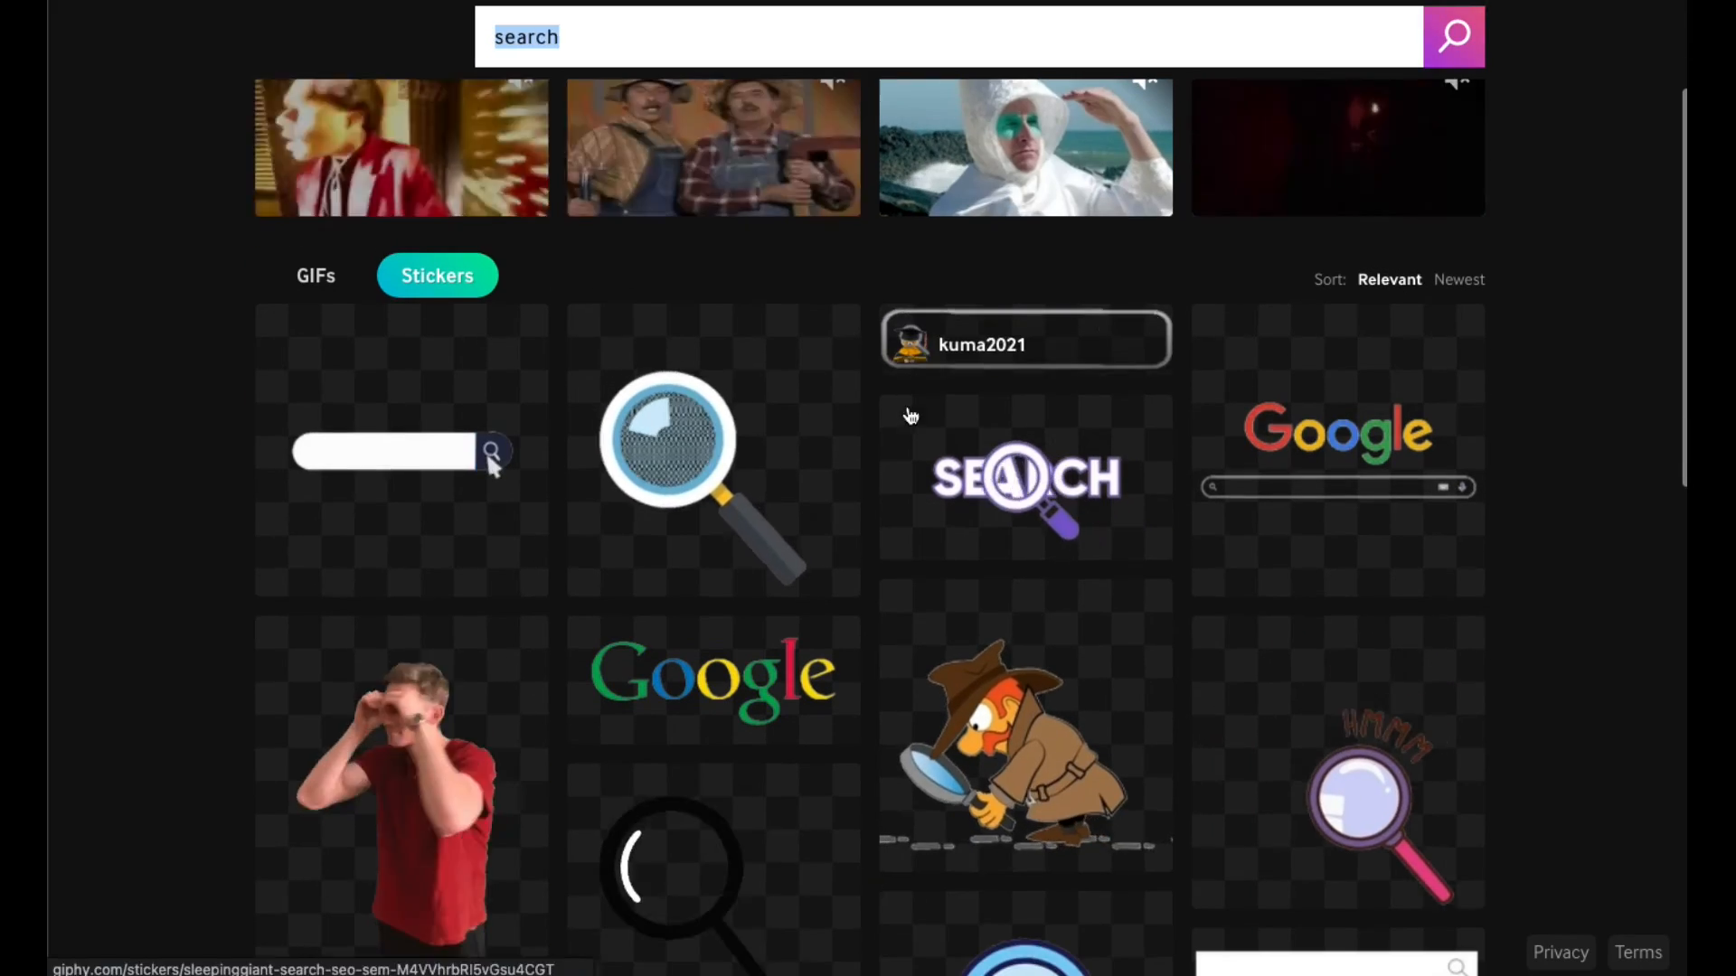
scroll(down, 3)
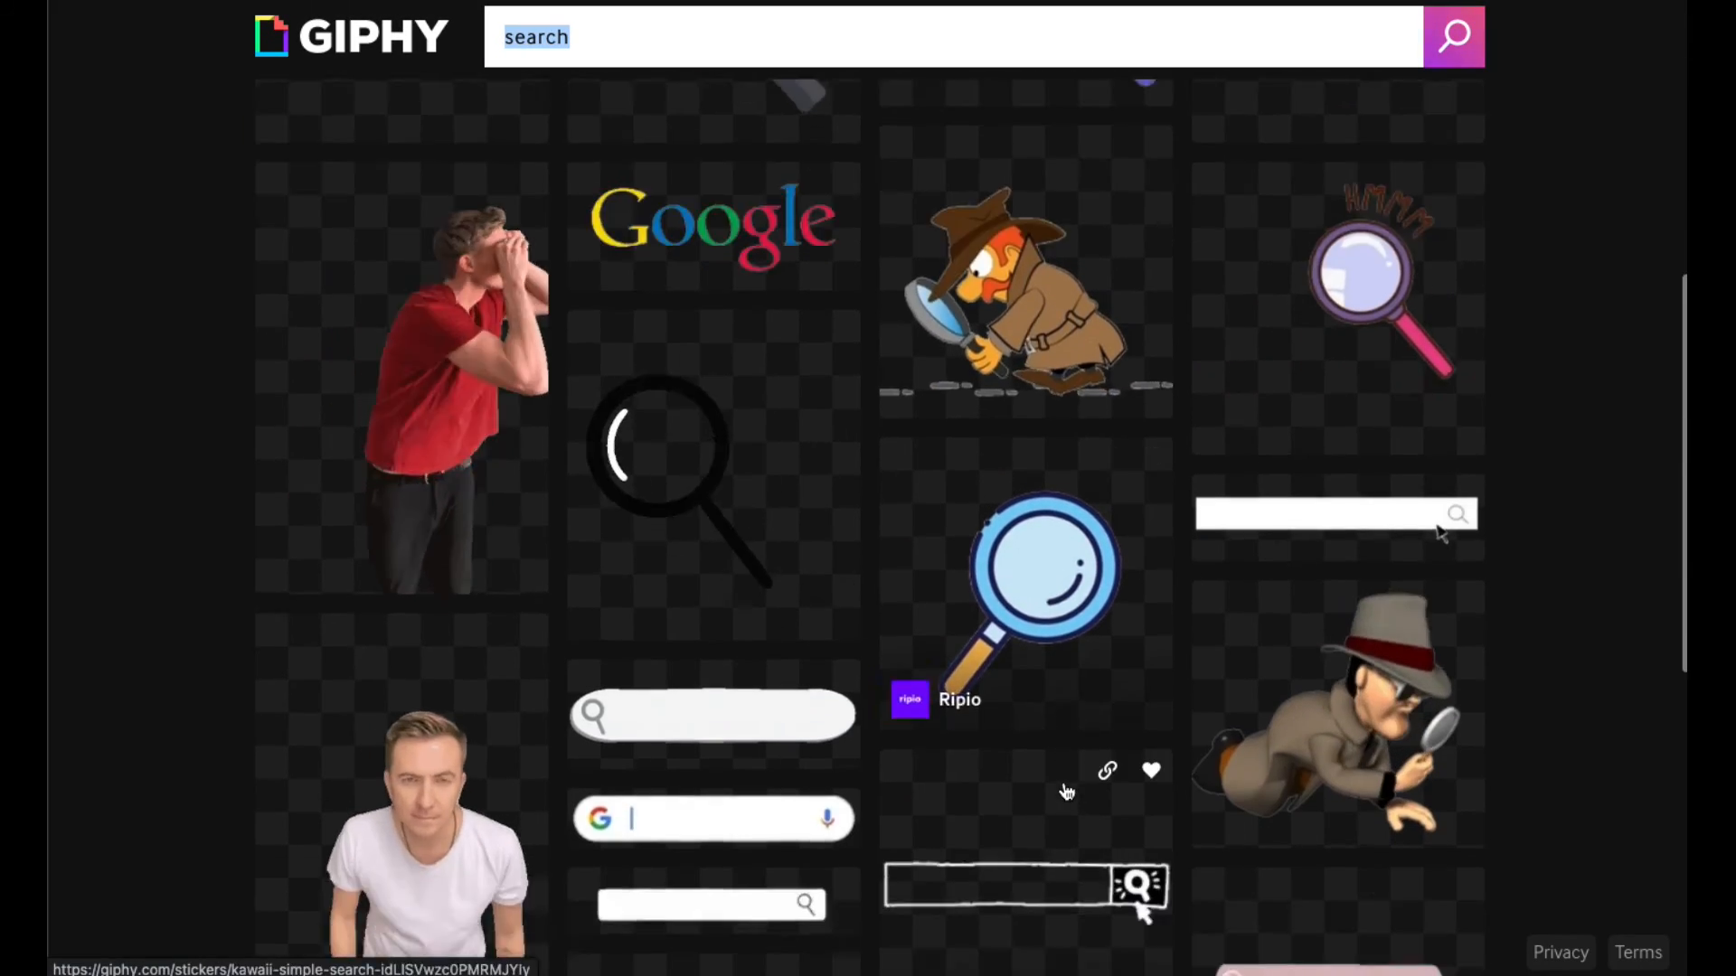
scroll(up, 3)
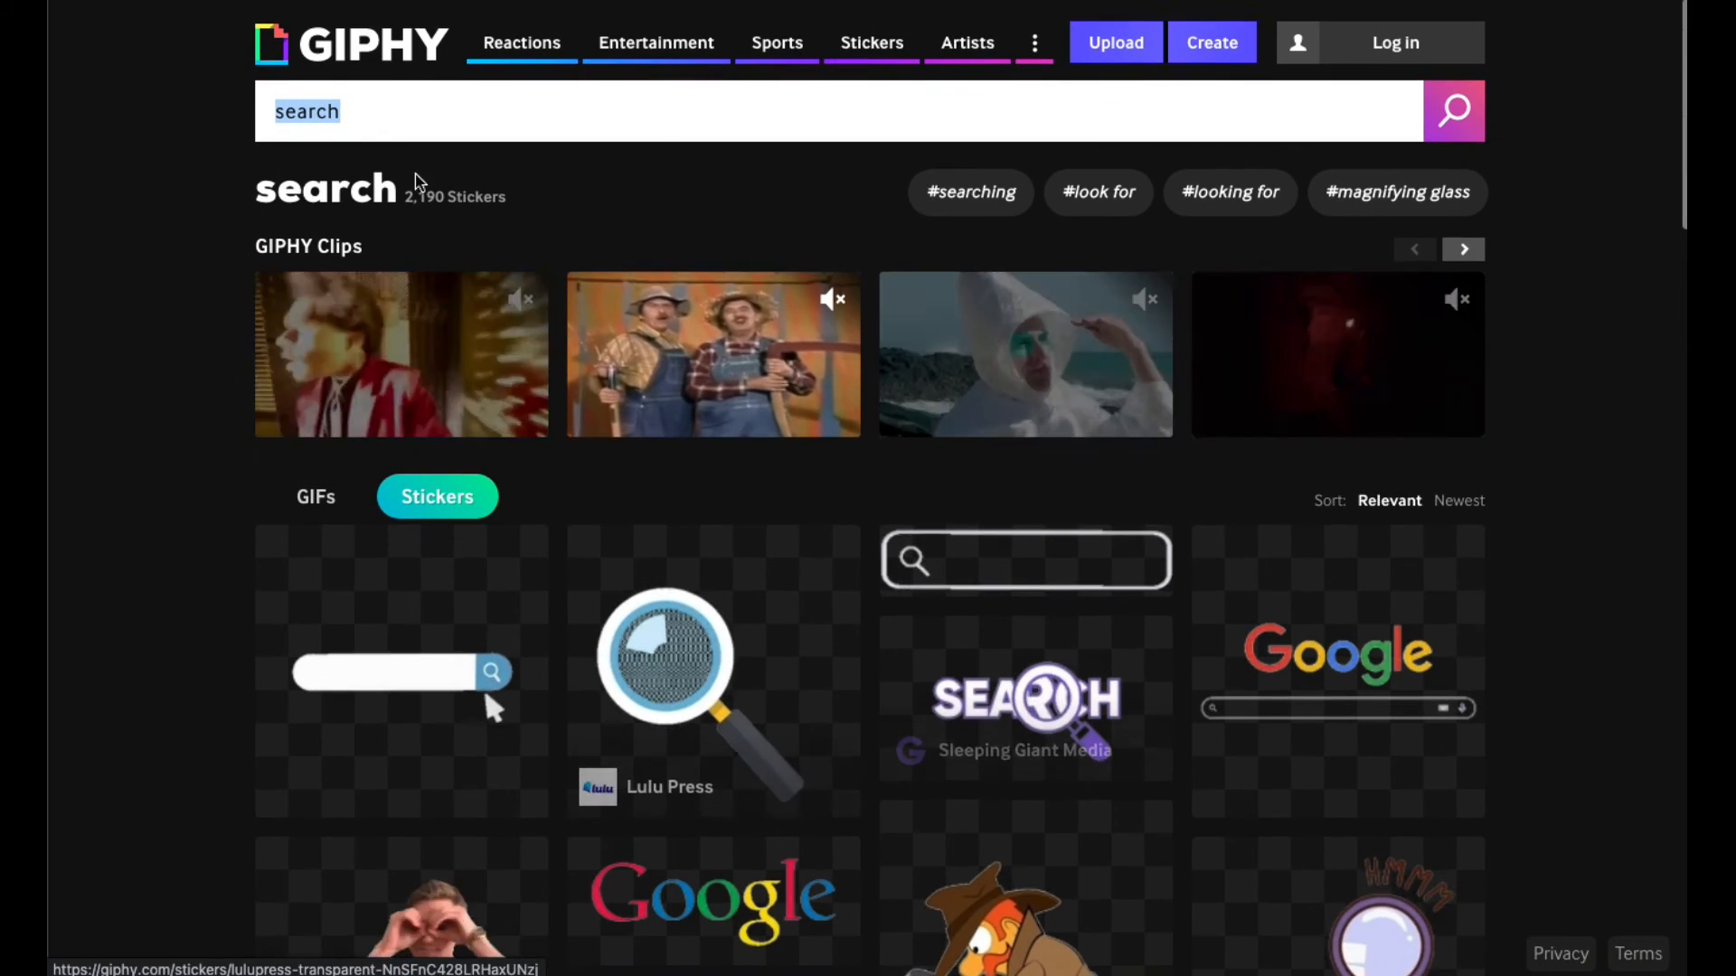
text(dot)
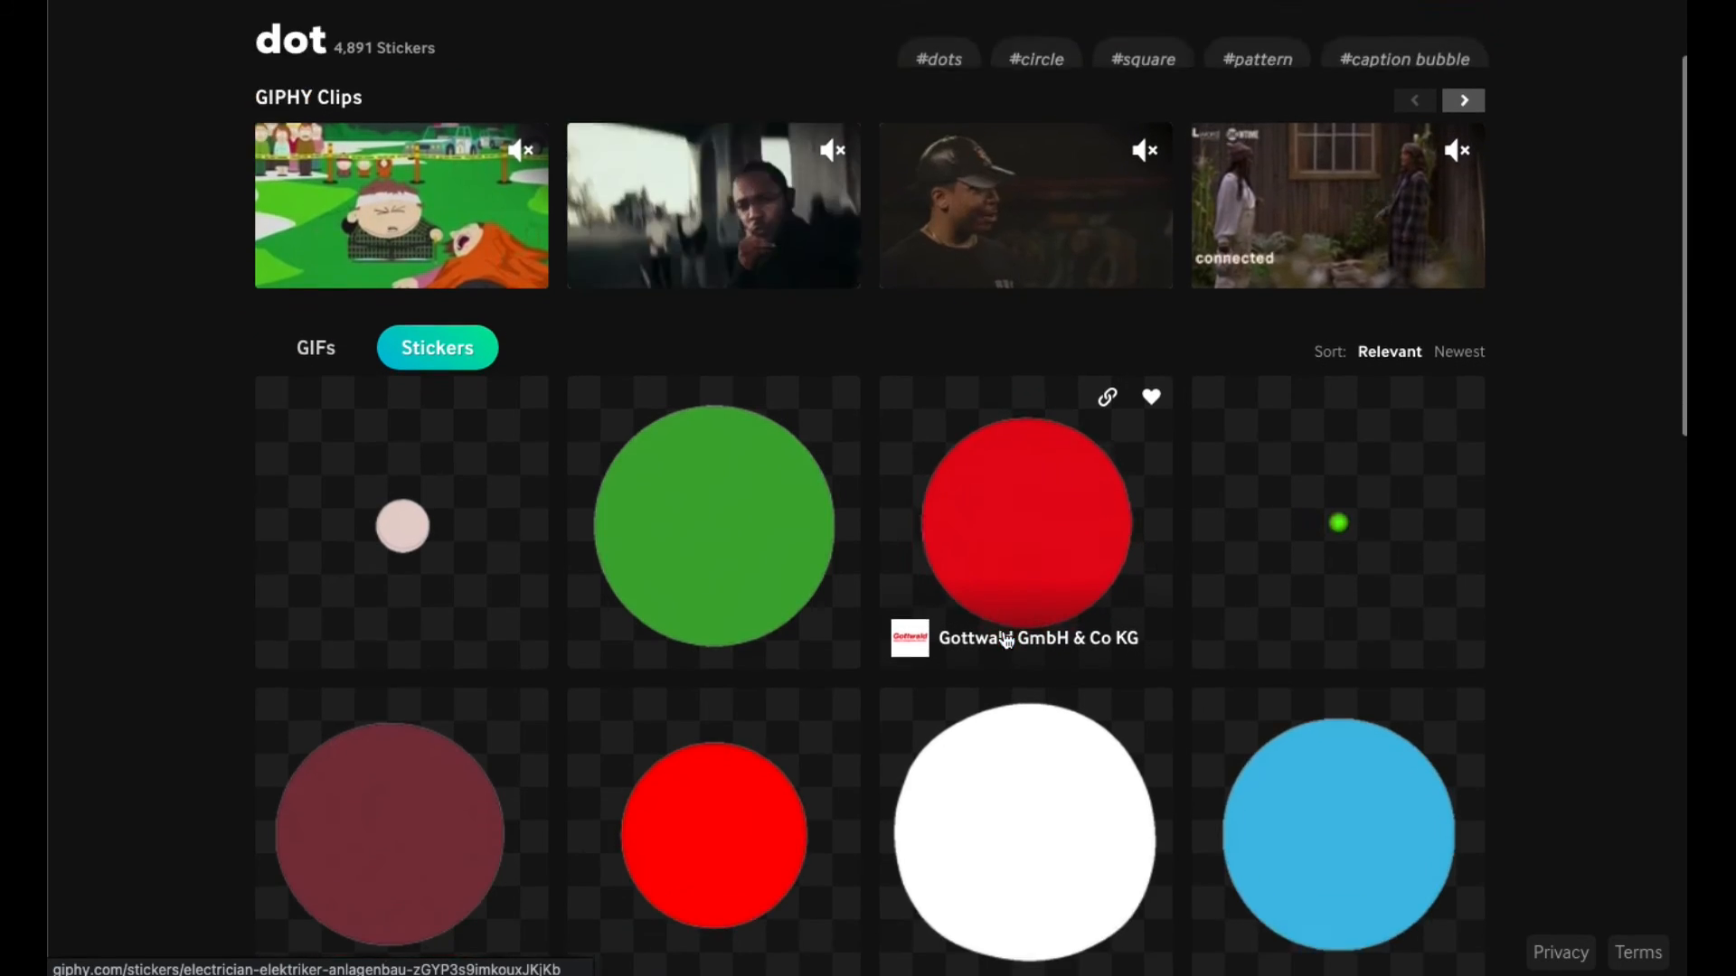
Scroll through the dot sticker results looking at plain coloured circle stickers
scroll(down, 3)
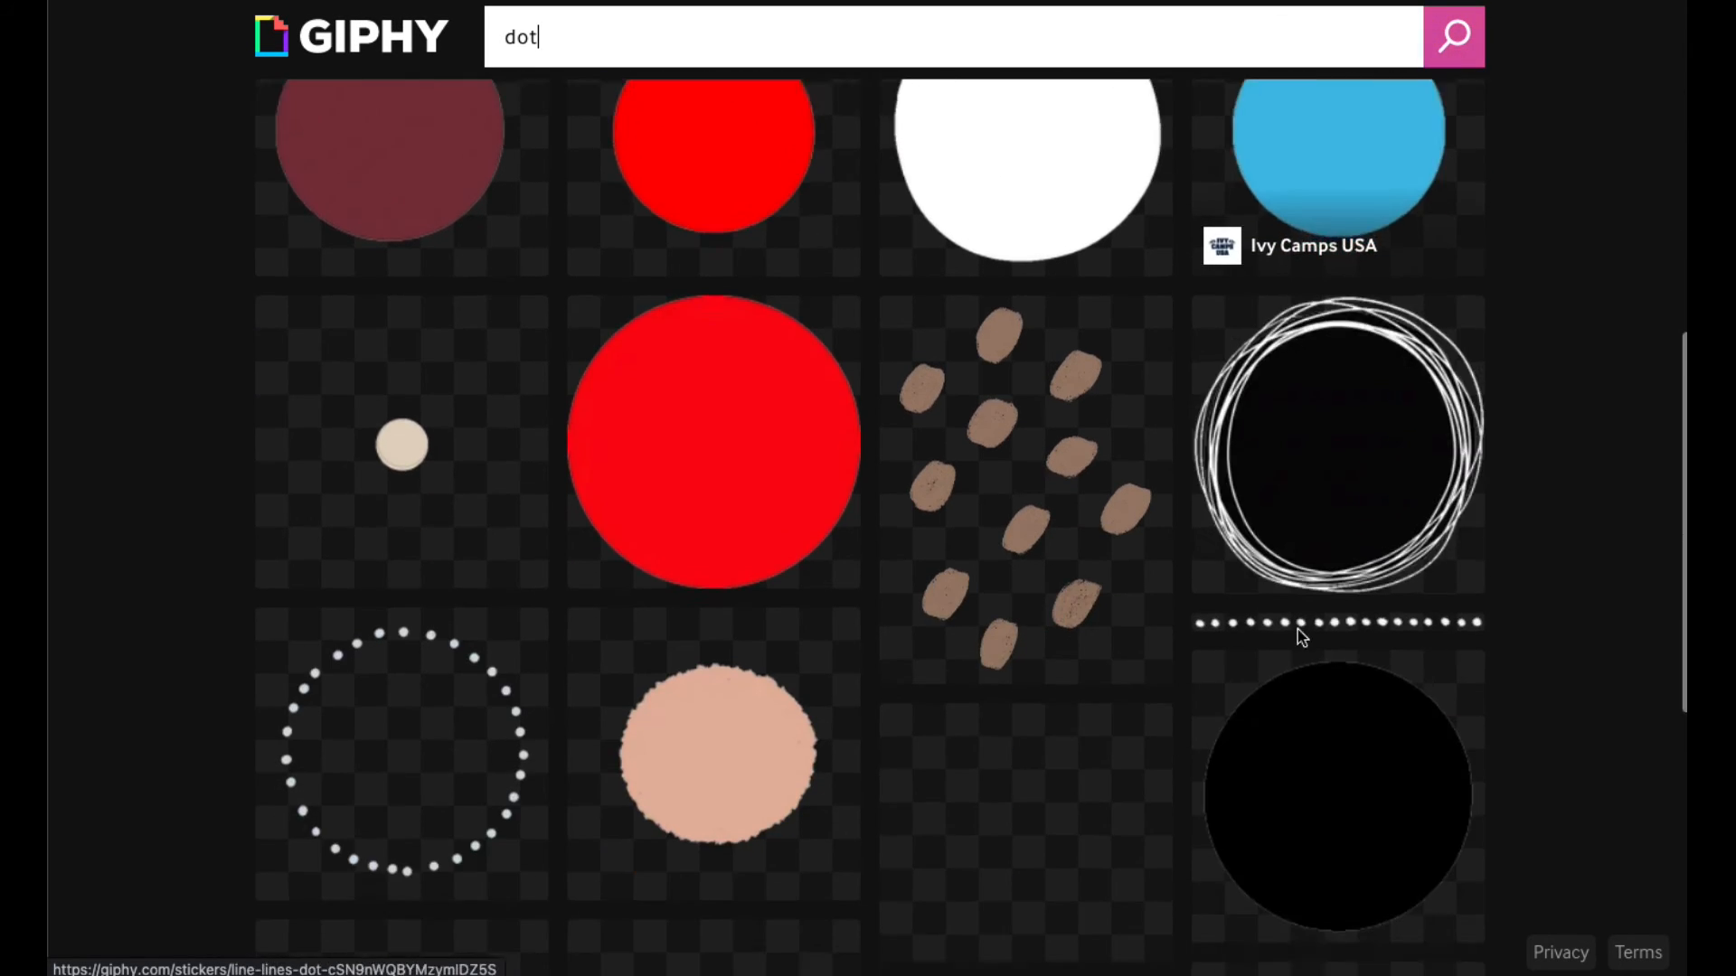
scroll(down, 3)
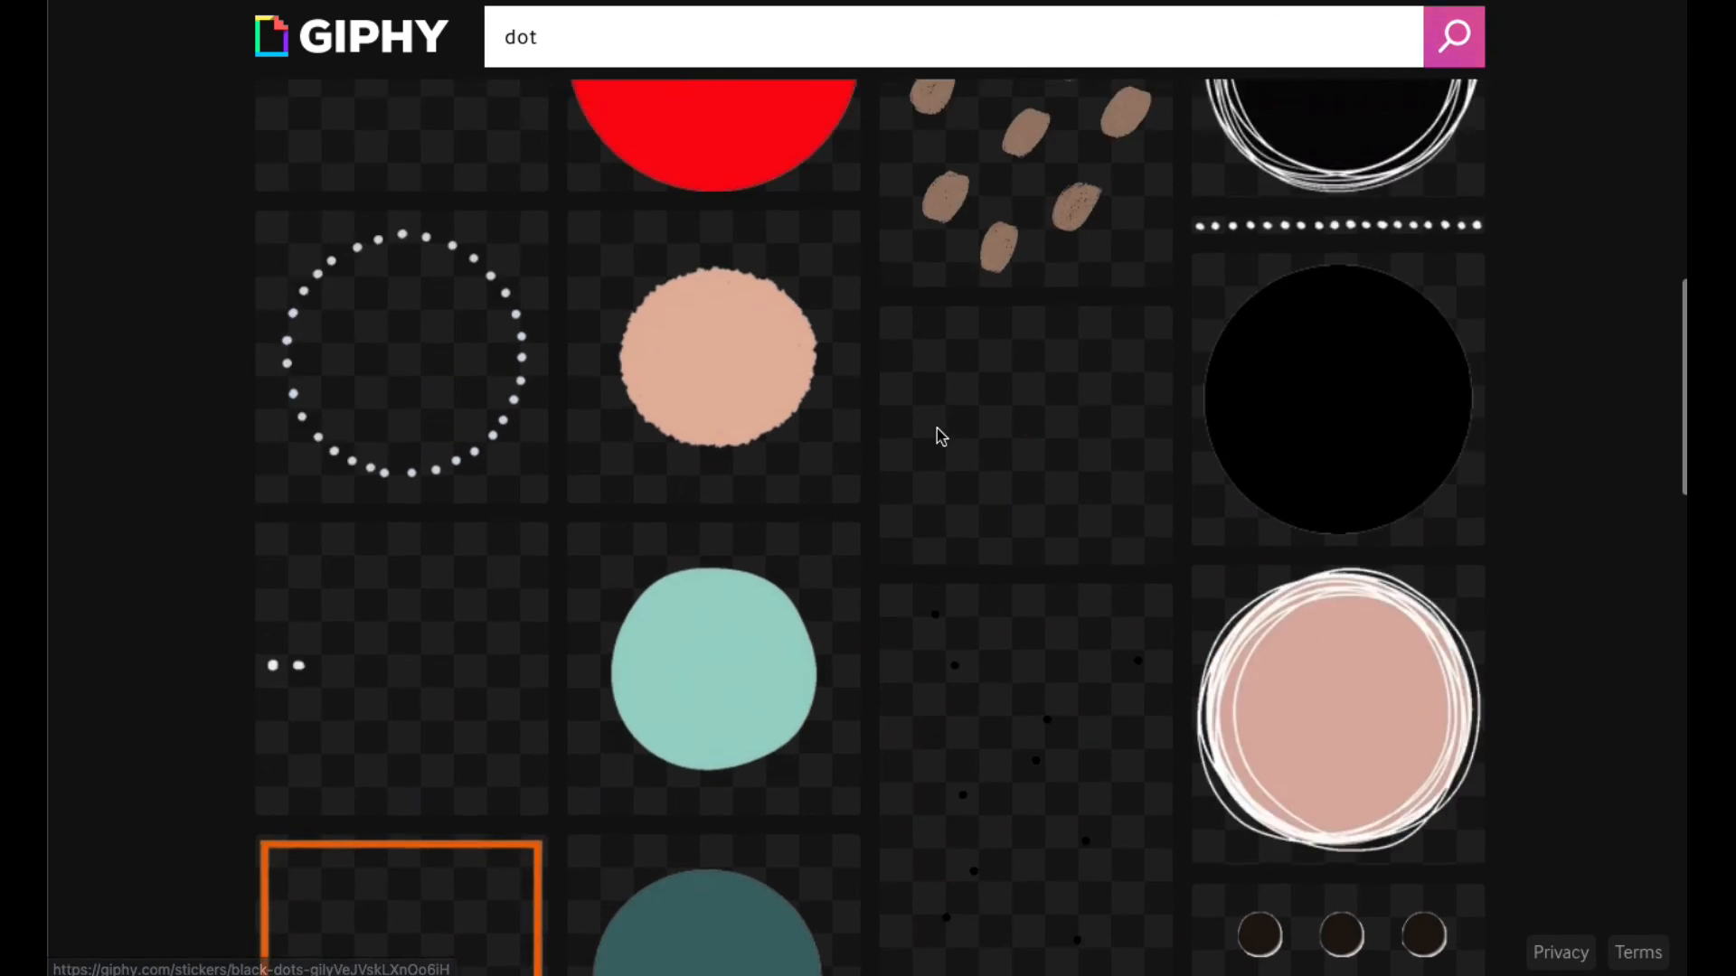
scroll(down, 3)
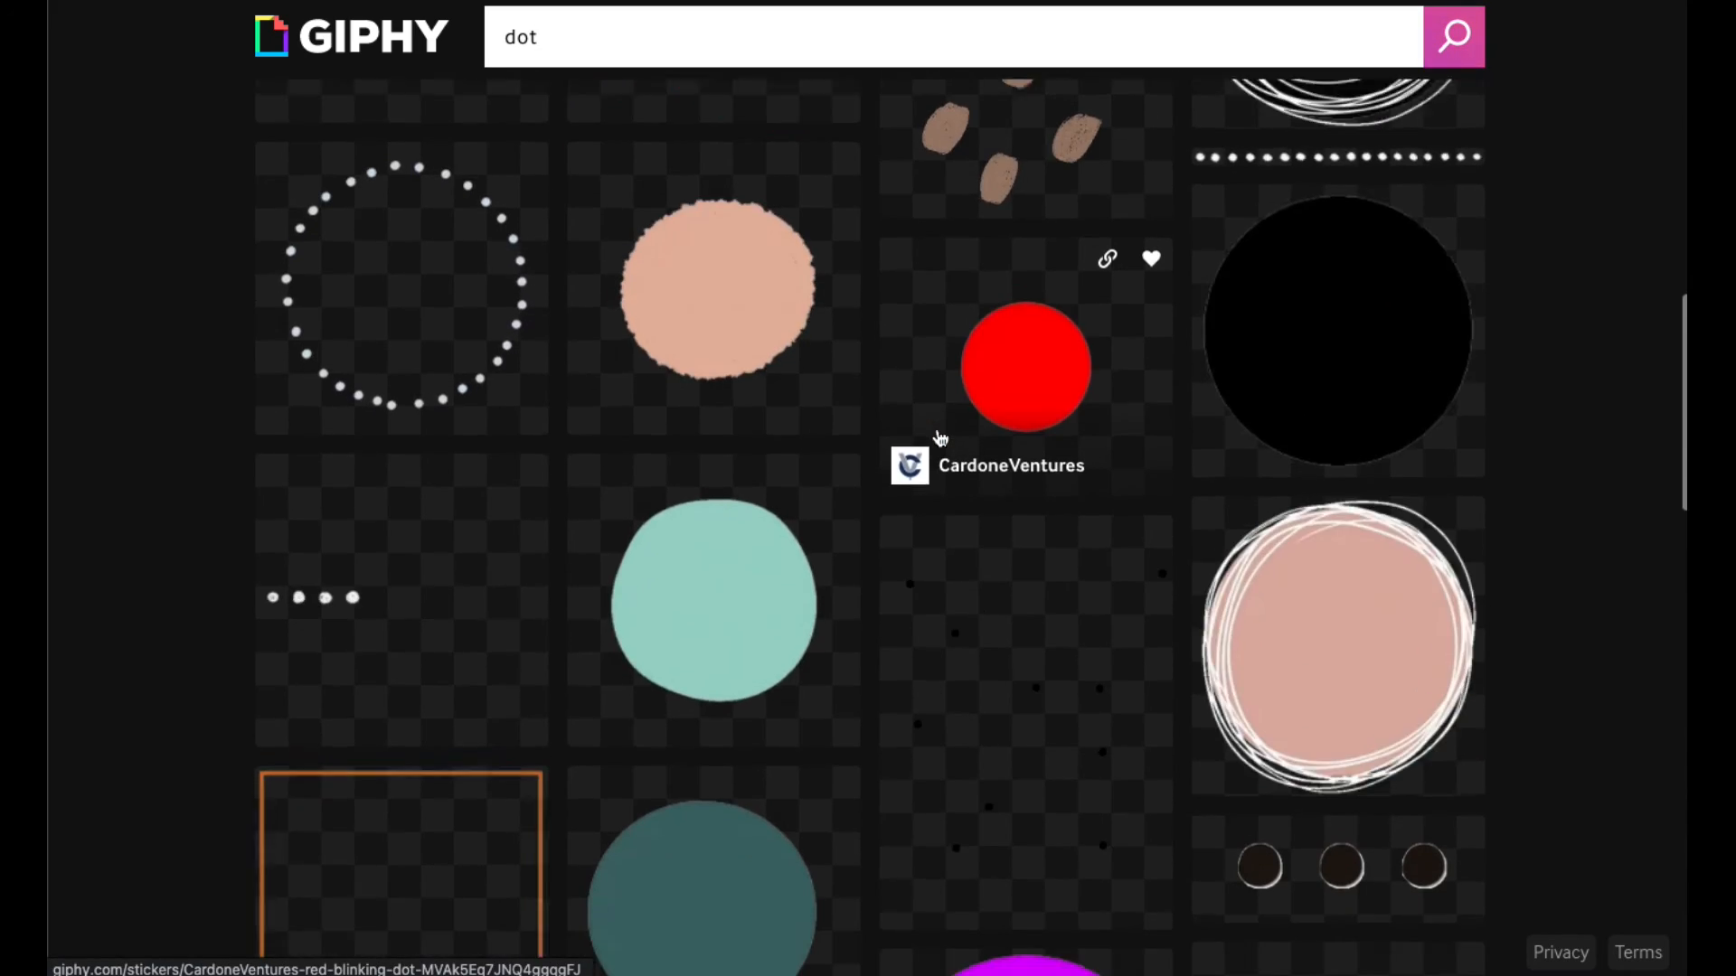
scroll(down, 3)
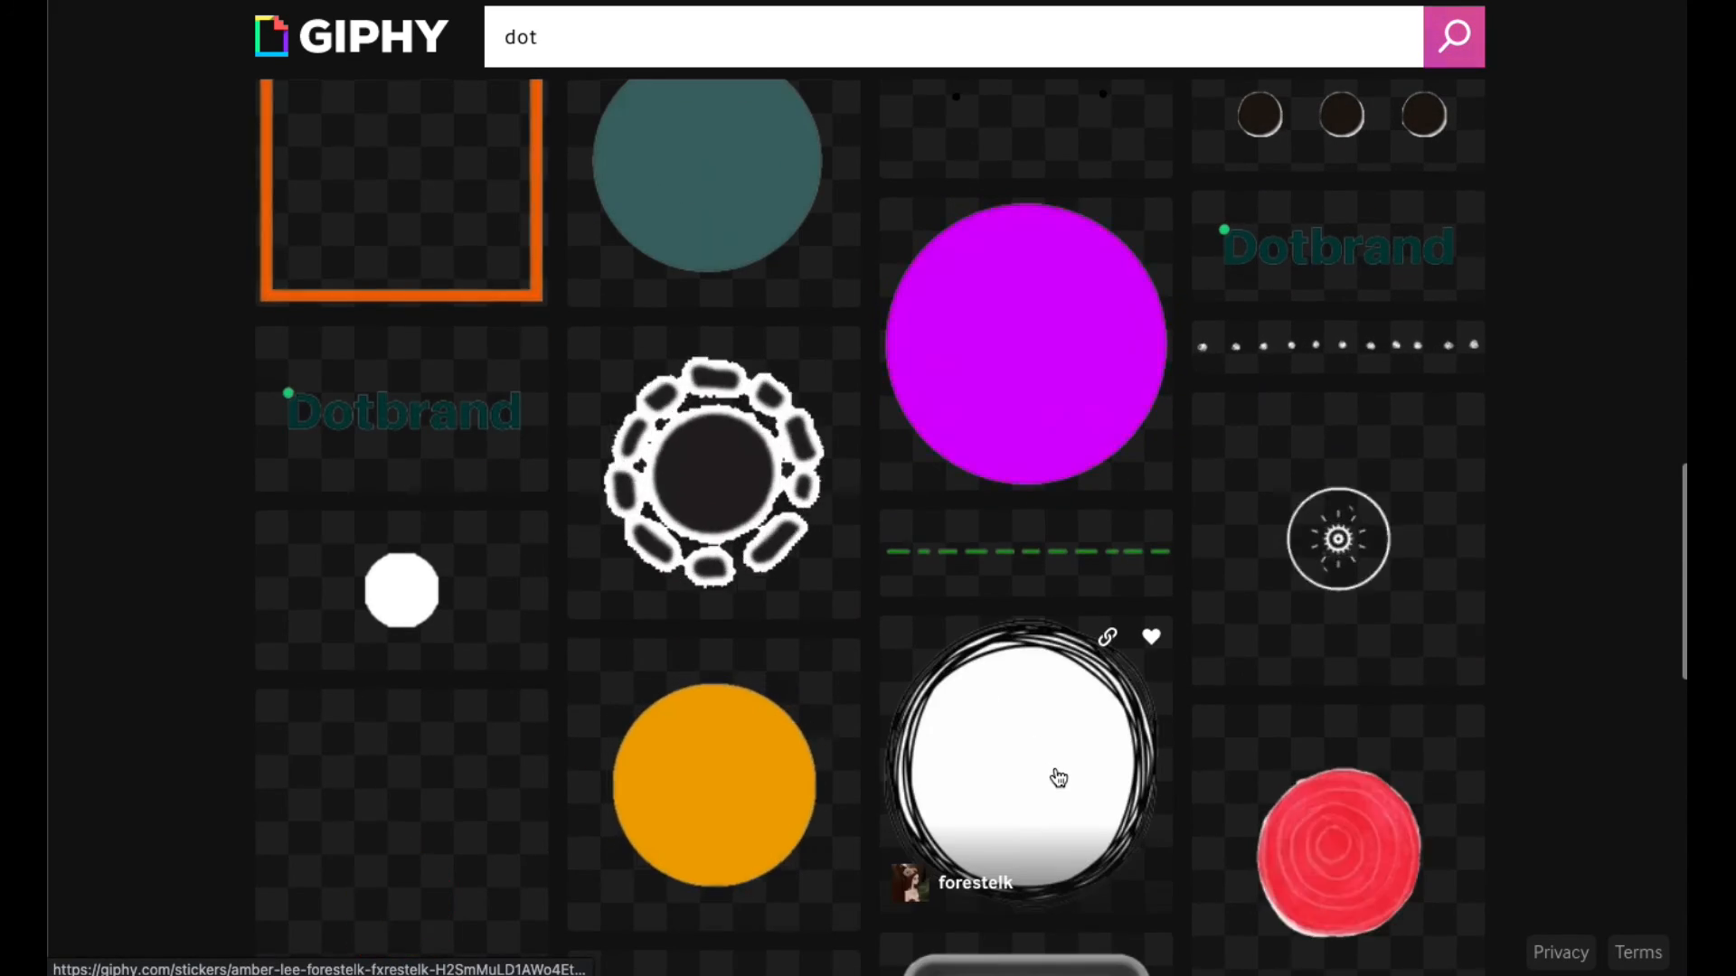
scroll(down, 3)
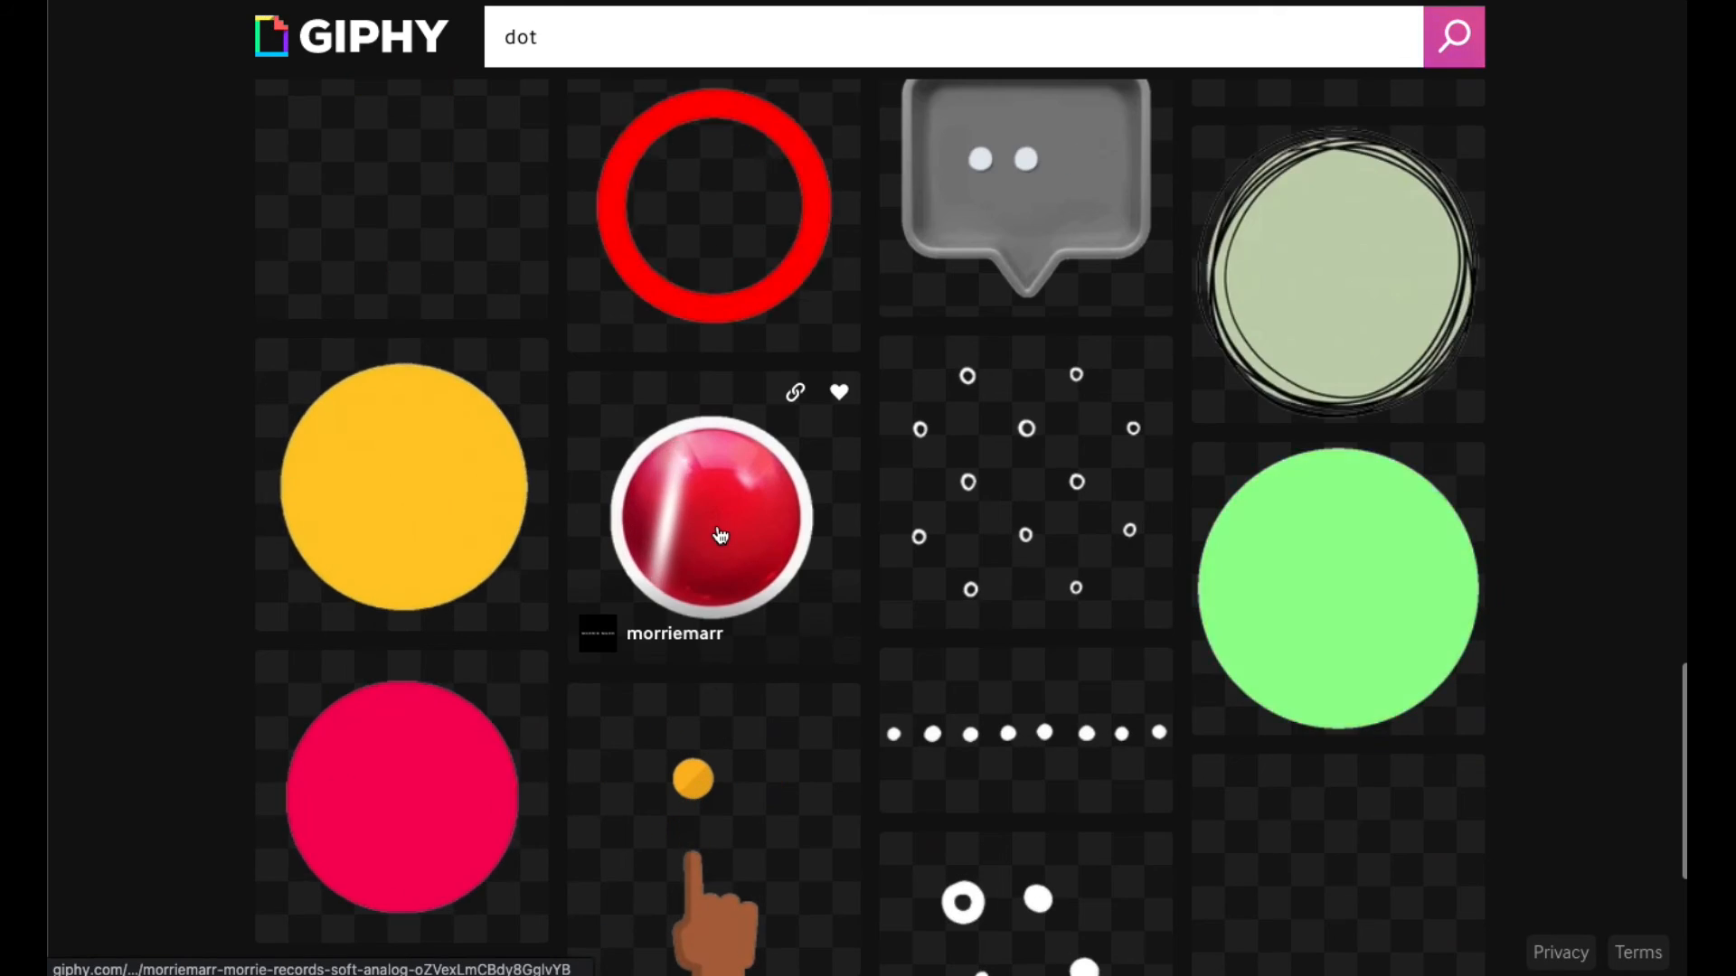
Open the shiny red Ball Record sticker and copy its image address
click(708, 521)
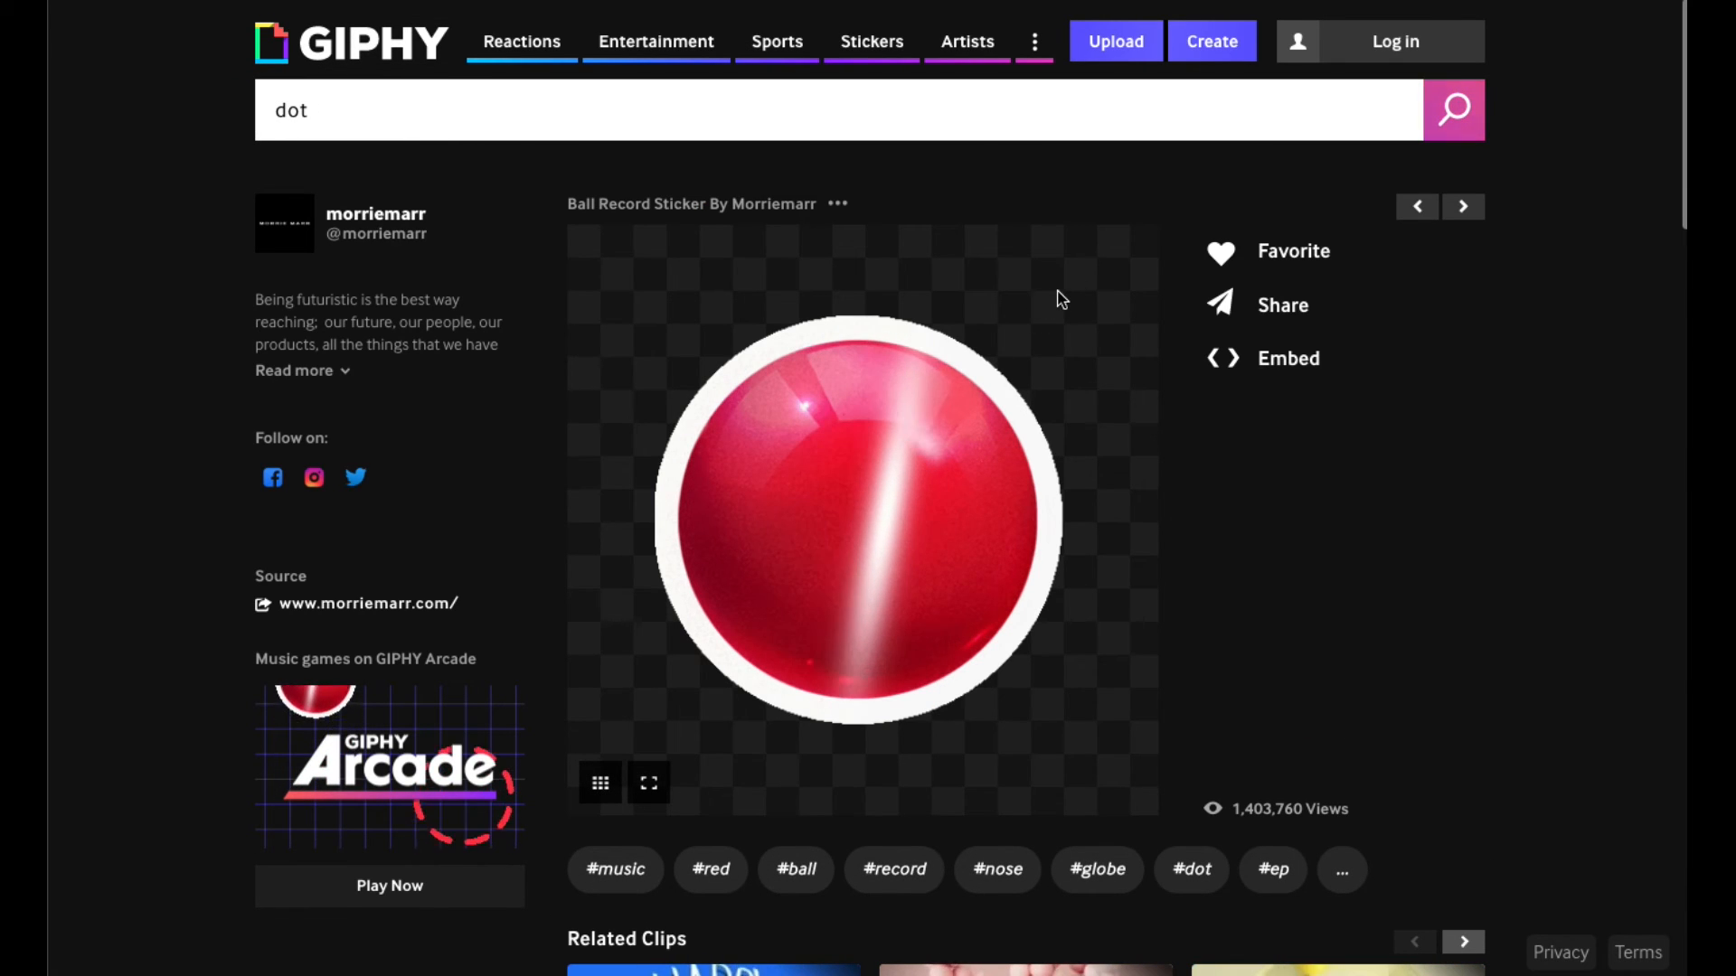
mouse_move(1073, 561)
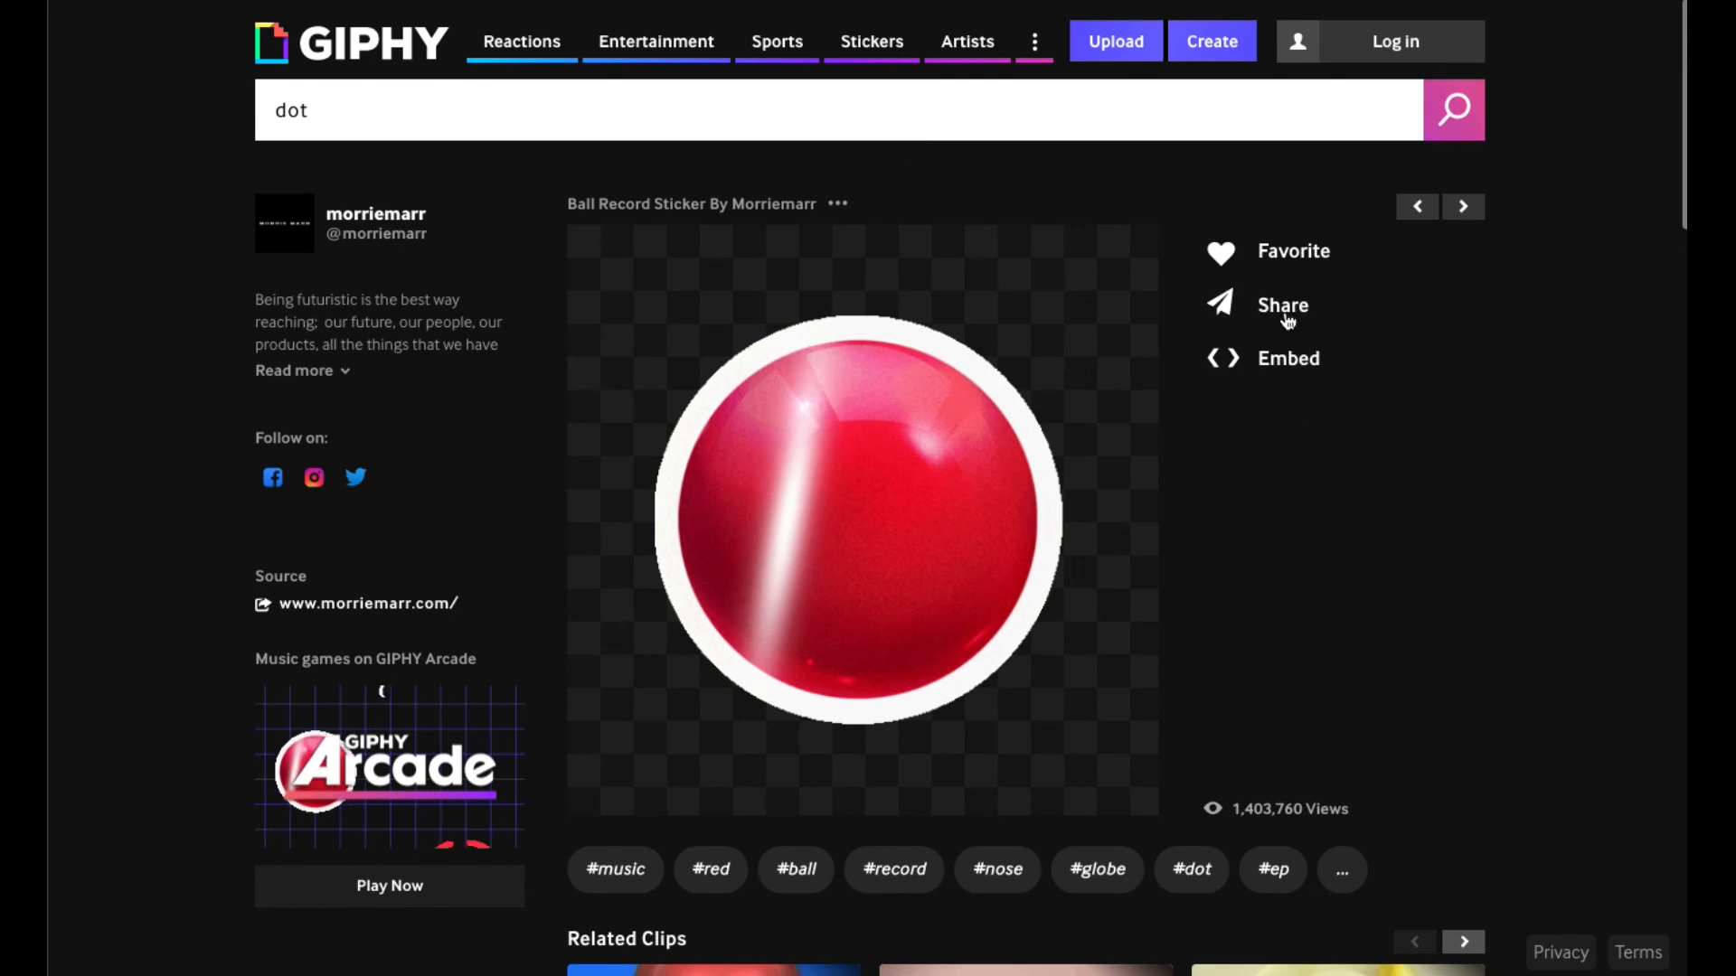
mouse_move(862, 428)
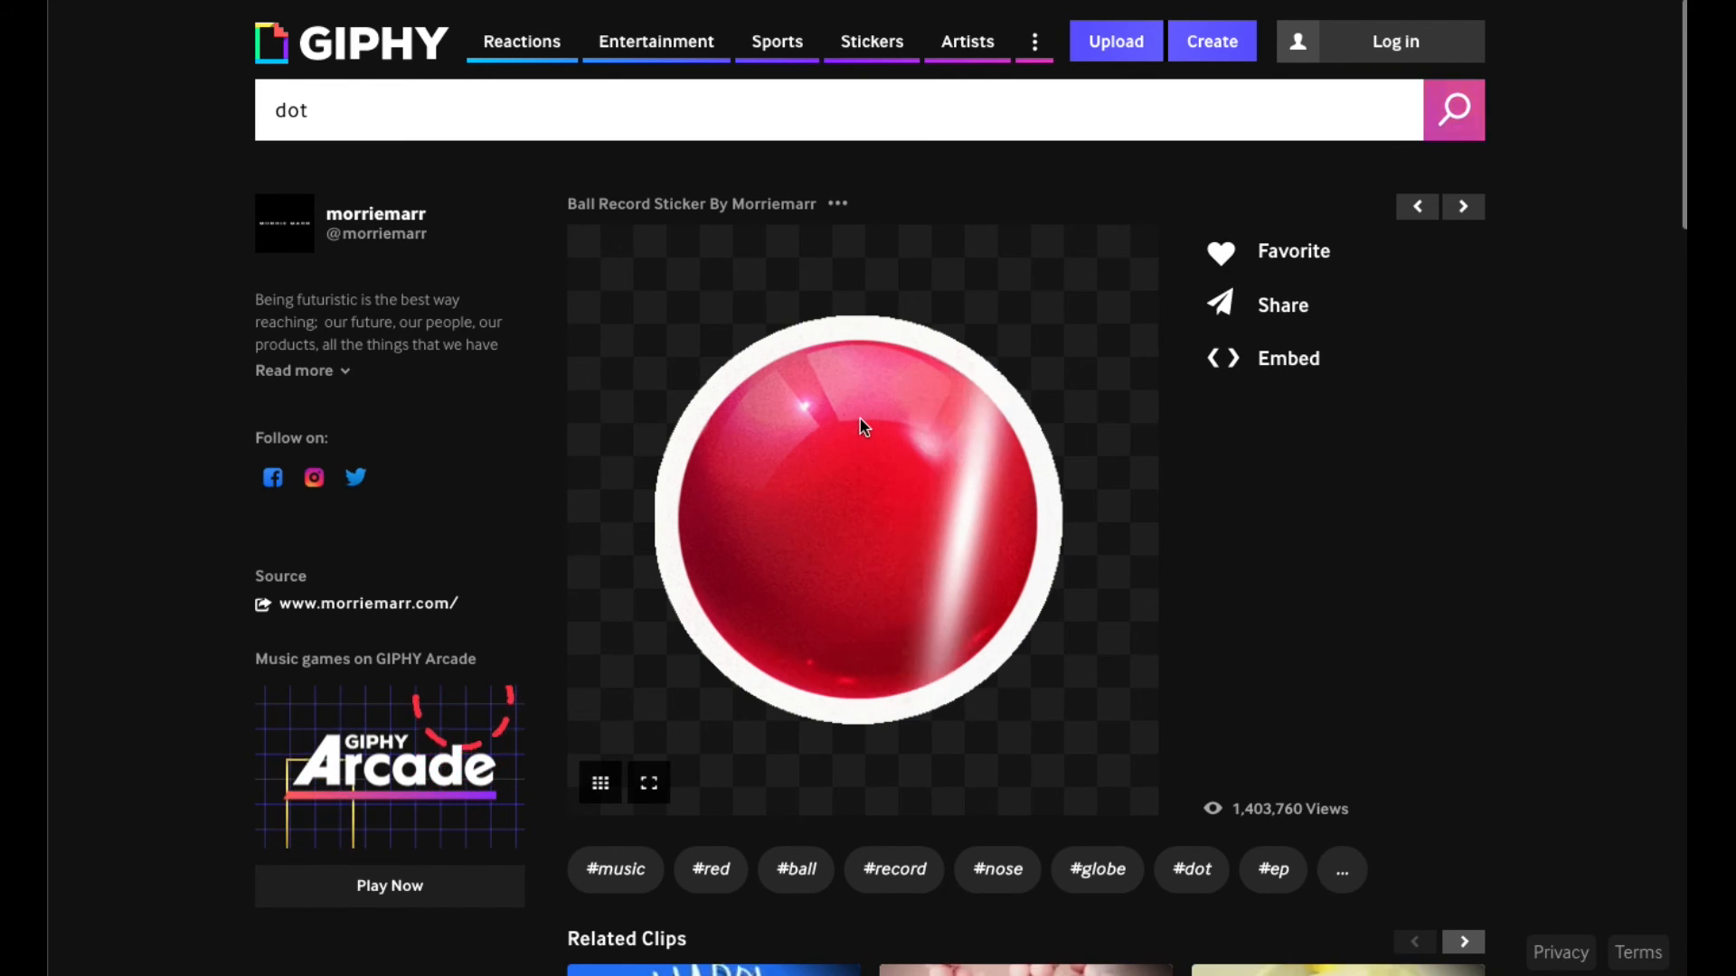
right_click(864, 427)
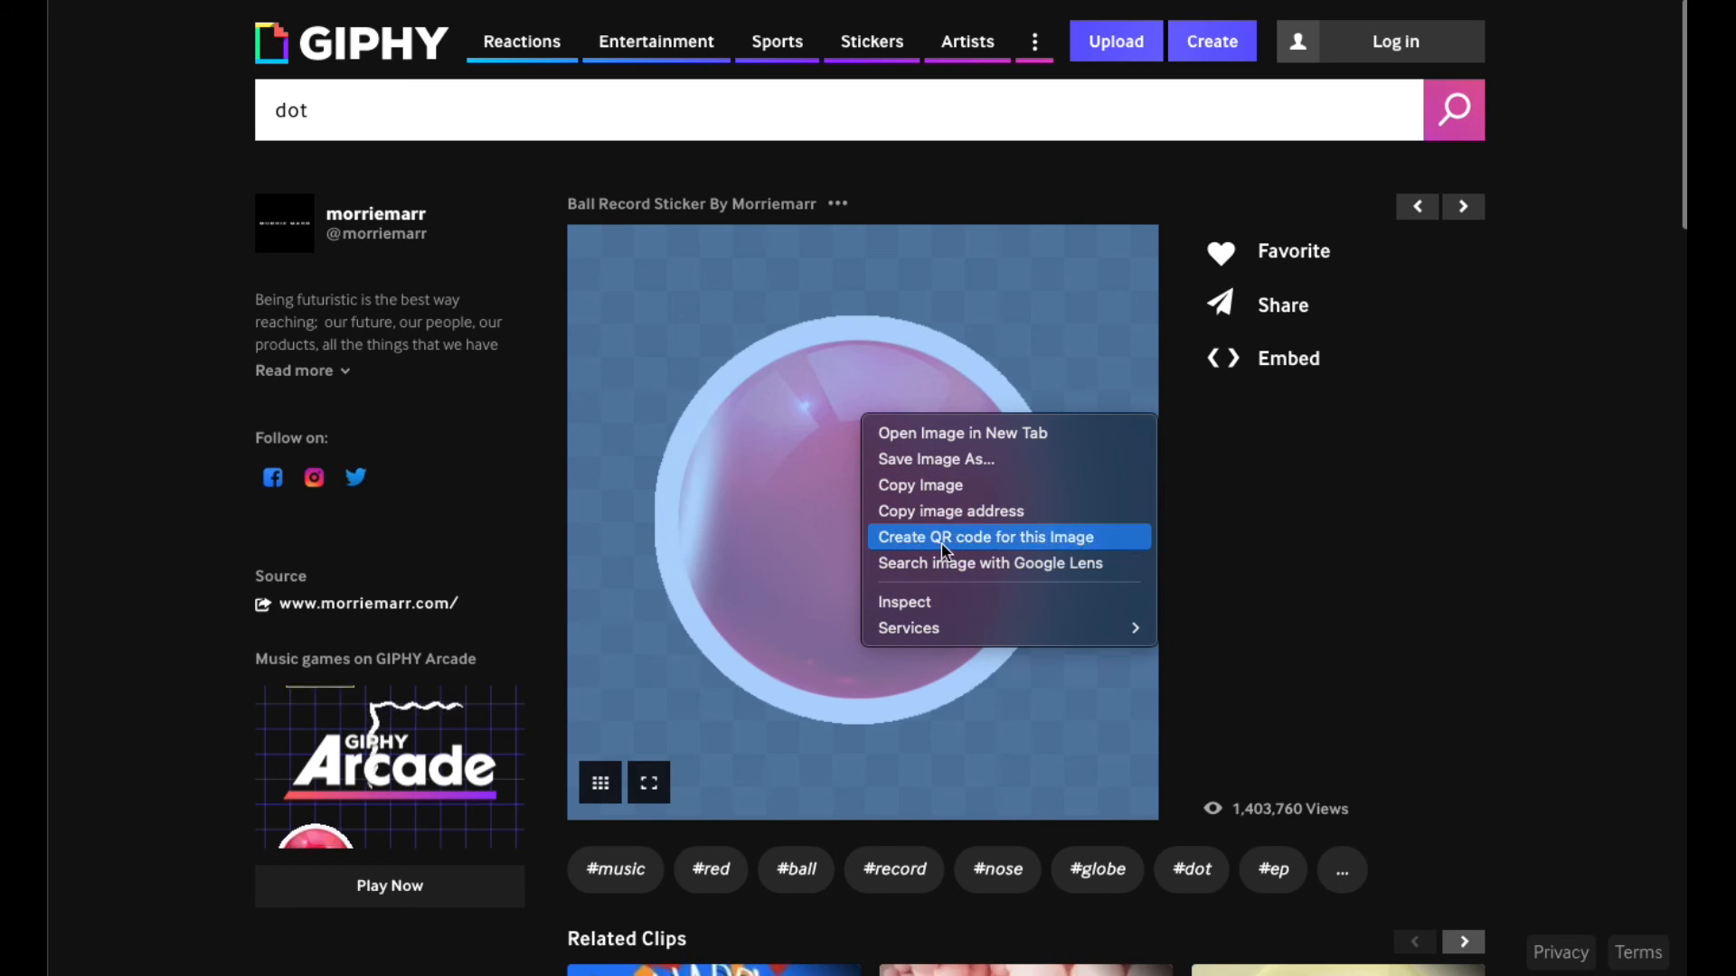
click(984, 537)
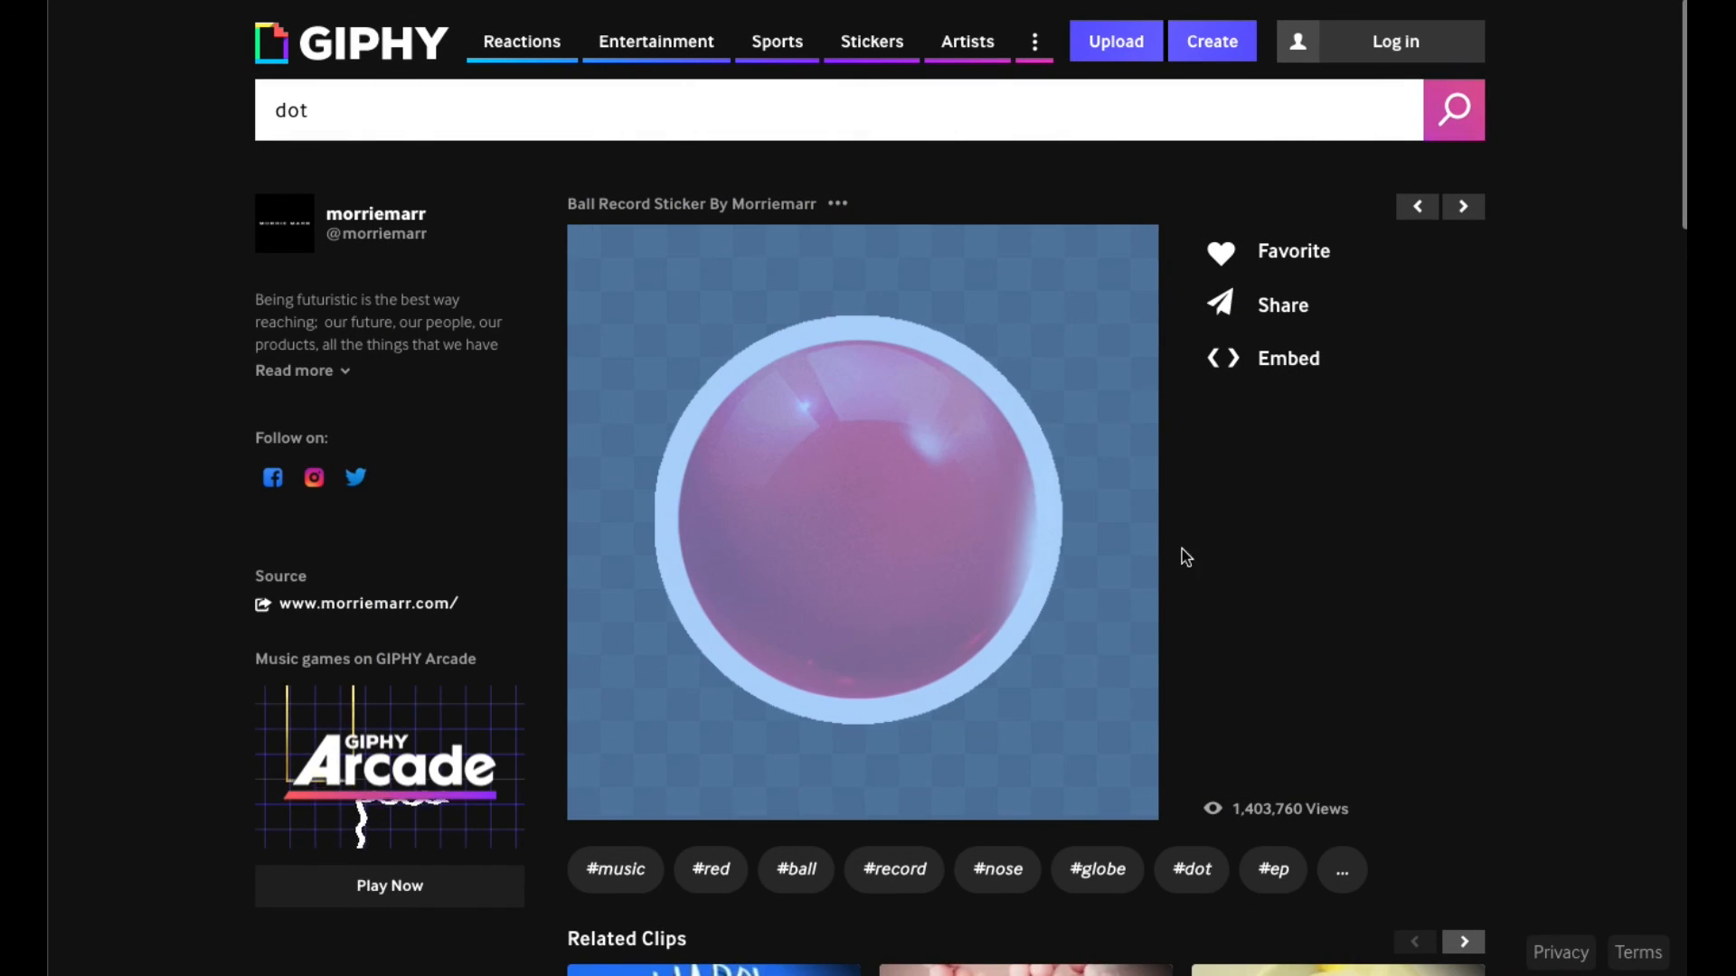
mouse_move(985, 350)
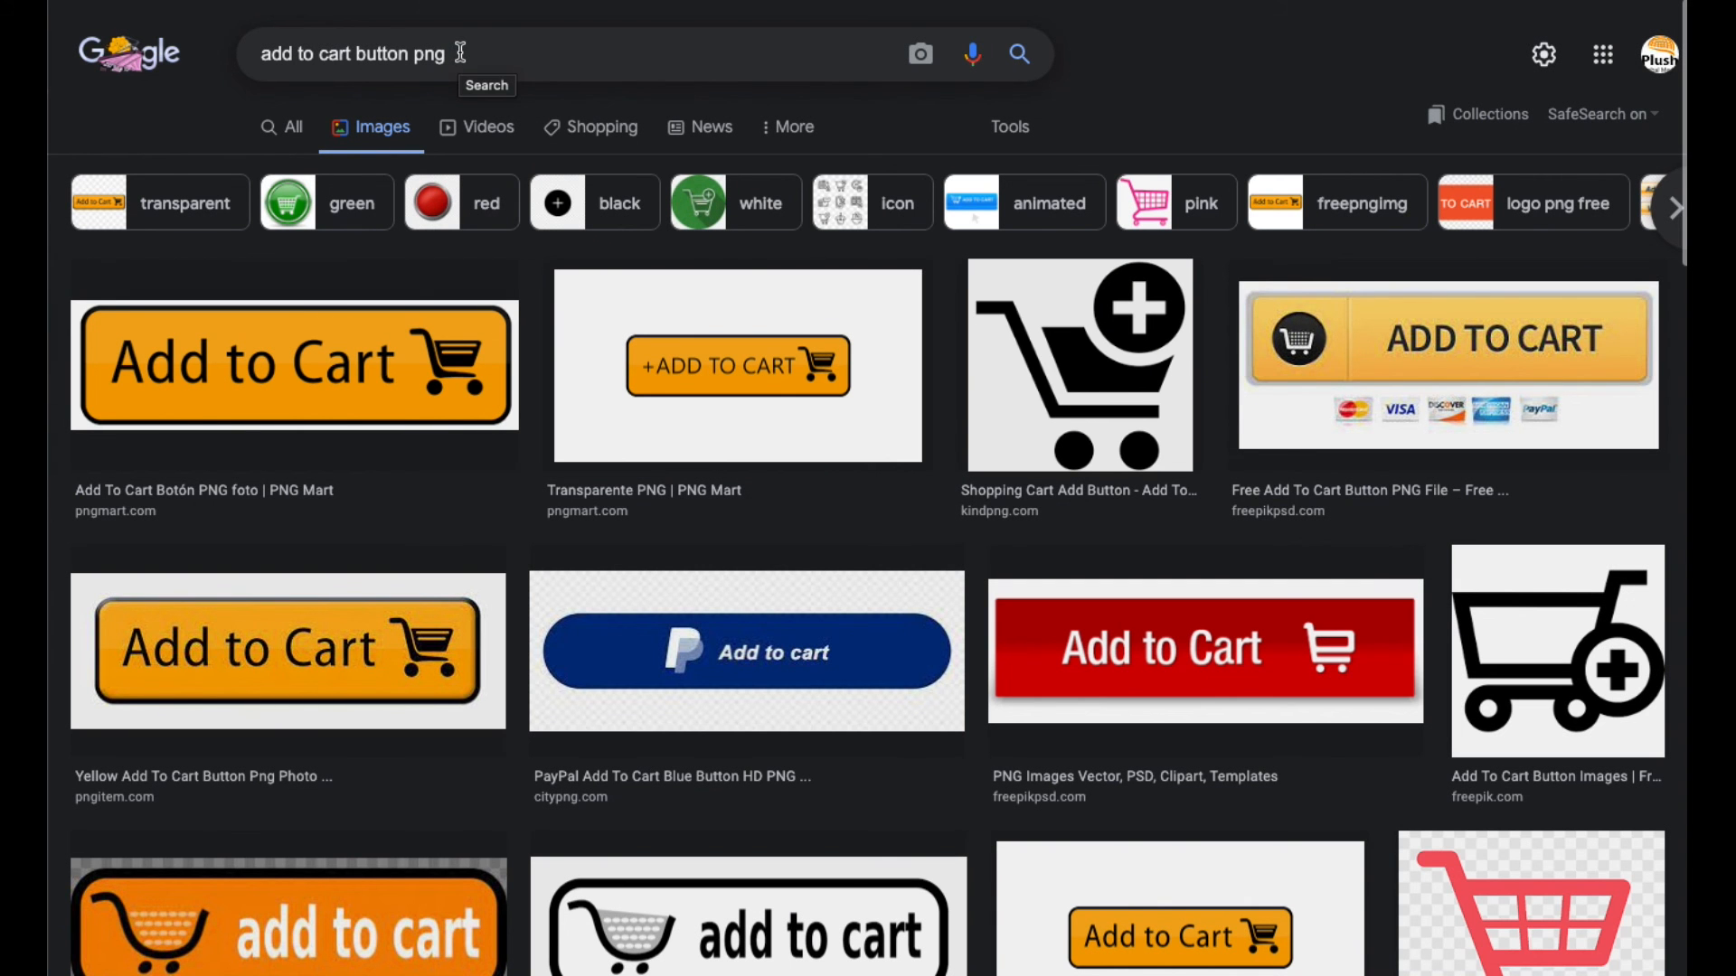
mouse_move(204, 209)
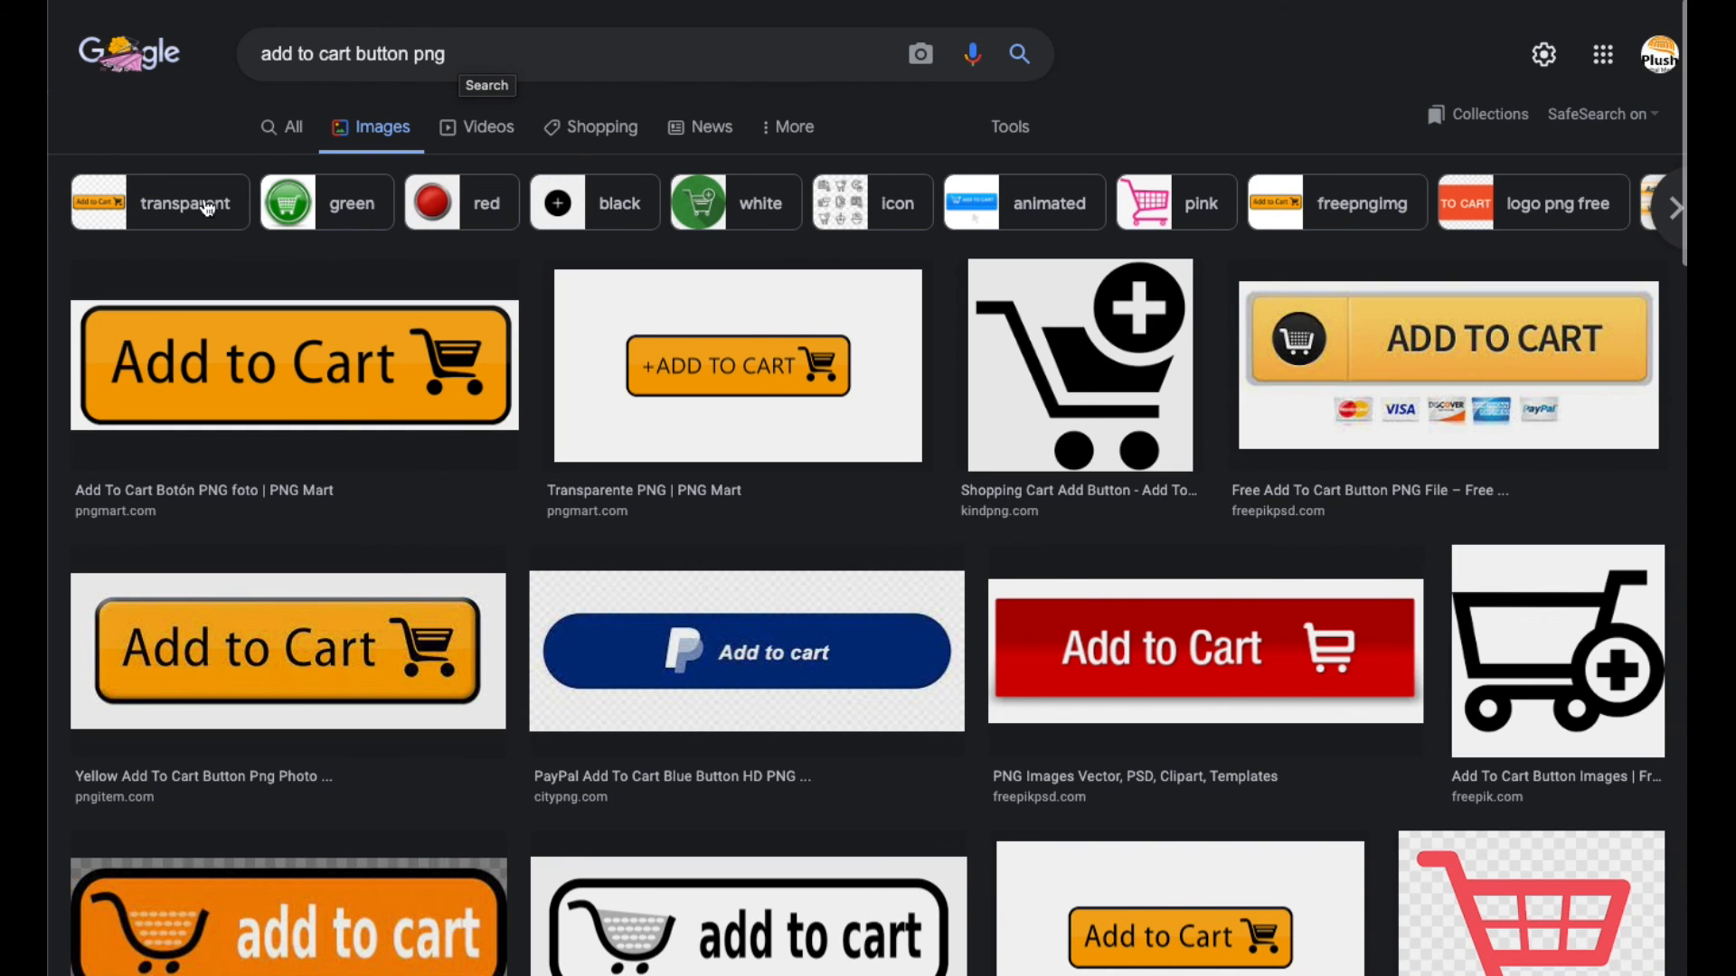
scroll(down, 3)
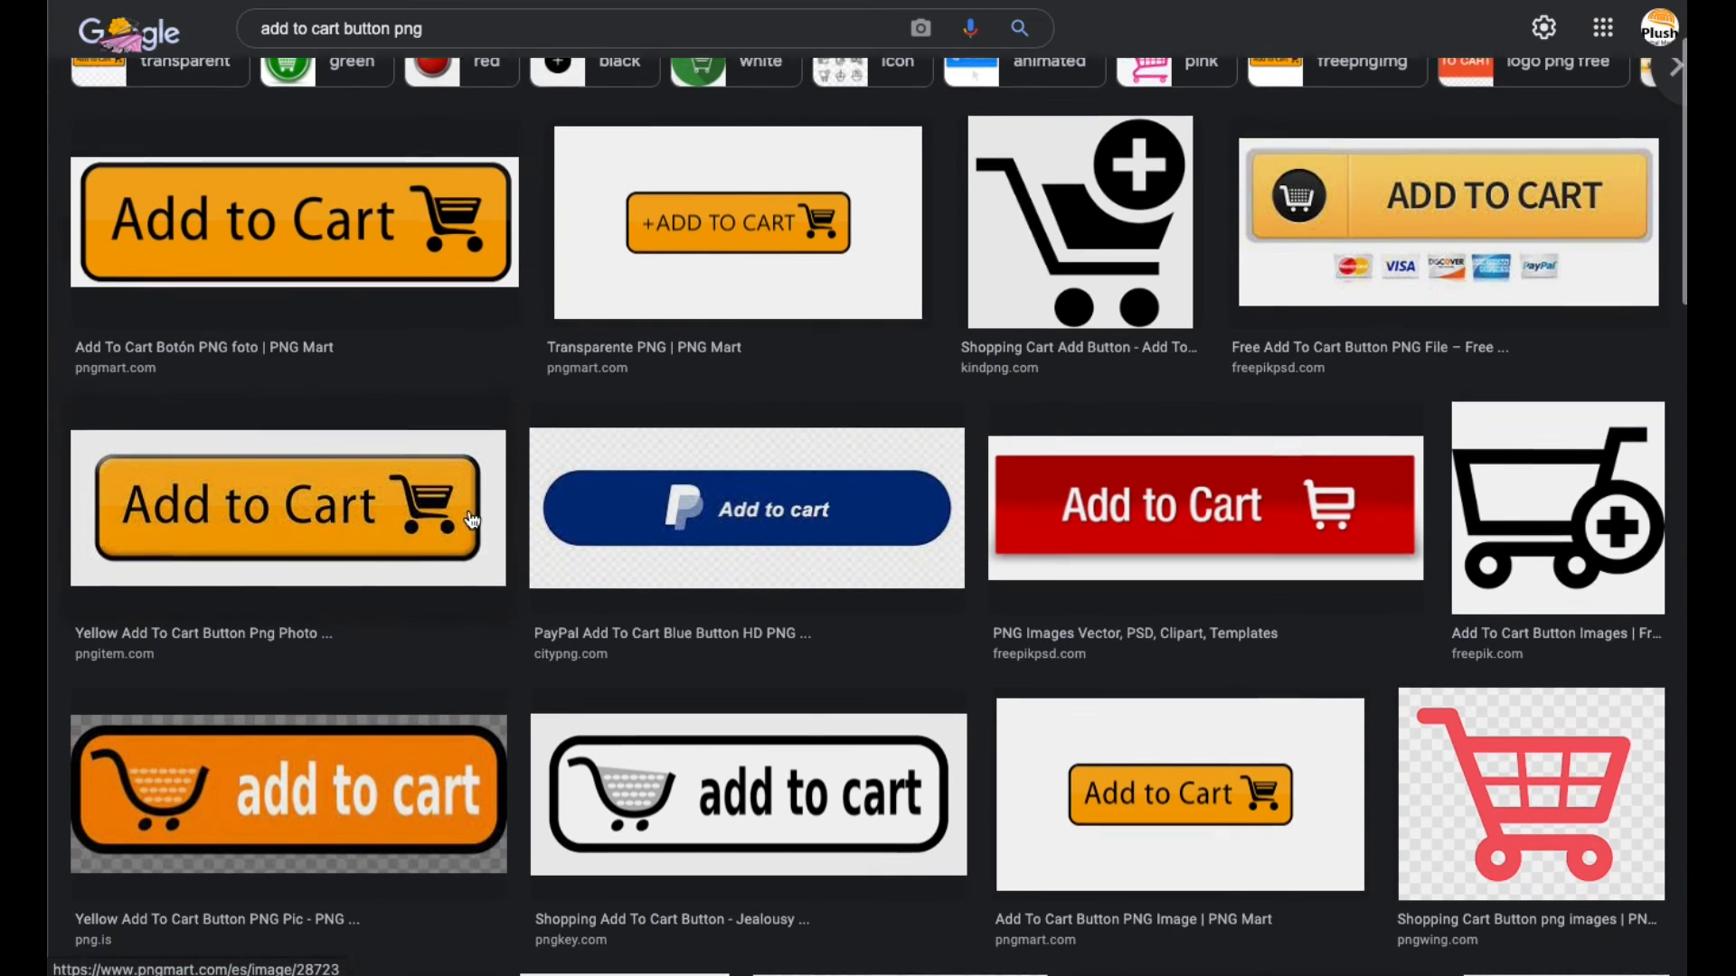
scroll(down, 3)
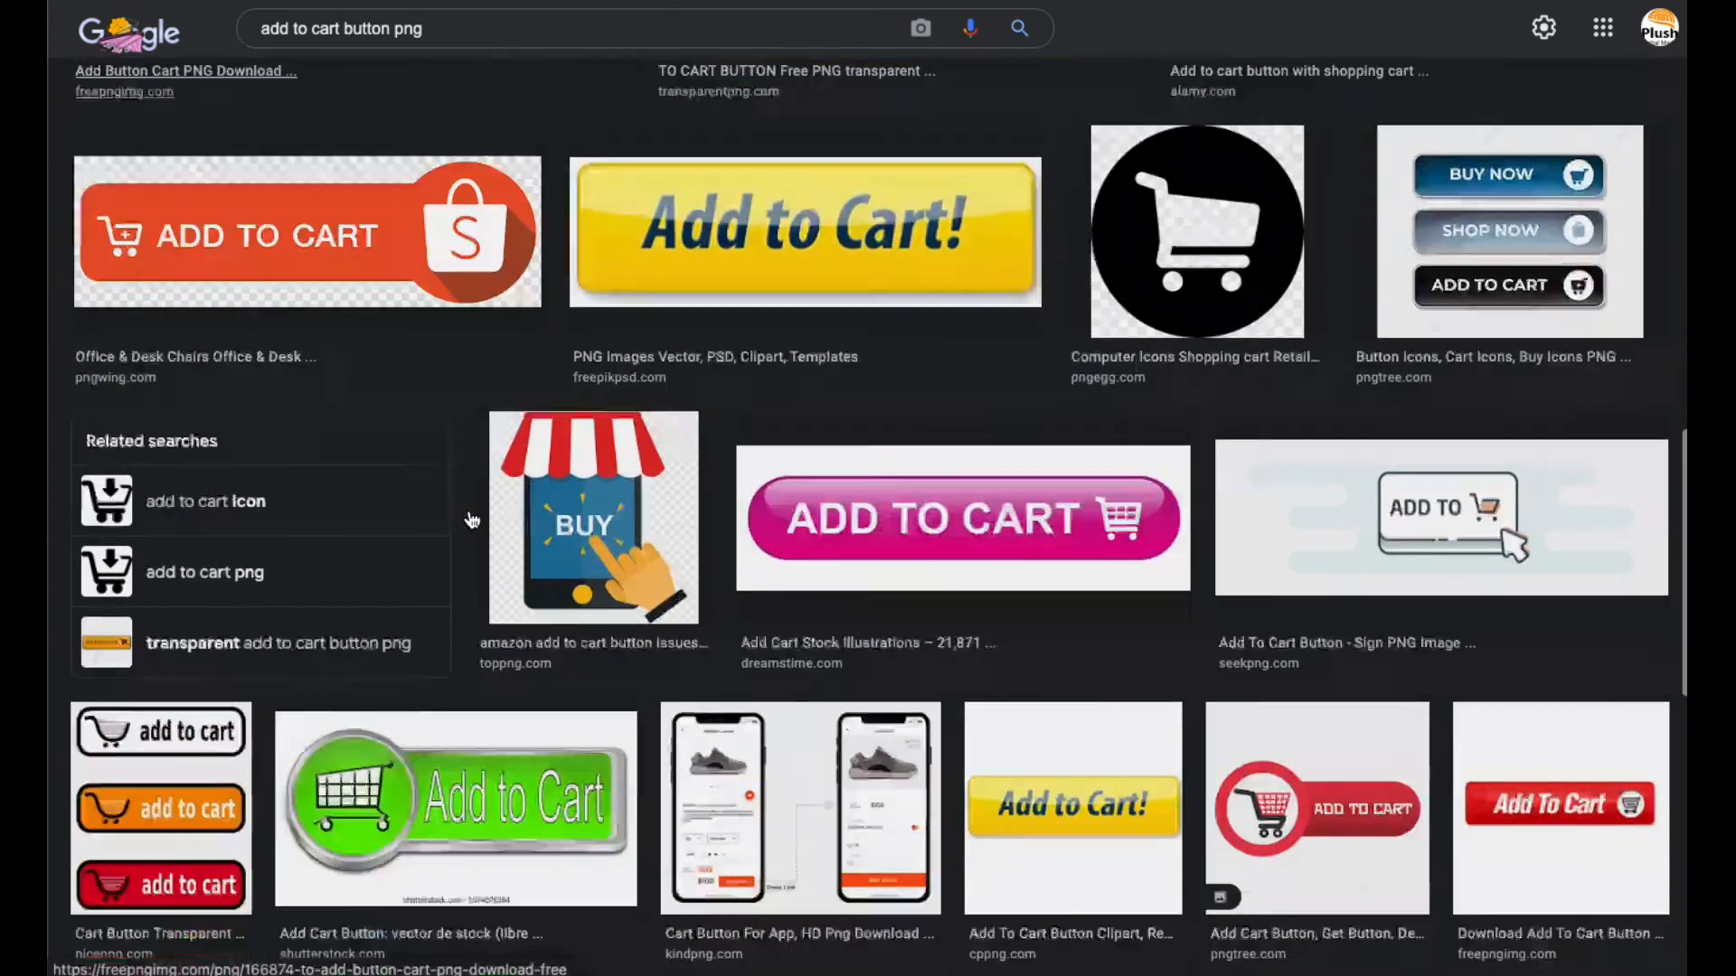
scroll(up, 3)
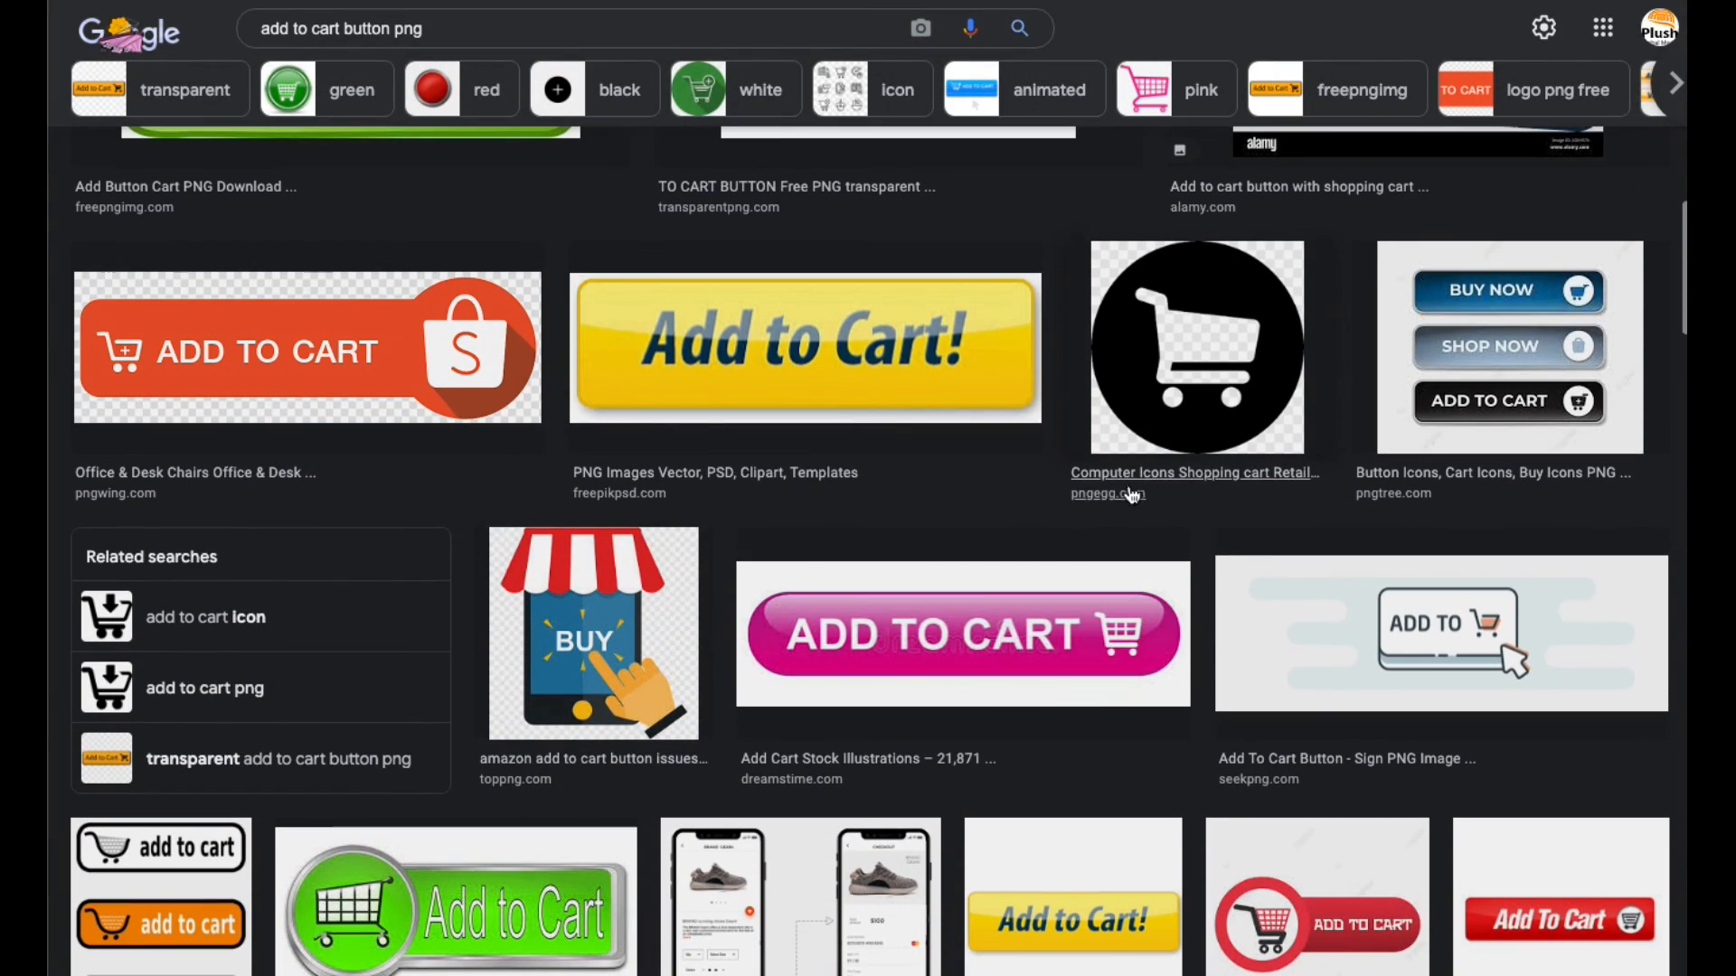
mouse_move(1215, 370)
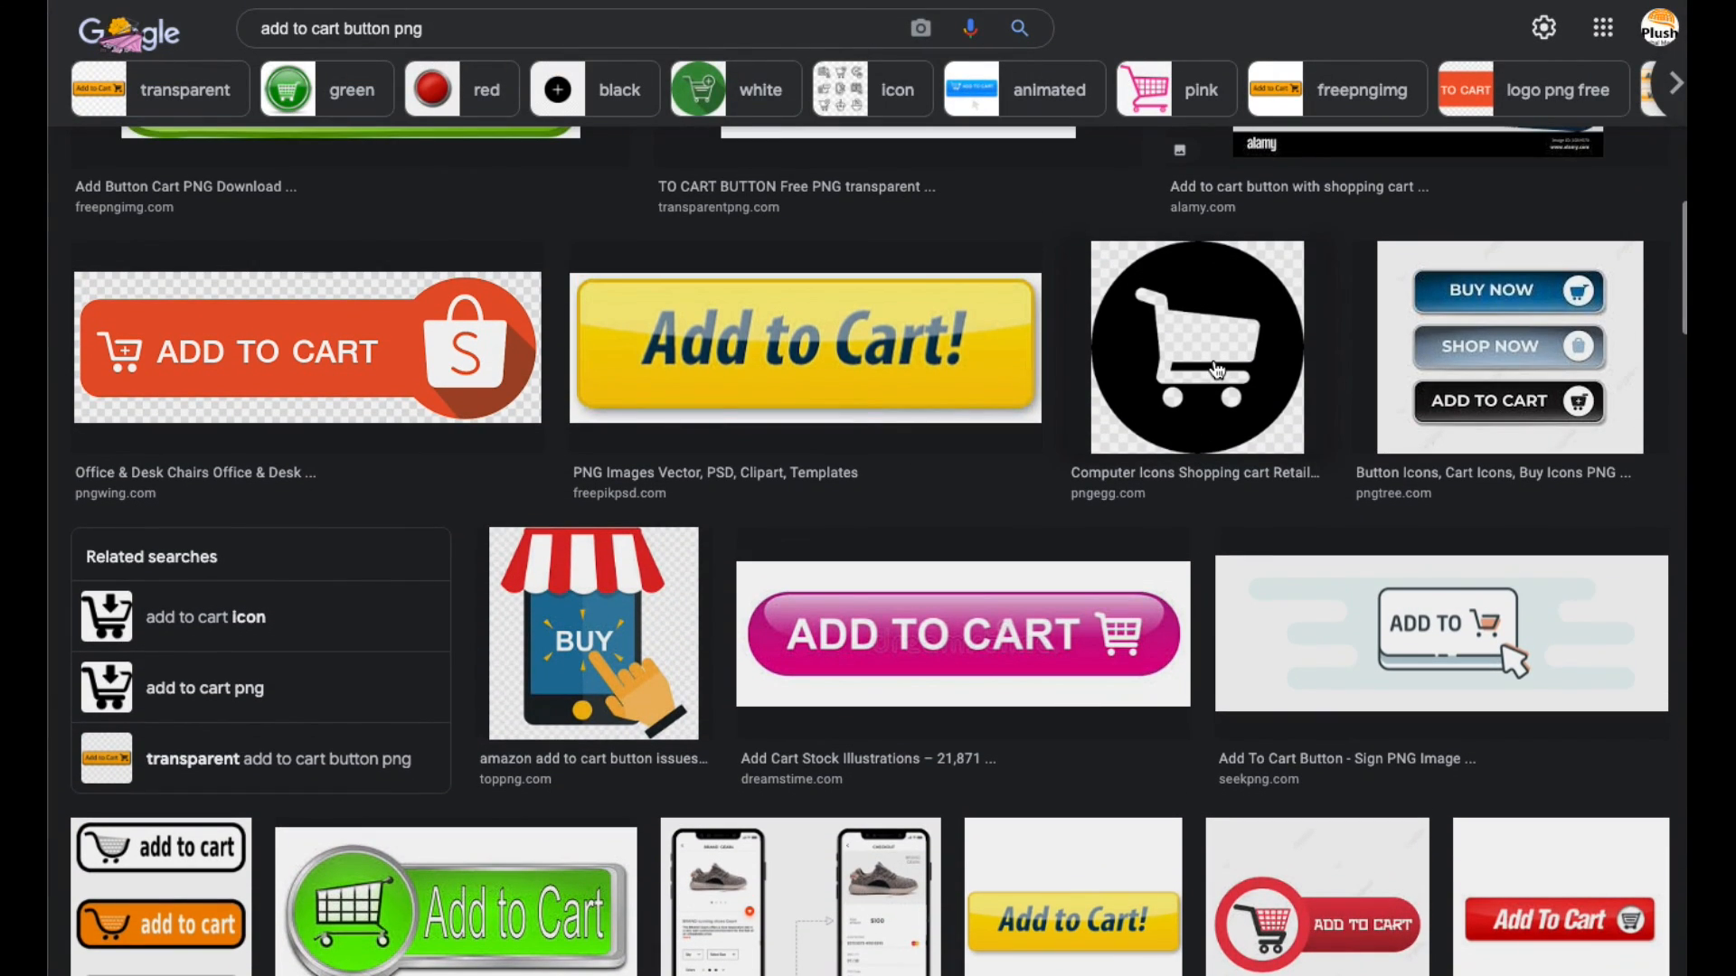
click(1195, 347)
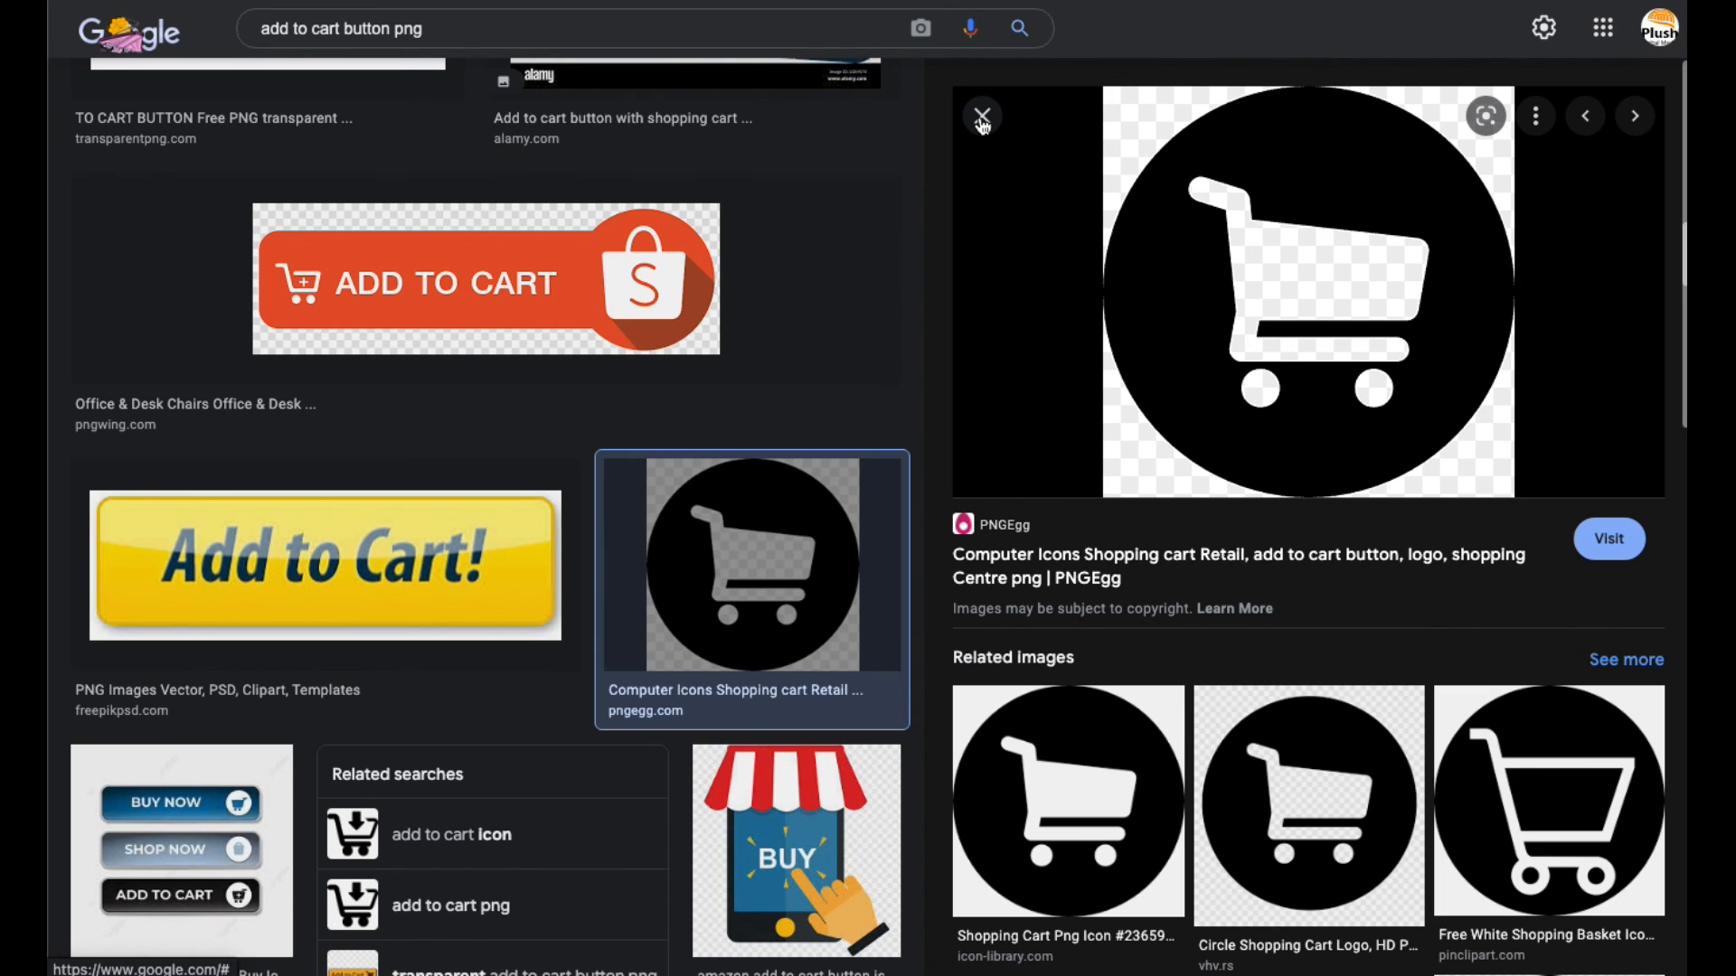
mouse_move(1282, 224)
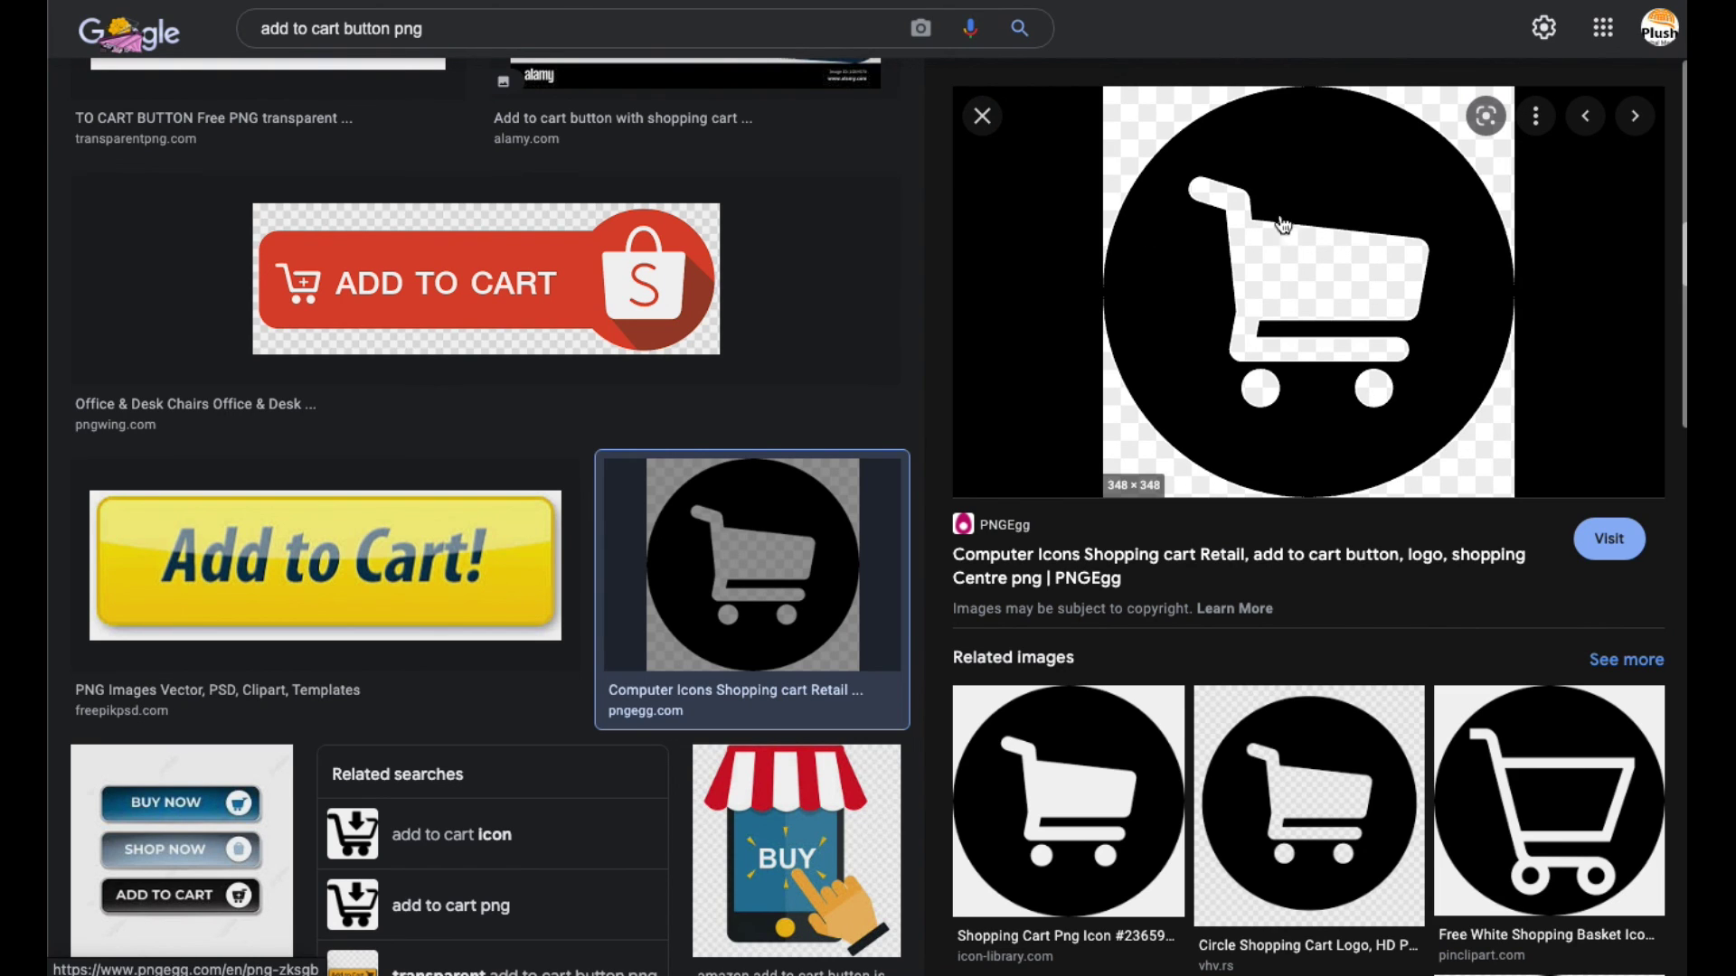
click(980, 115)
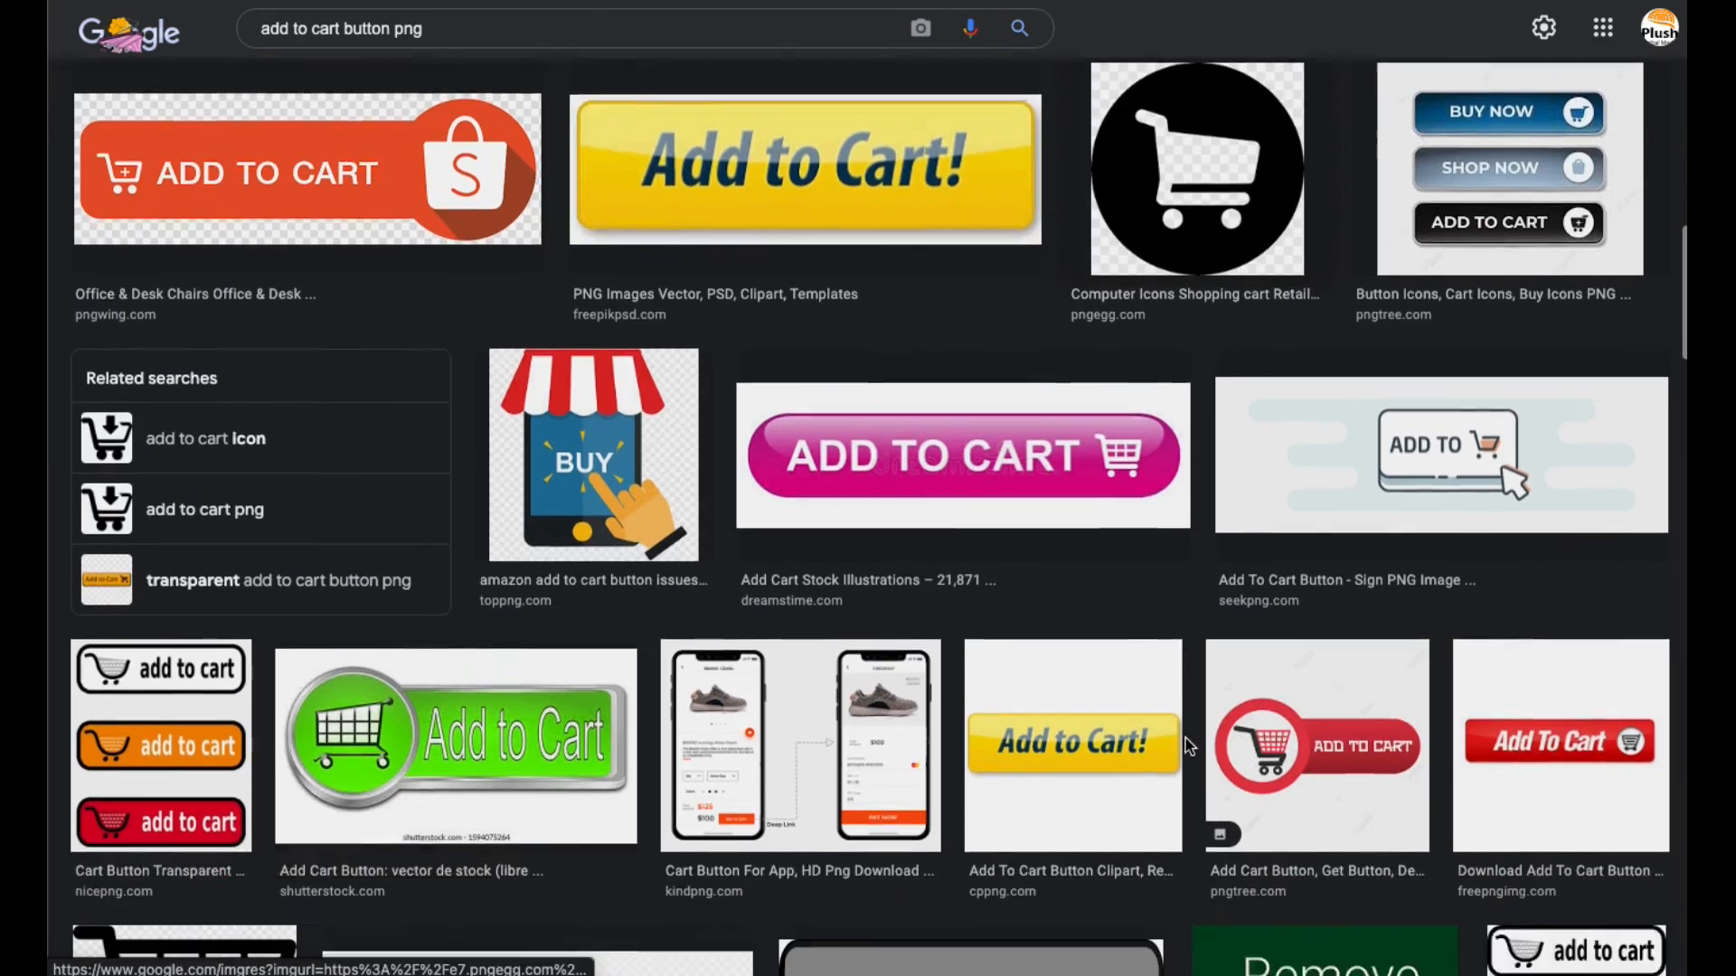
scroll(down, 3)
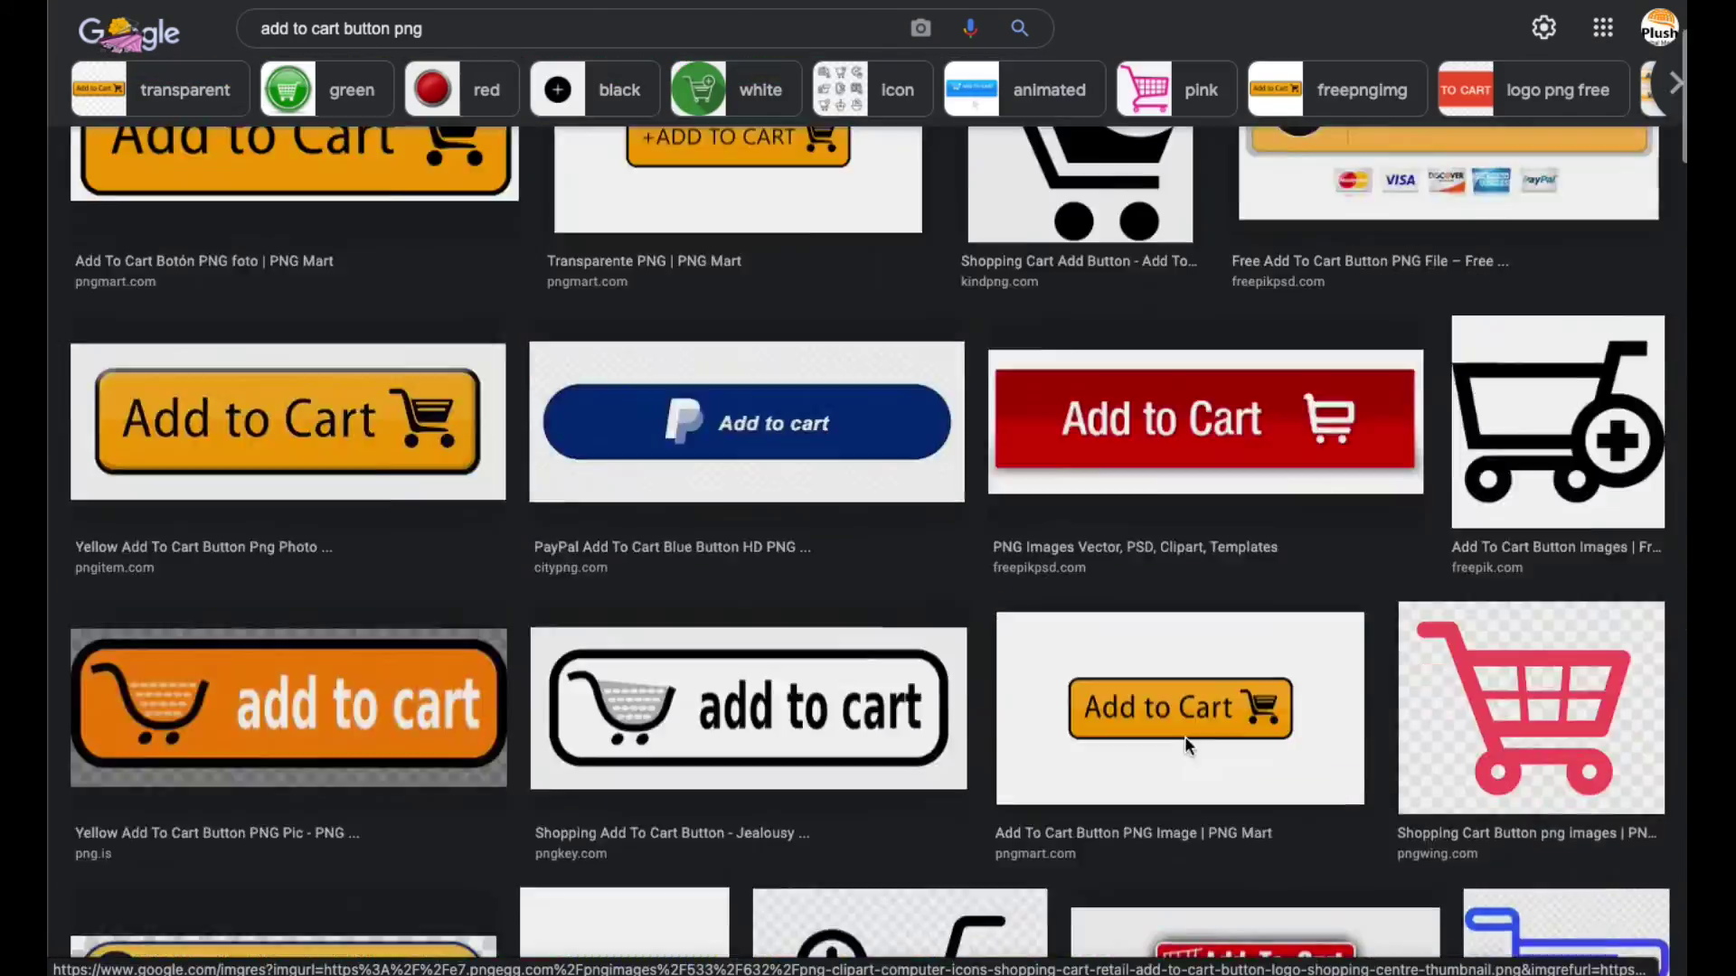
scroll(up, 3)
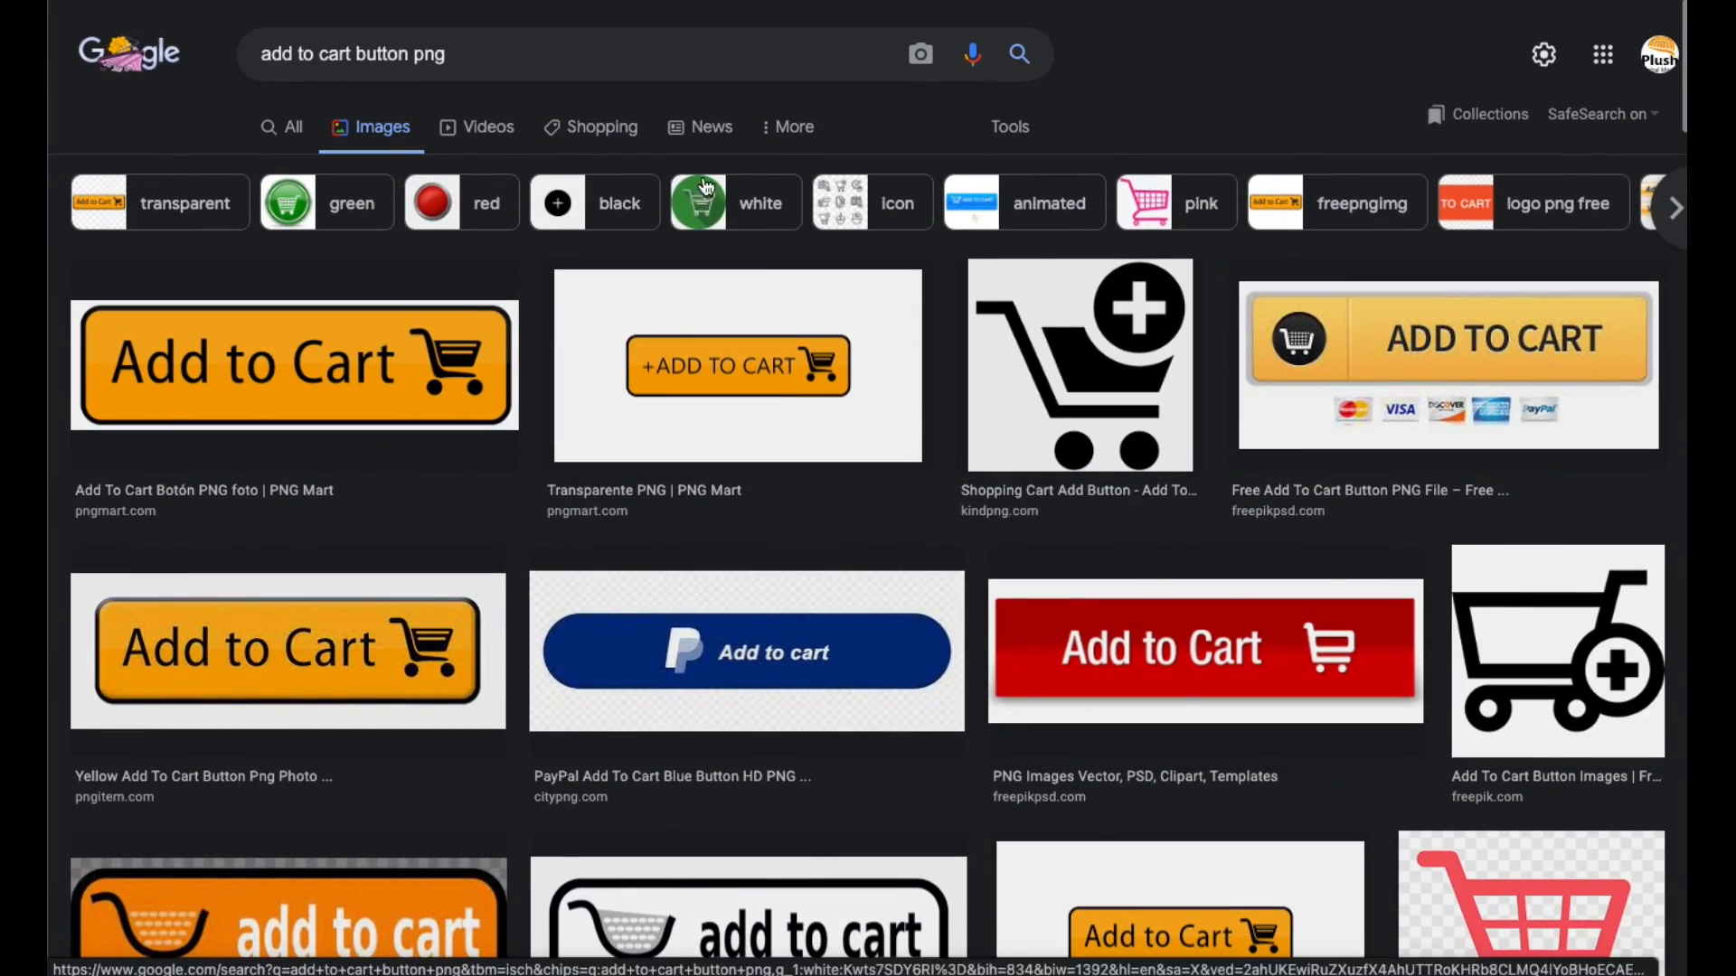